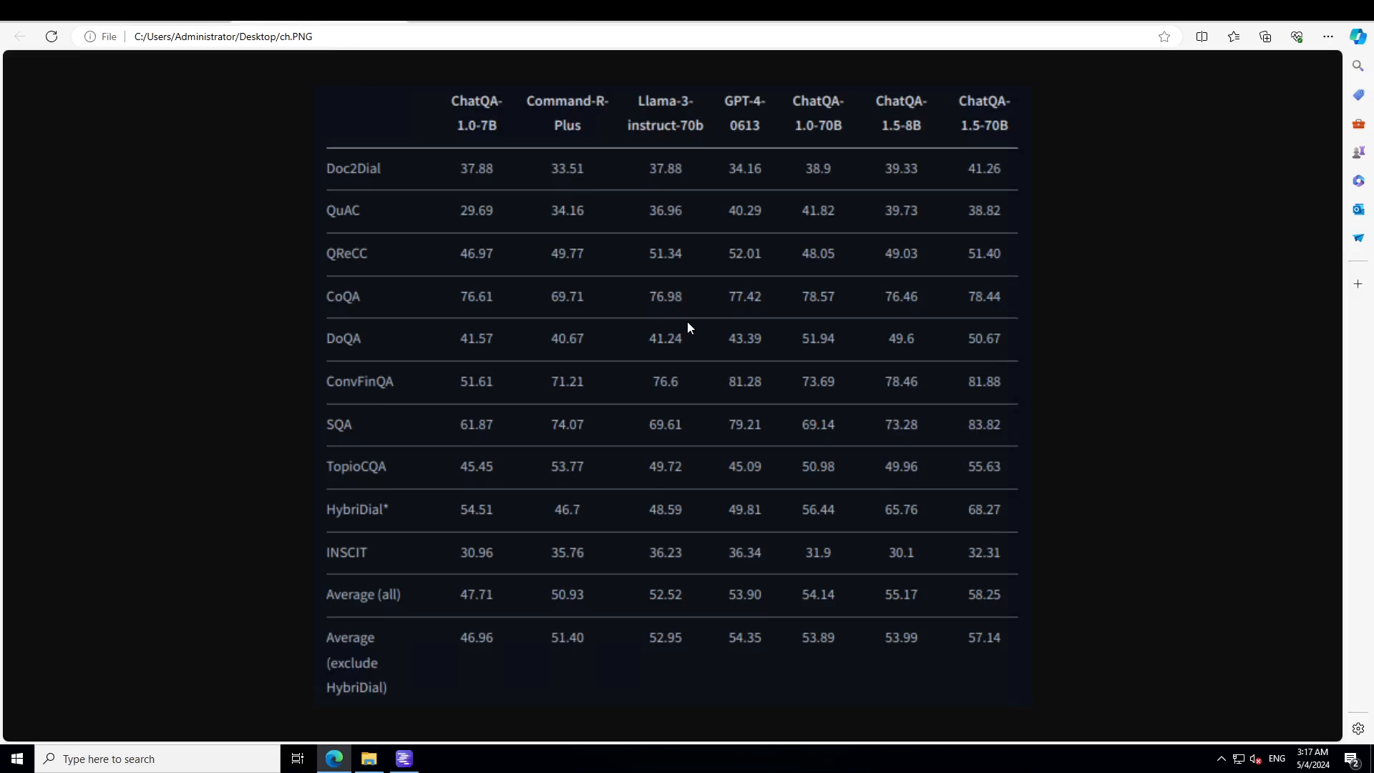
pyautogui.moveTo(619, 286)
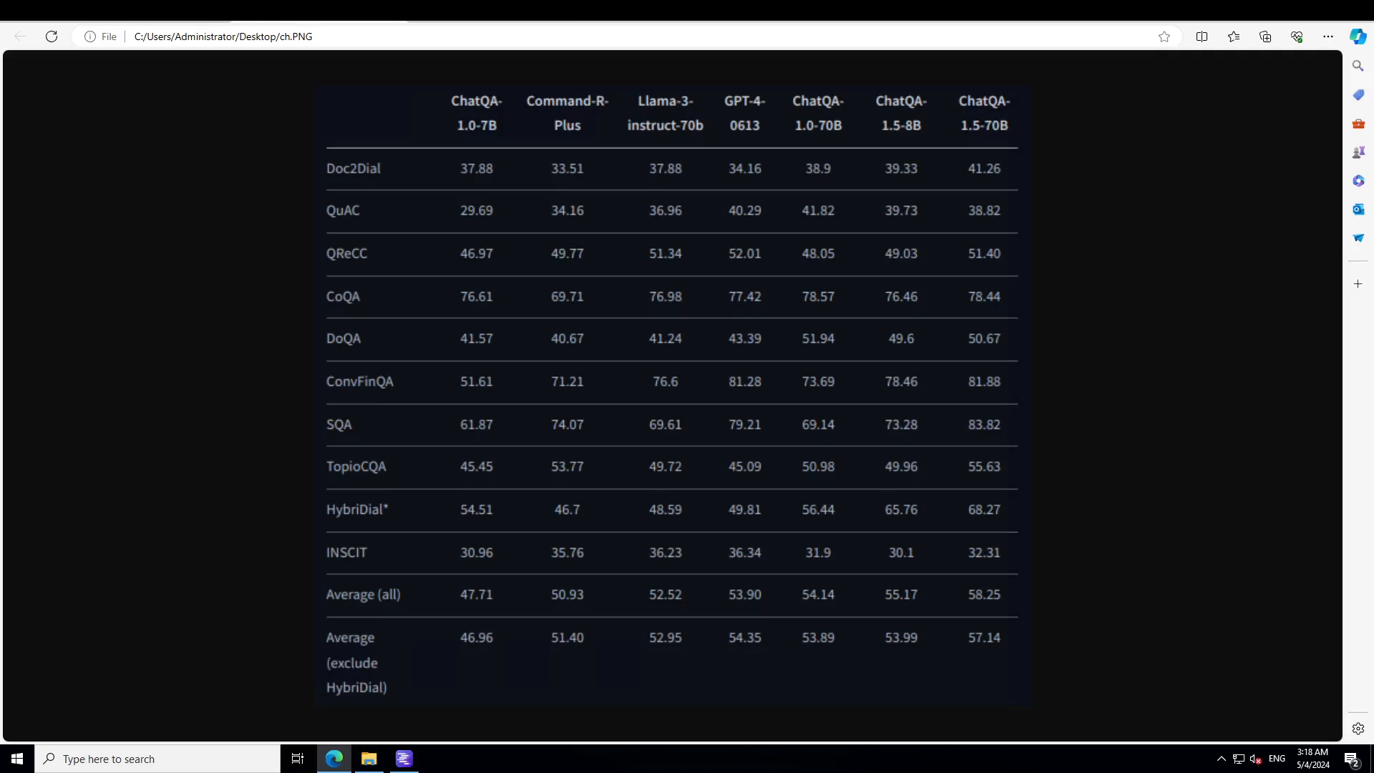
pyautogui.moveTo(374, 339)
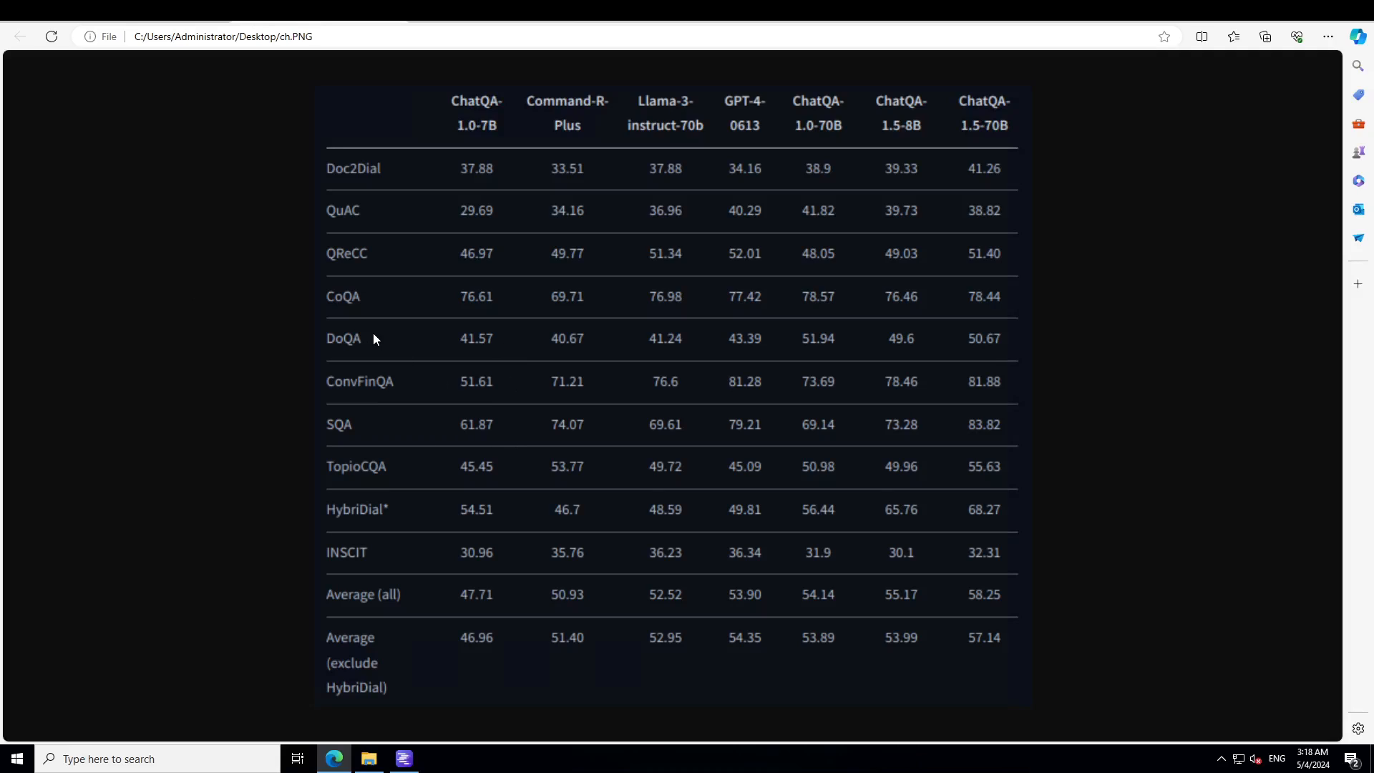
pyautogui.moveTo(733, 396)
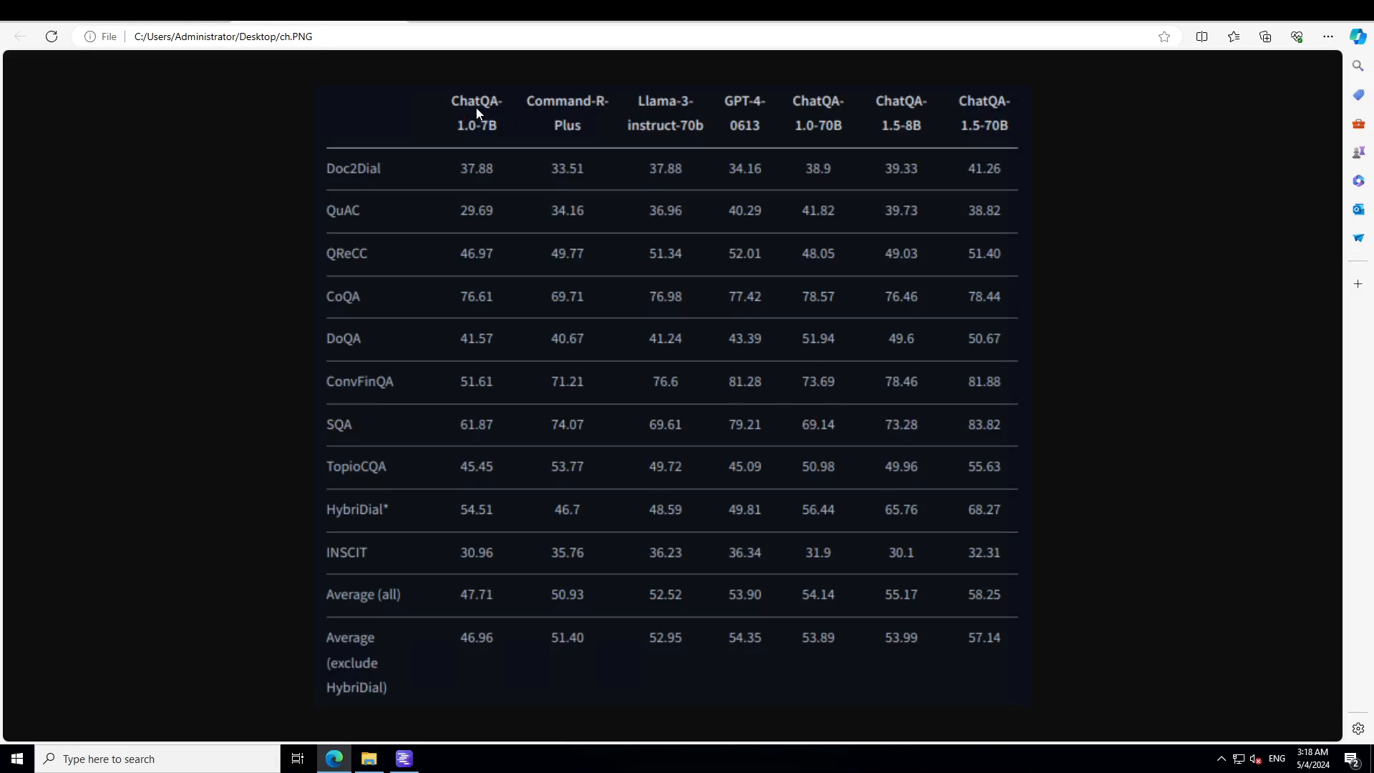
pyautogui.moveTo(487, 130)
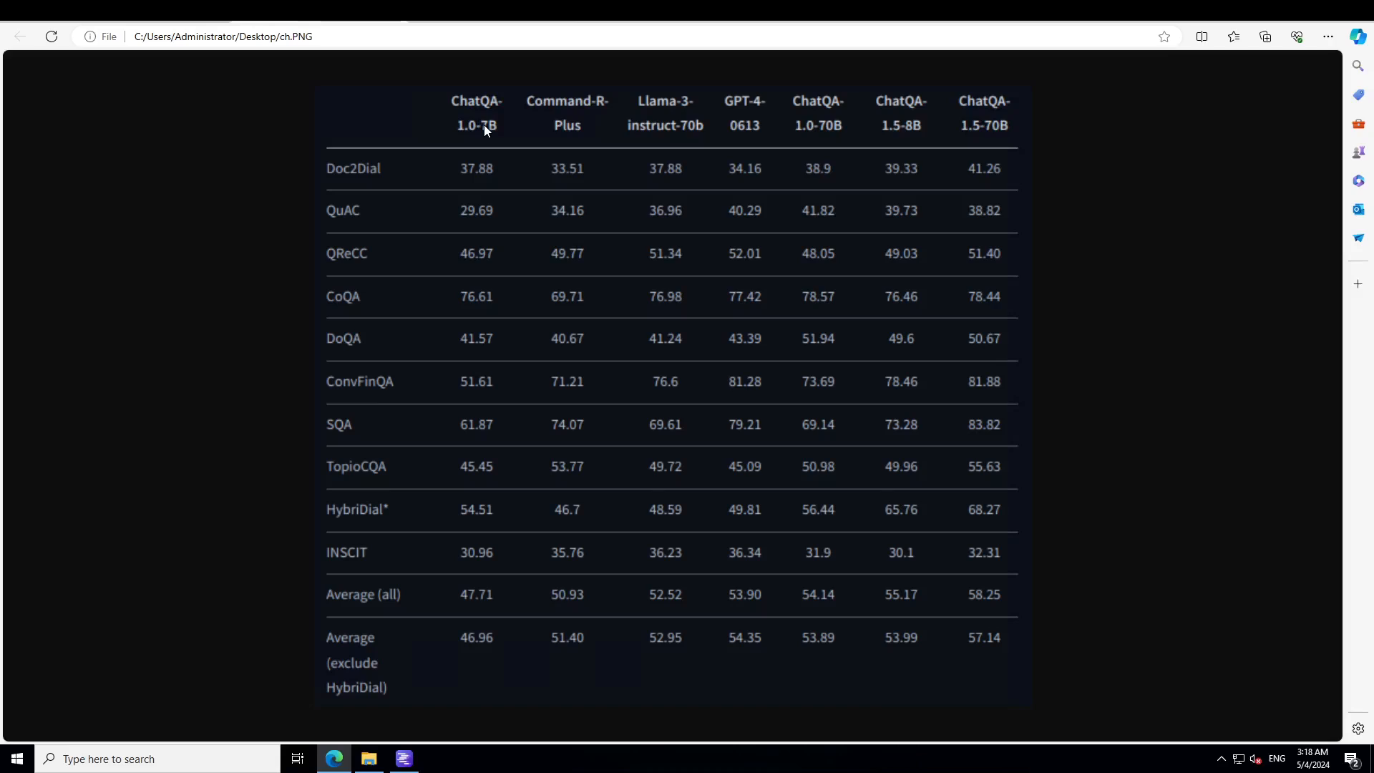
pyautogui.moveTo(492, 131)
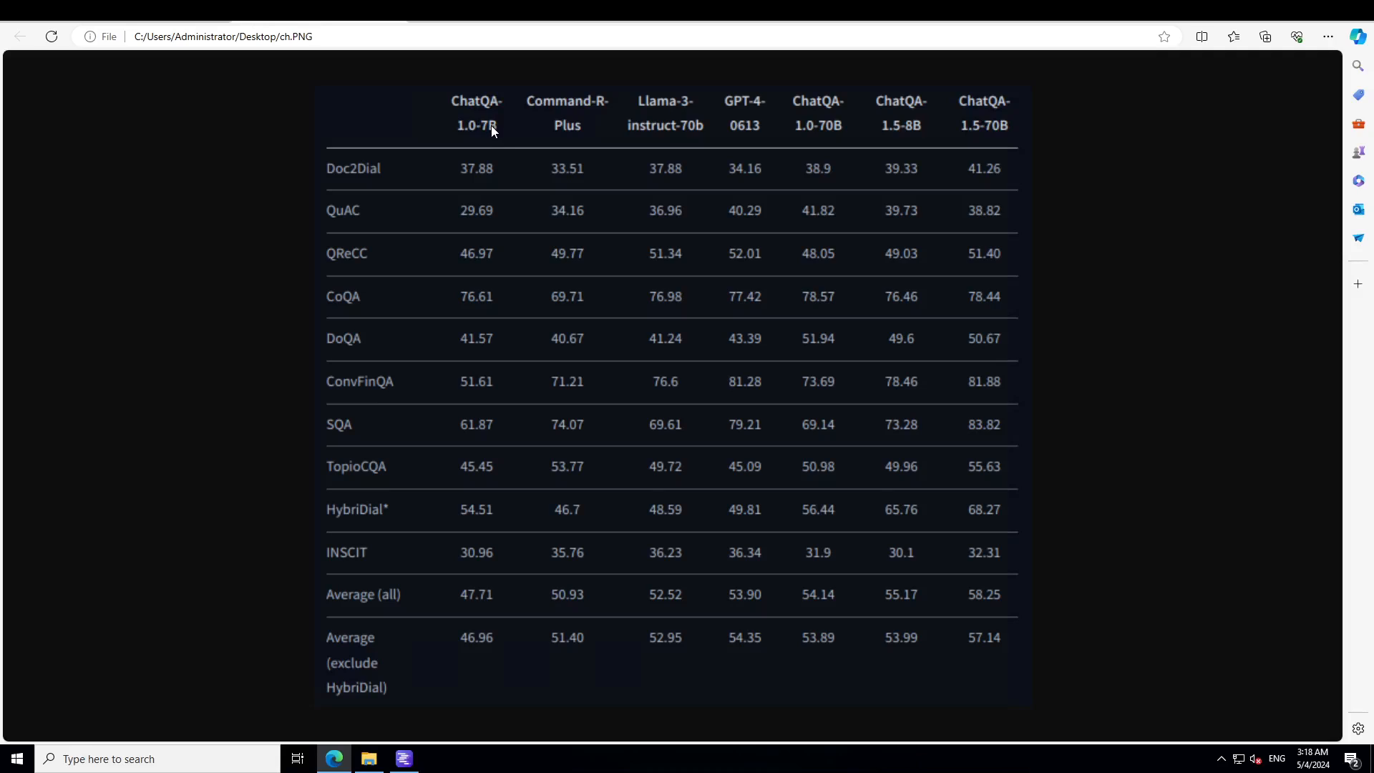
pyautogui.moveTo(762, 140)
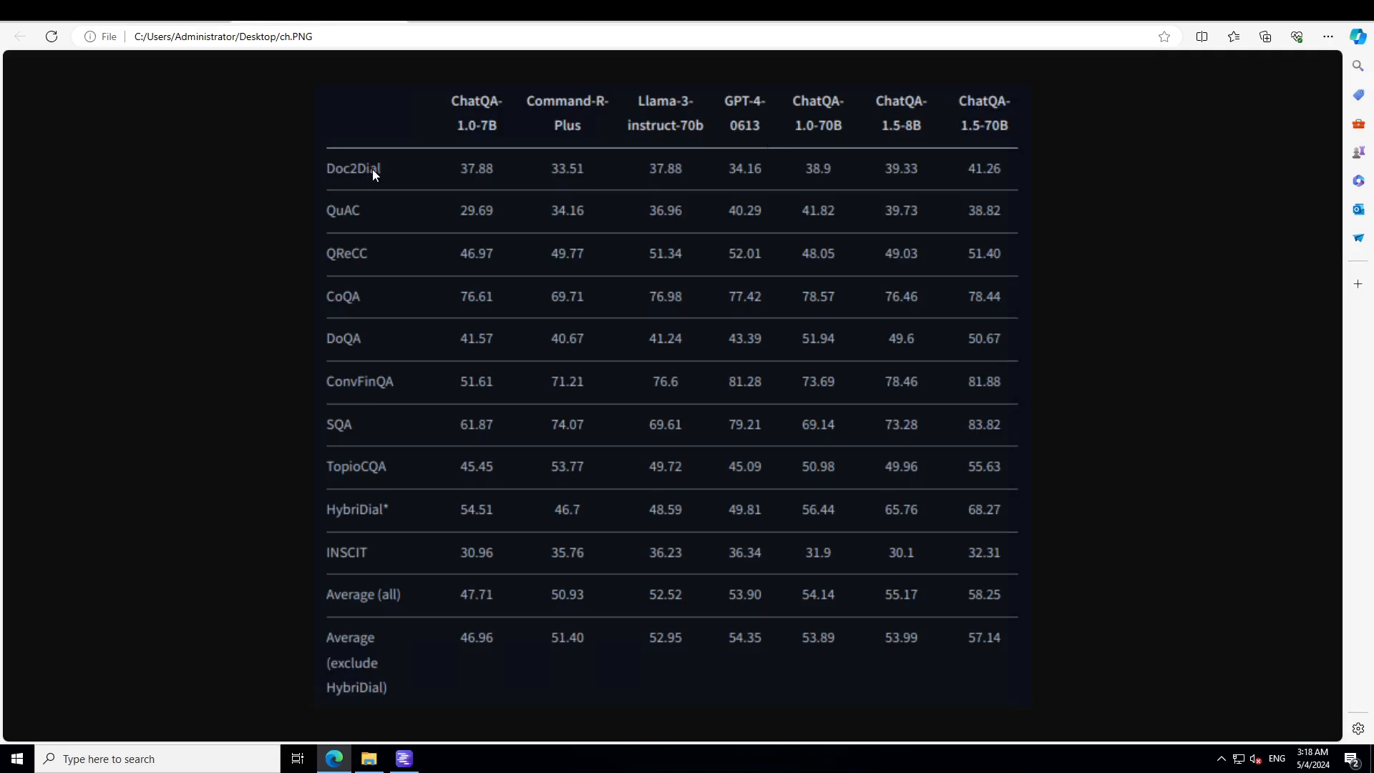
pyautogui.moveTo(666, 186)
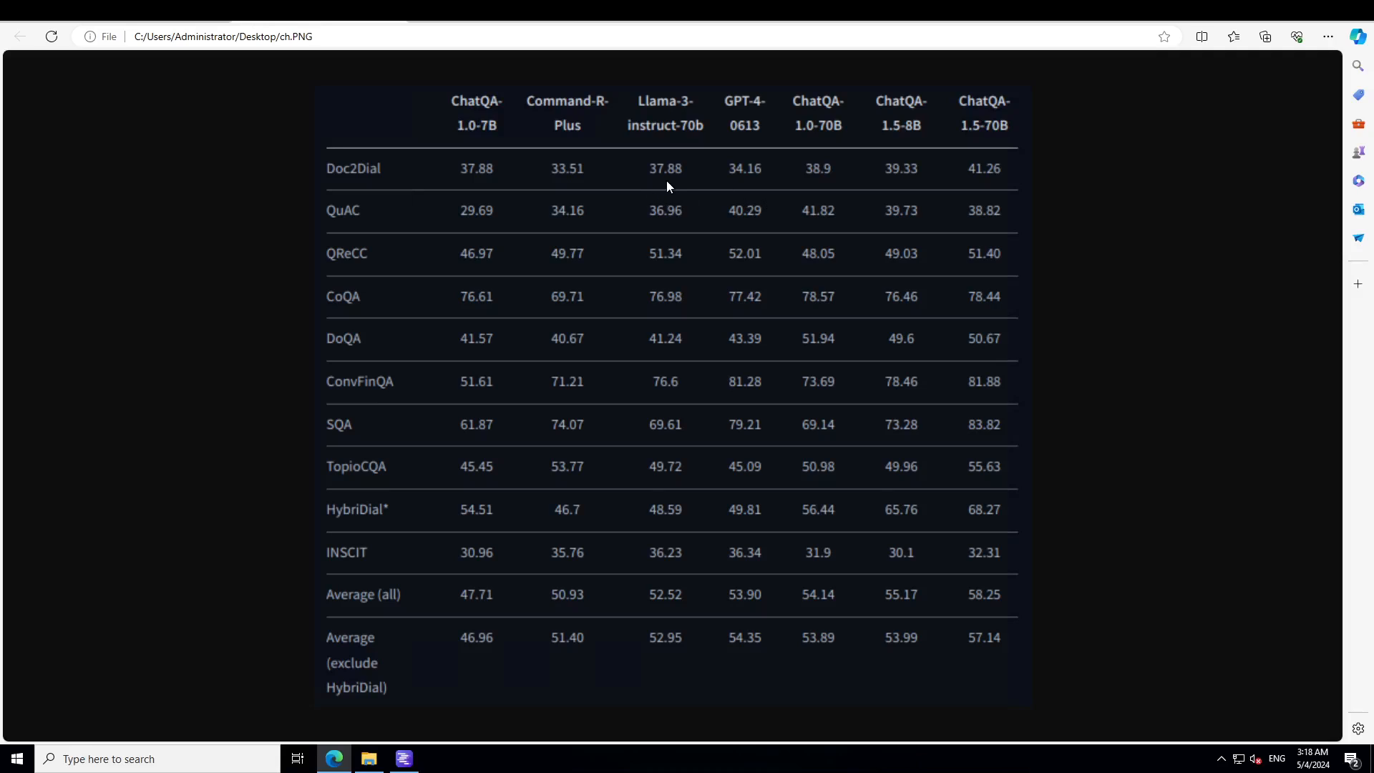
pyautogui.moveTo(712, 143)
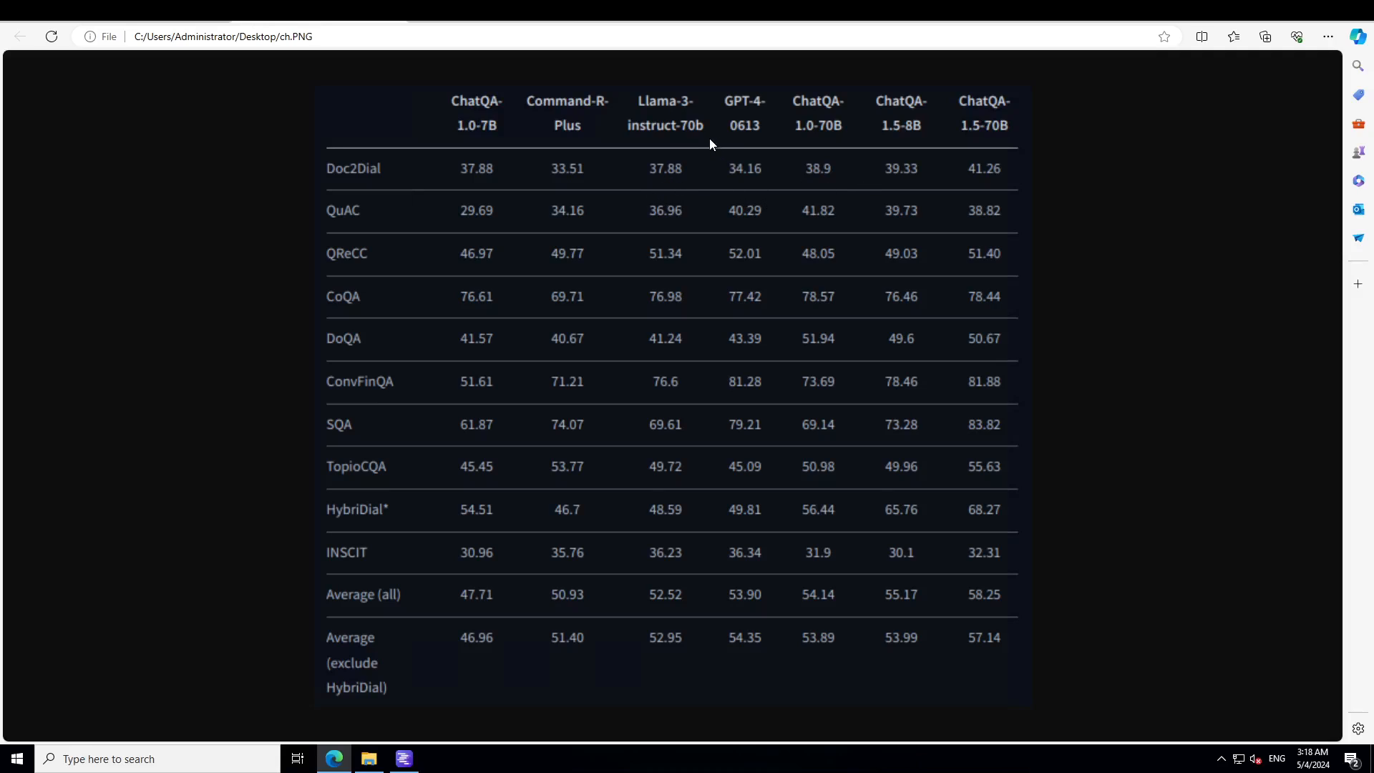
pyautogui.moveTo(704, 141)
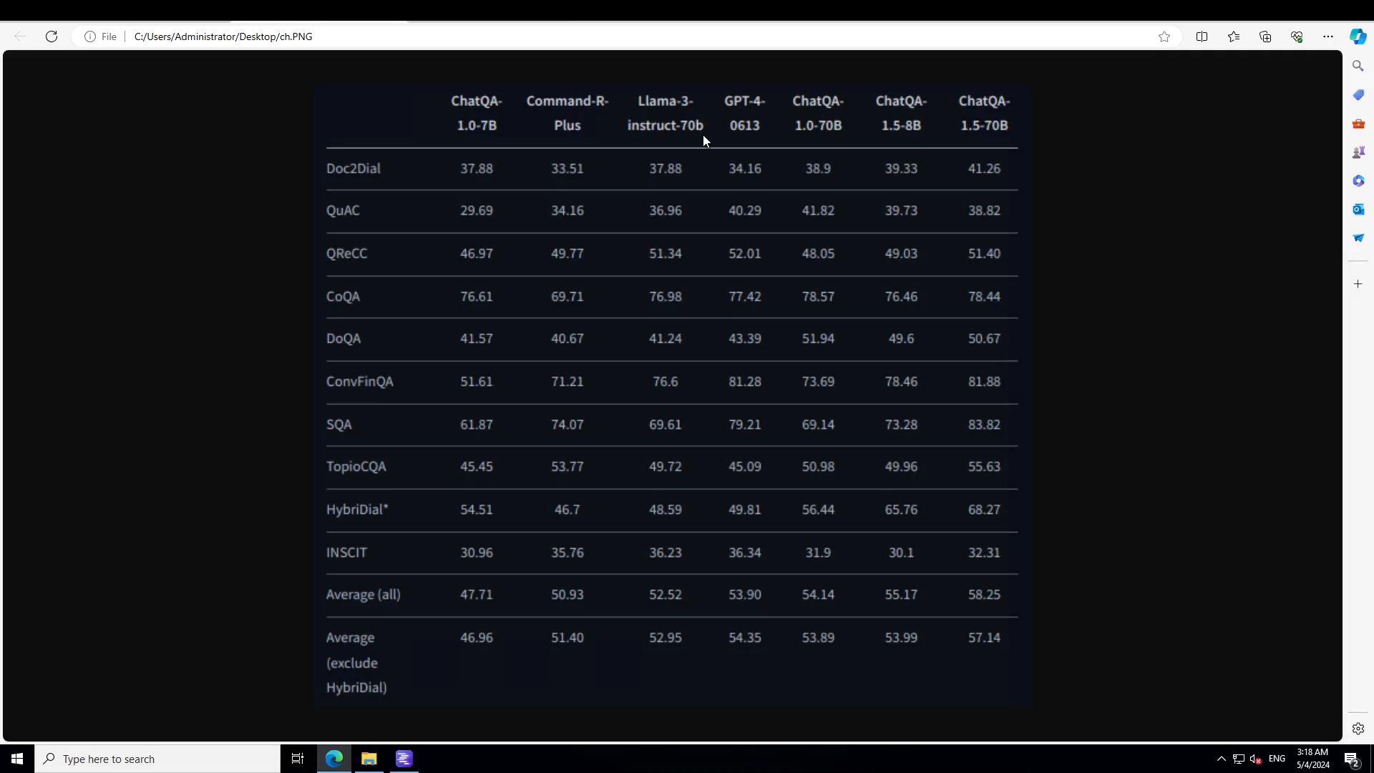
pyautogui.moveTo(488, 137)
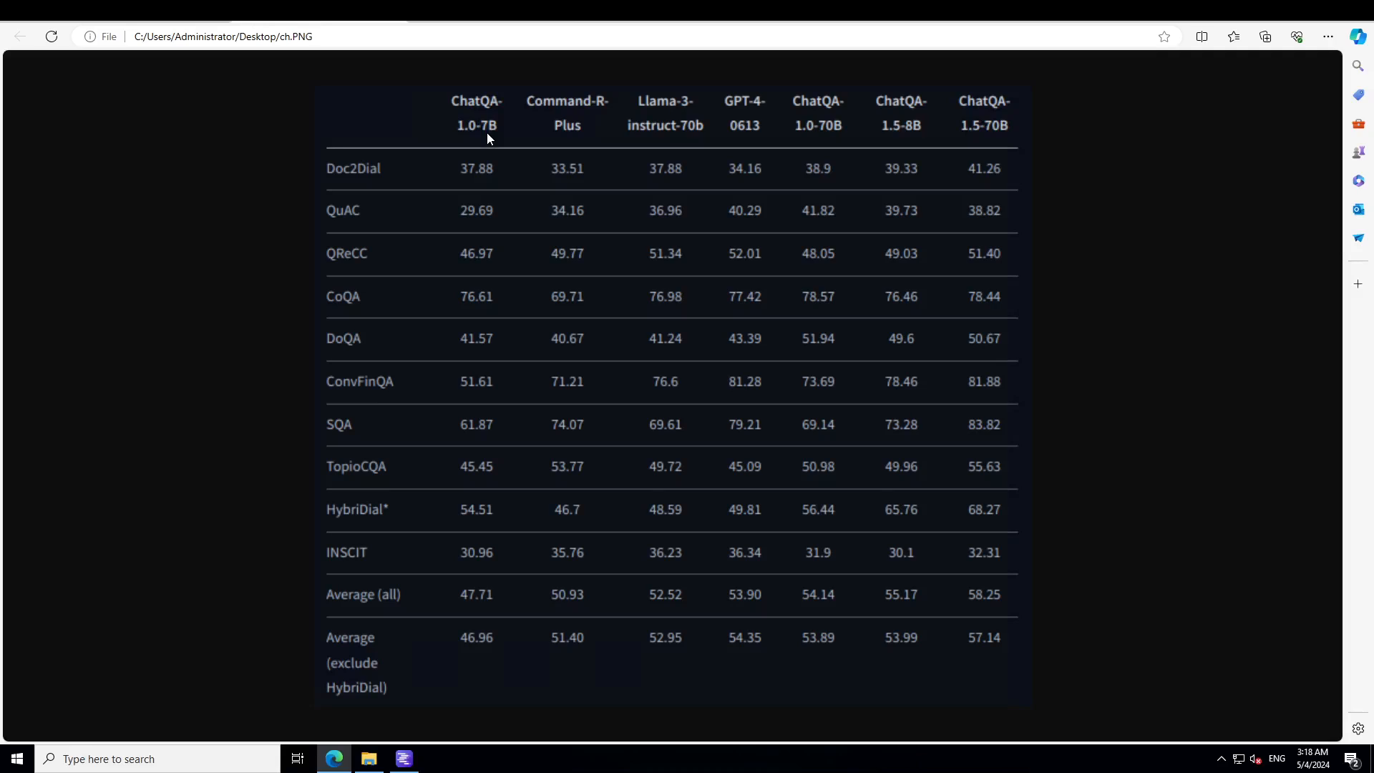
pyautogui.moveTo(693, 149)
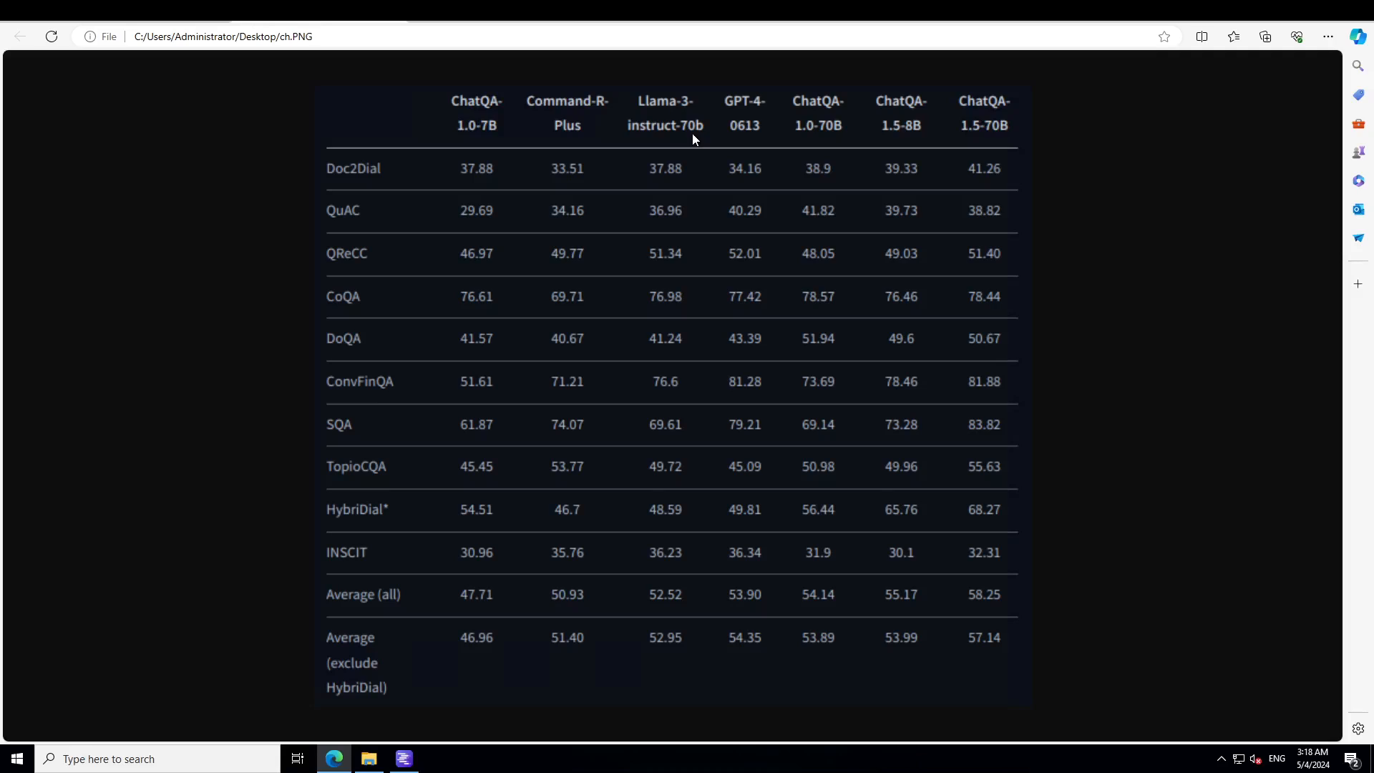
pyautogui.moveTo(498, 213)
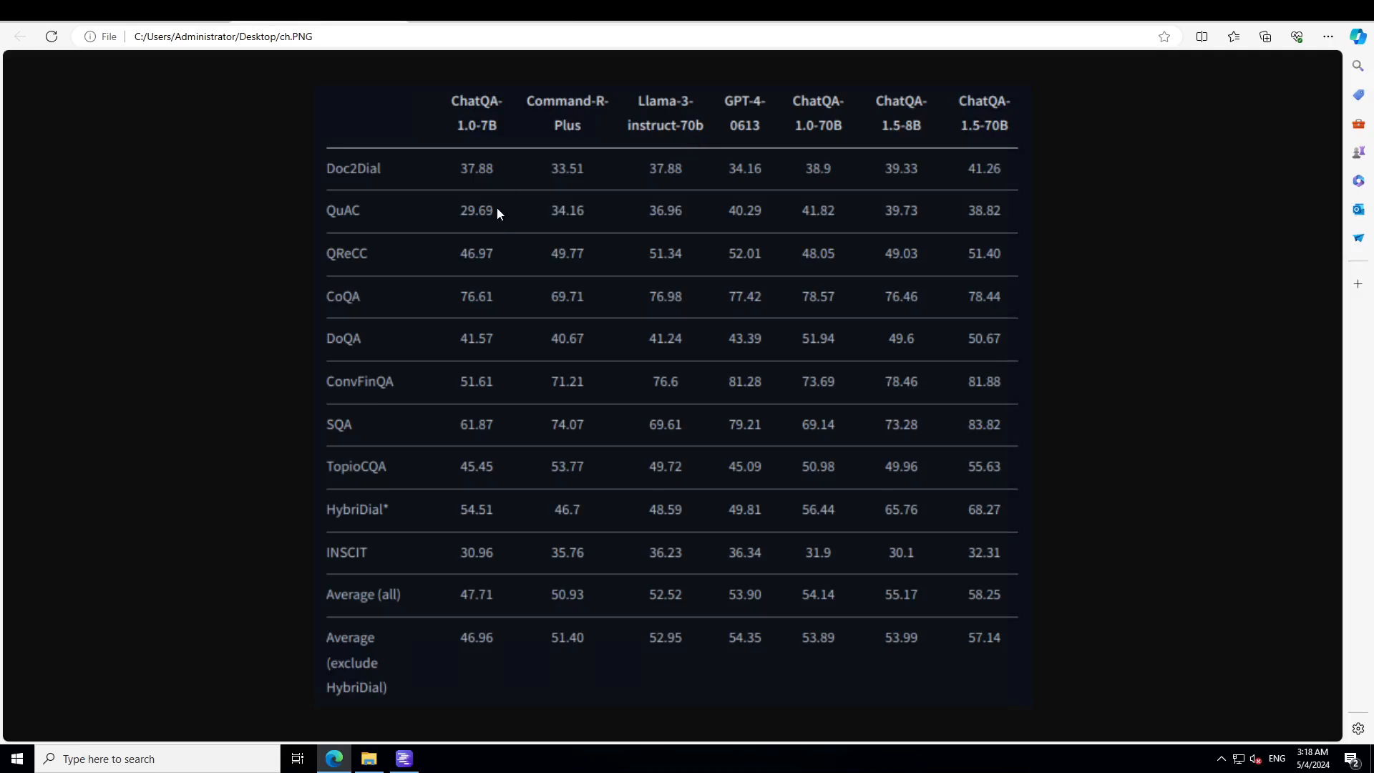
pyautogui.moveTo(491, 252)
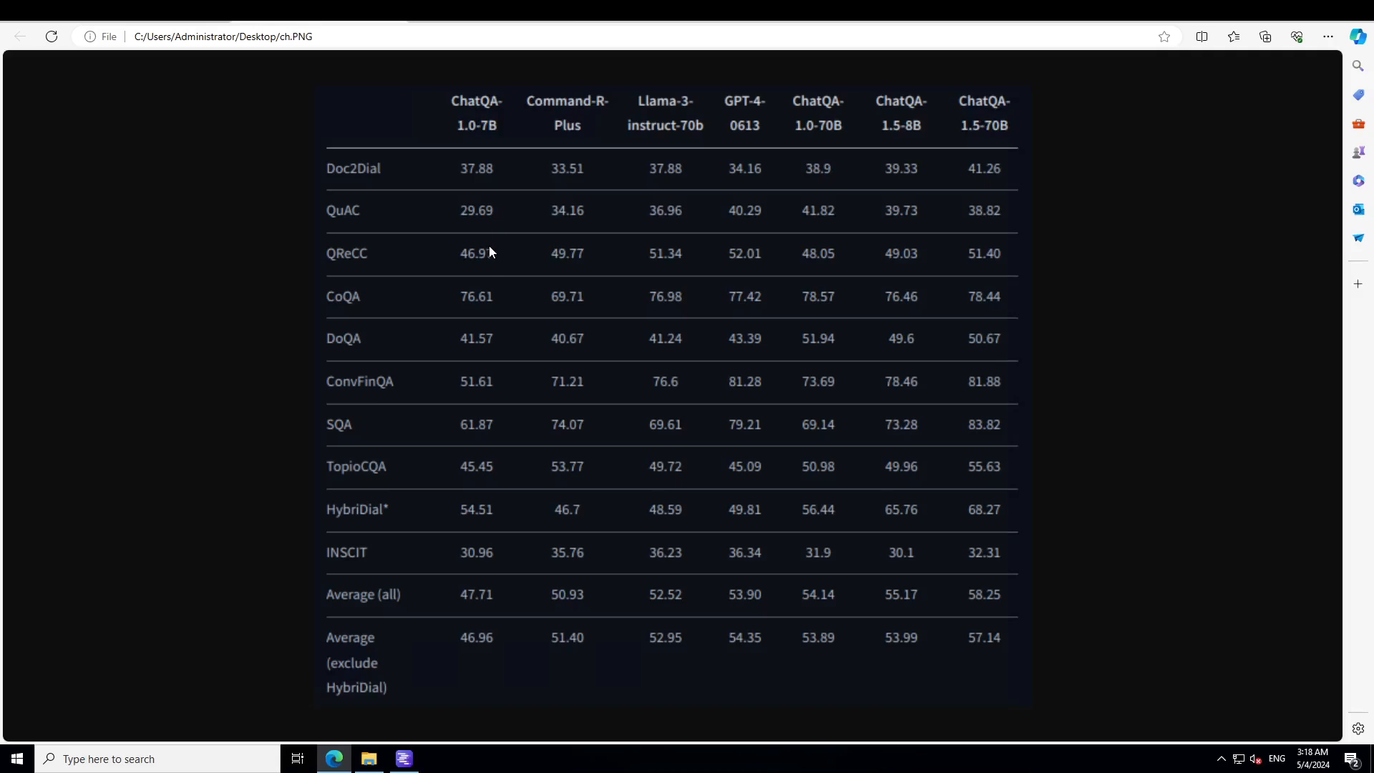
pyautogui.moveTo(410, 395)
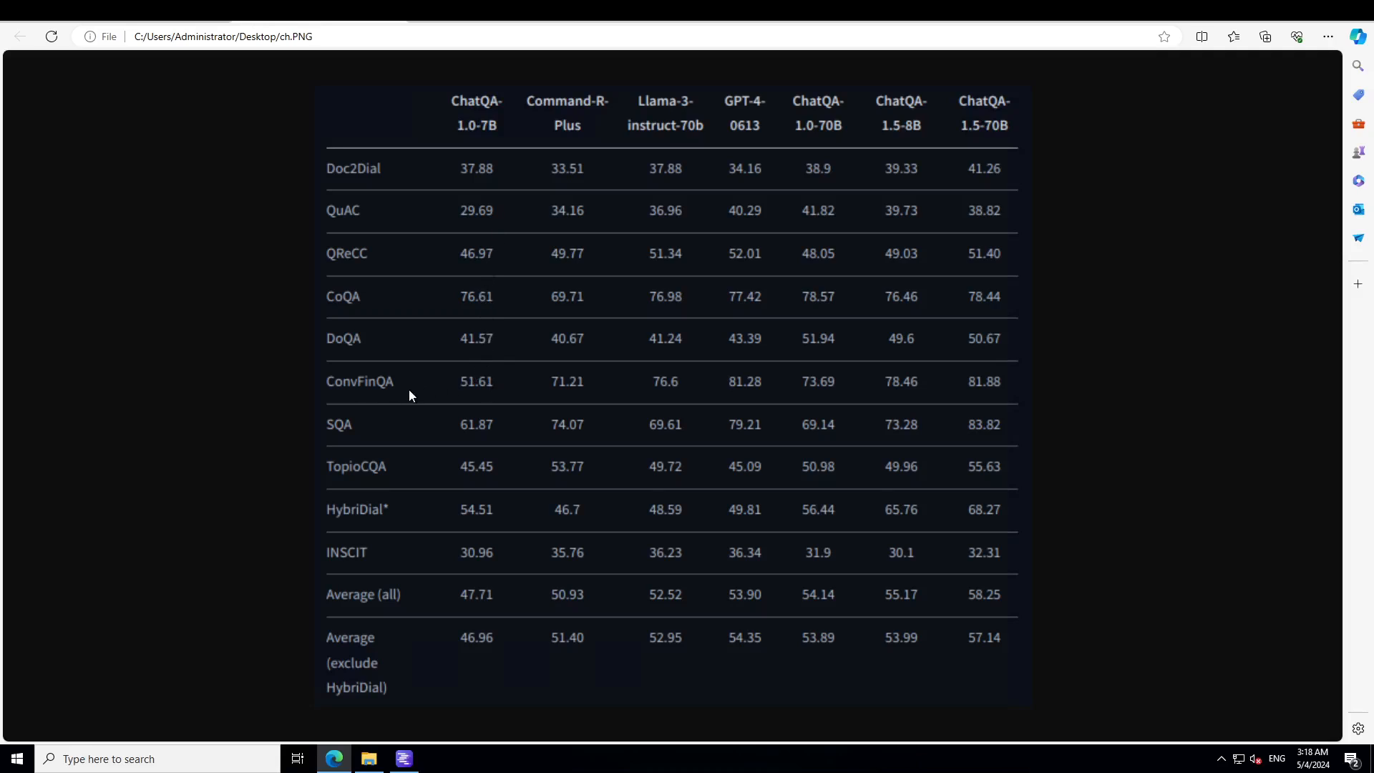
pyautogui.moveTo(364, 438)
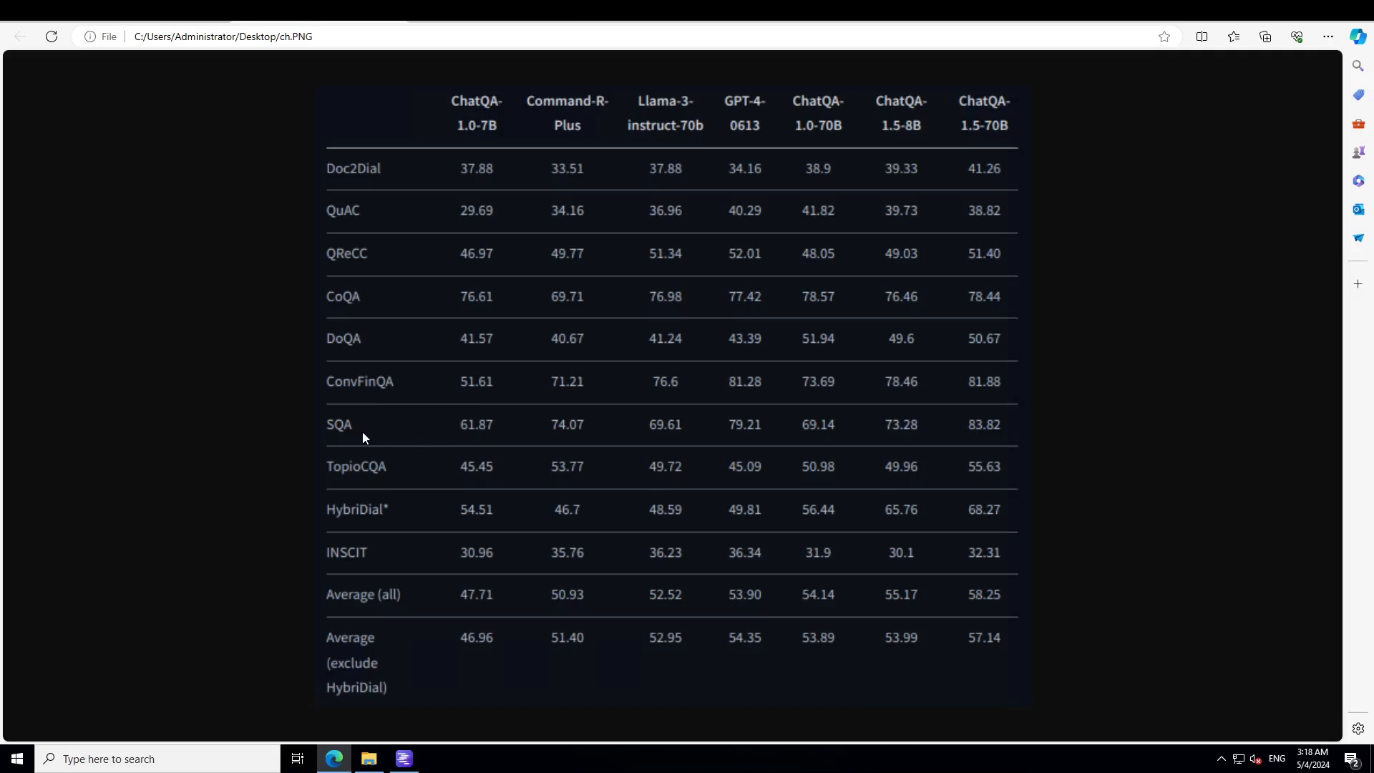
pyautogui.moveTo(384, 478)
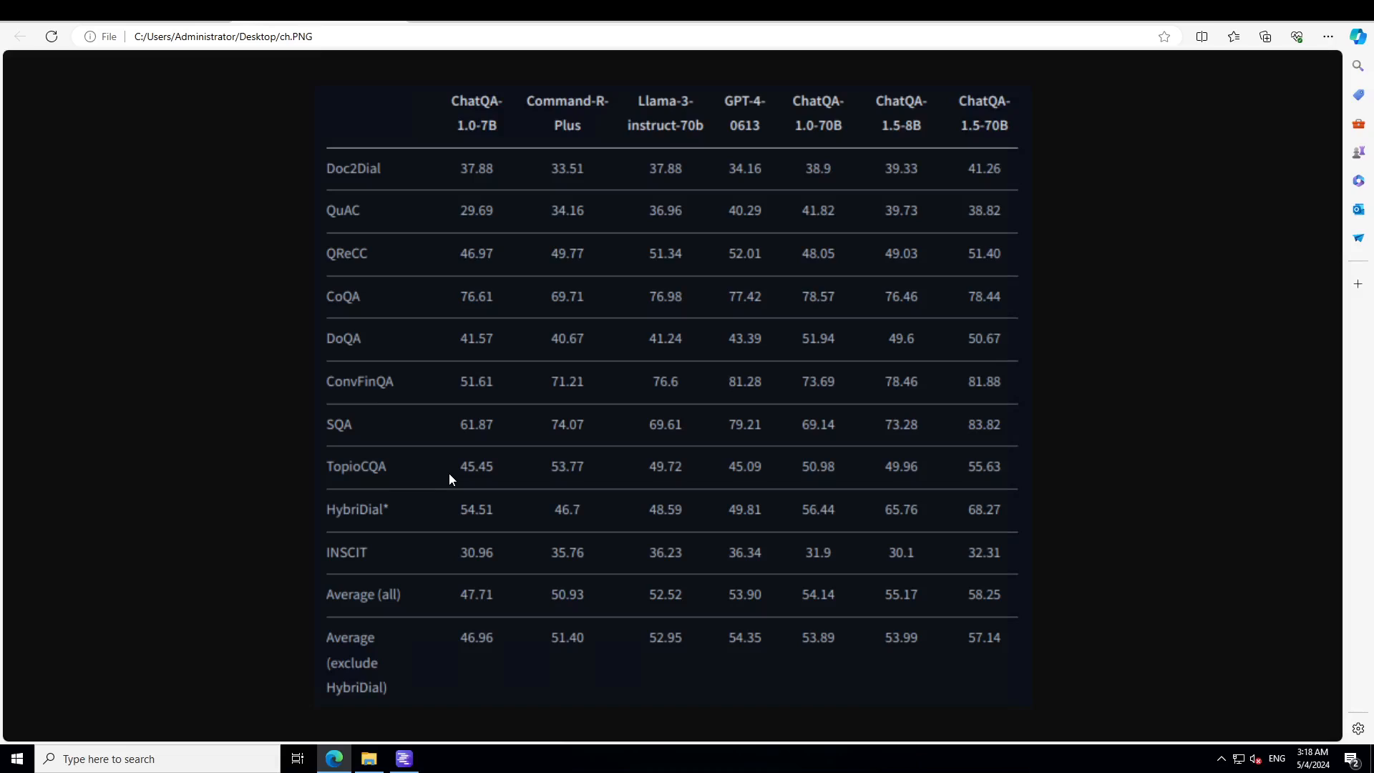
pyautogui.moveTo(493, 456)
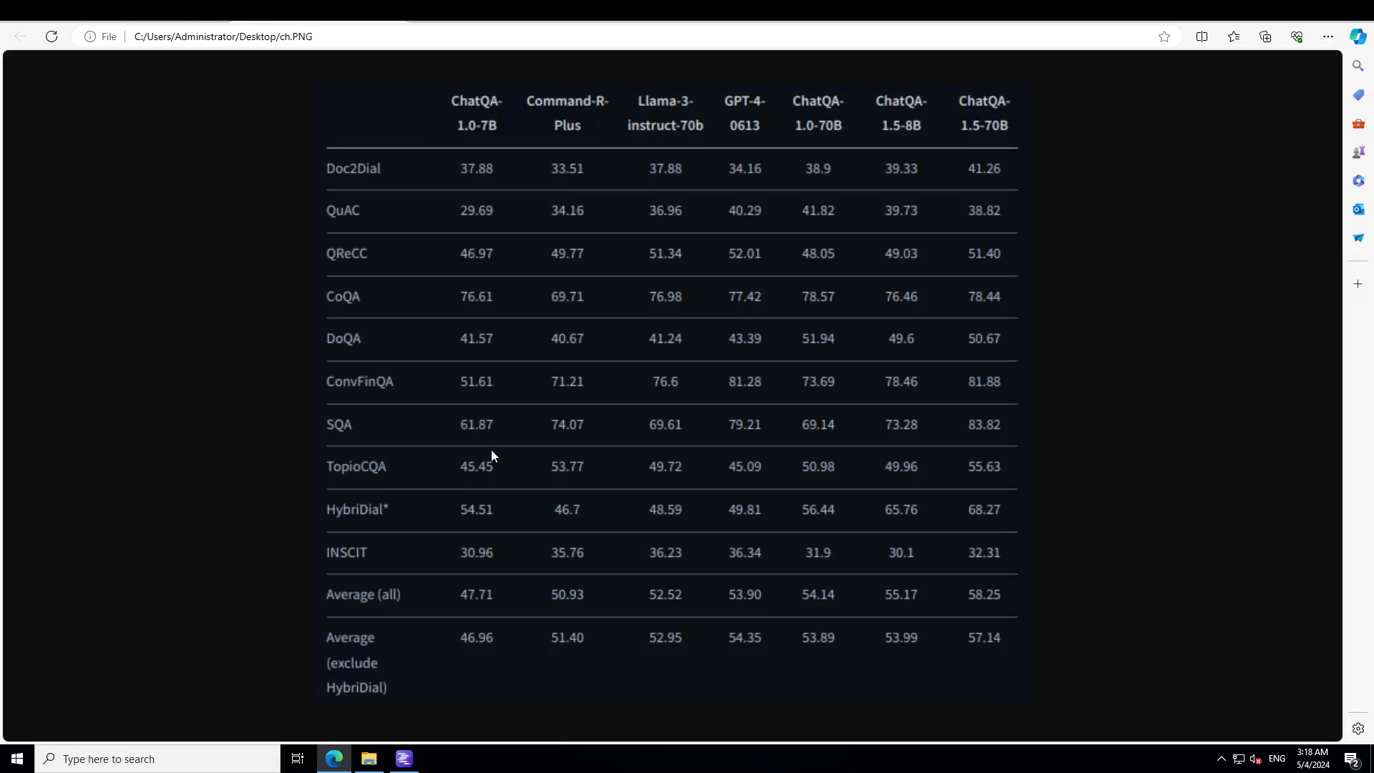
pyautogui.moveTo(714, 404)
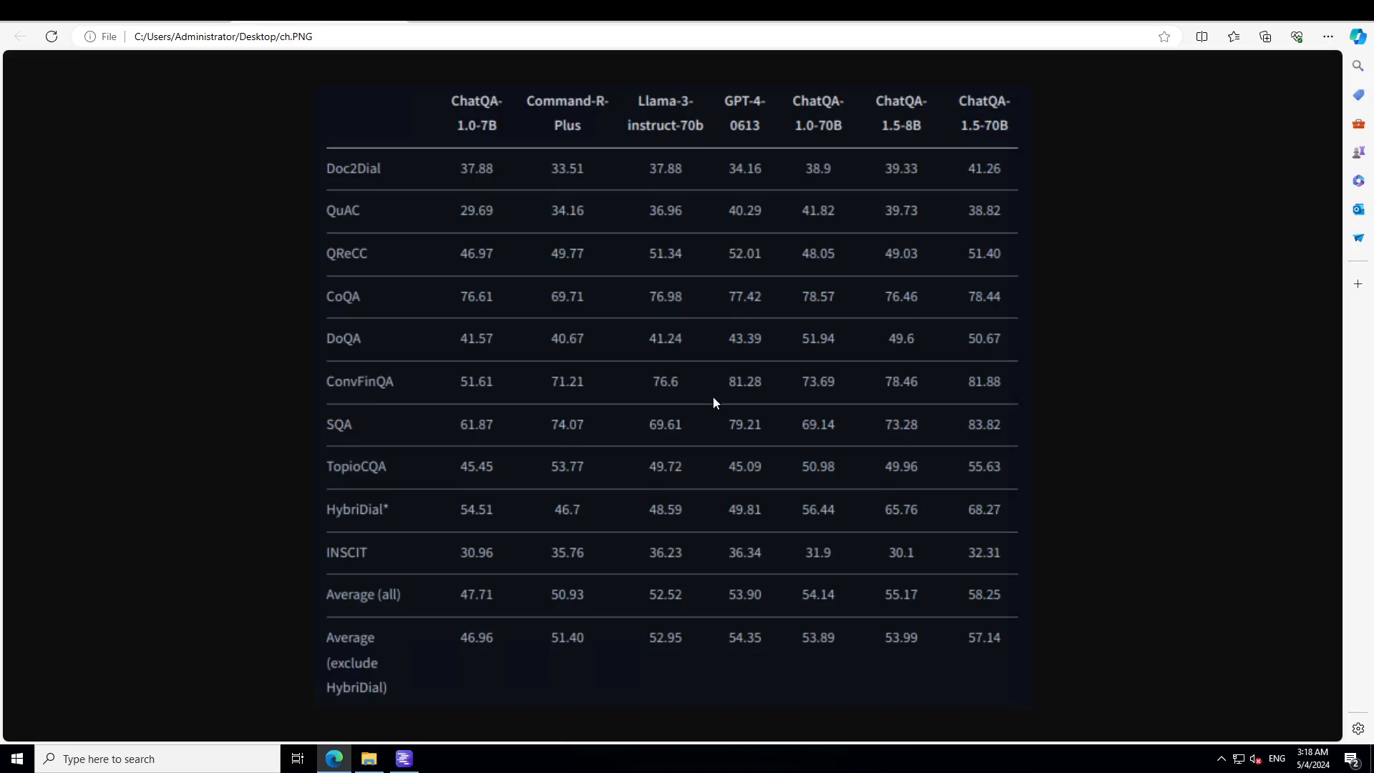
pyautogui.moveTo(953, 388)
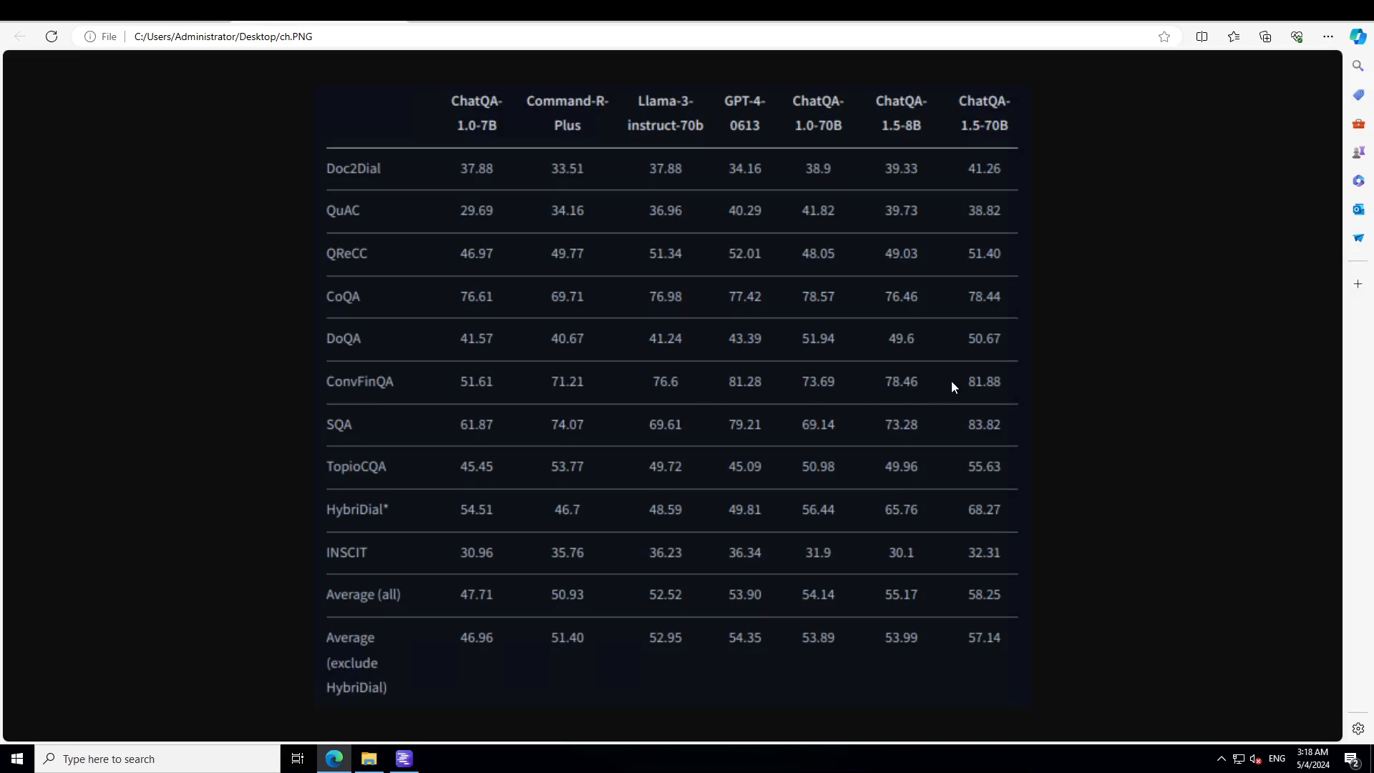
pyautogui.moveTo(546, 392)
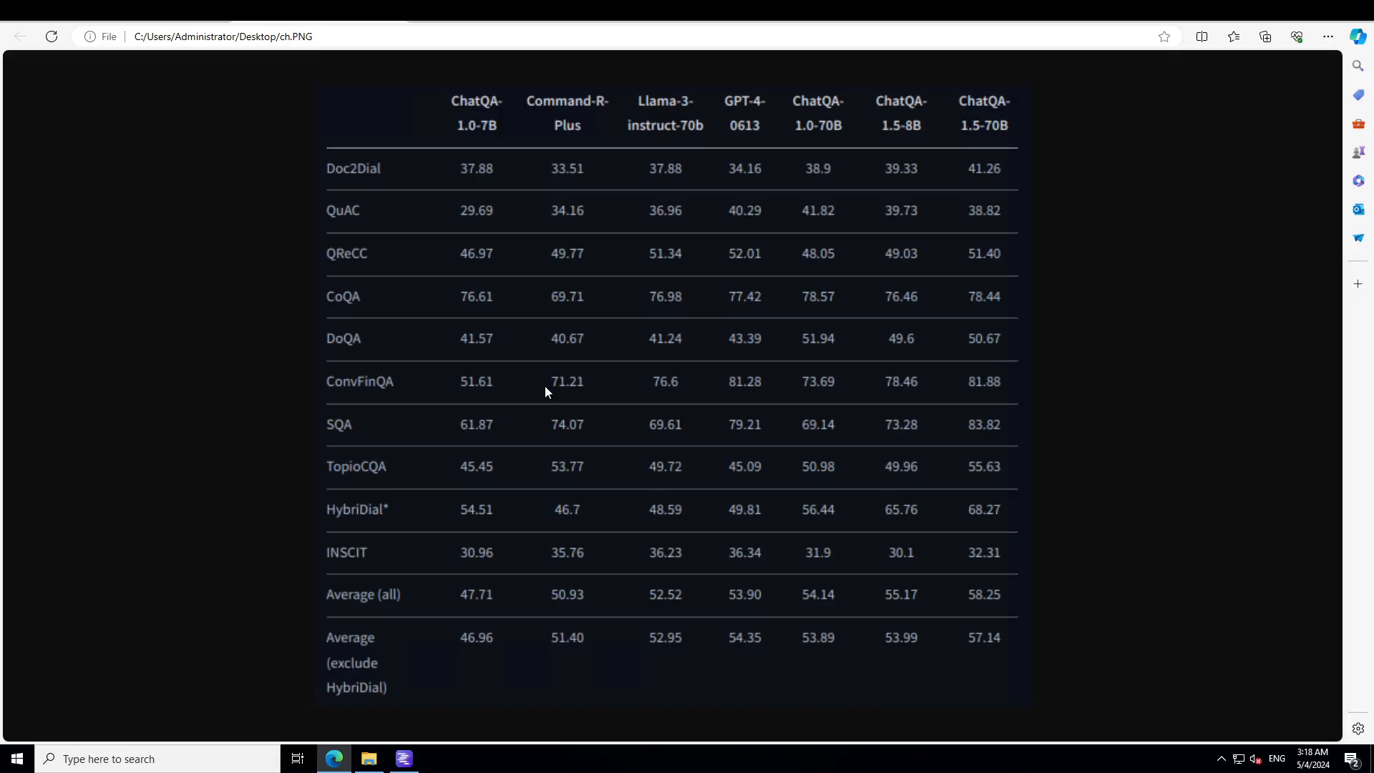
pyautogui.moveTo(627, 385)
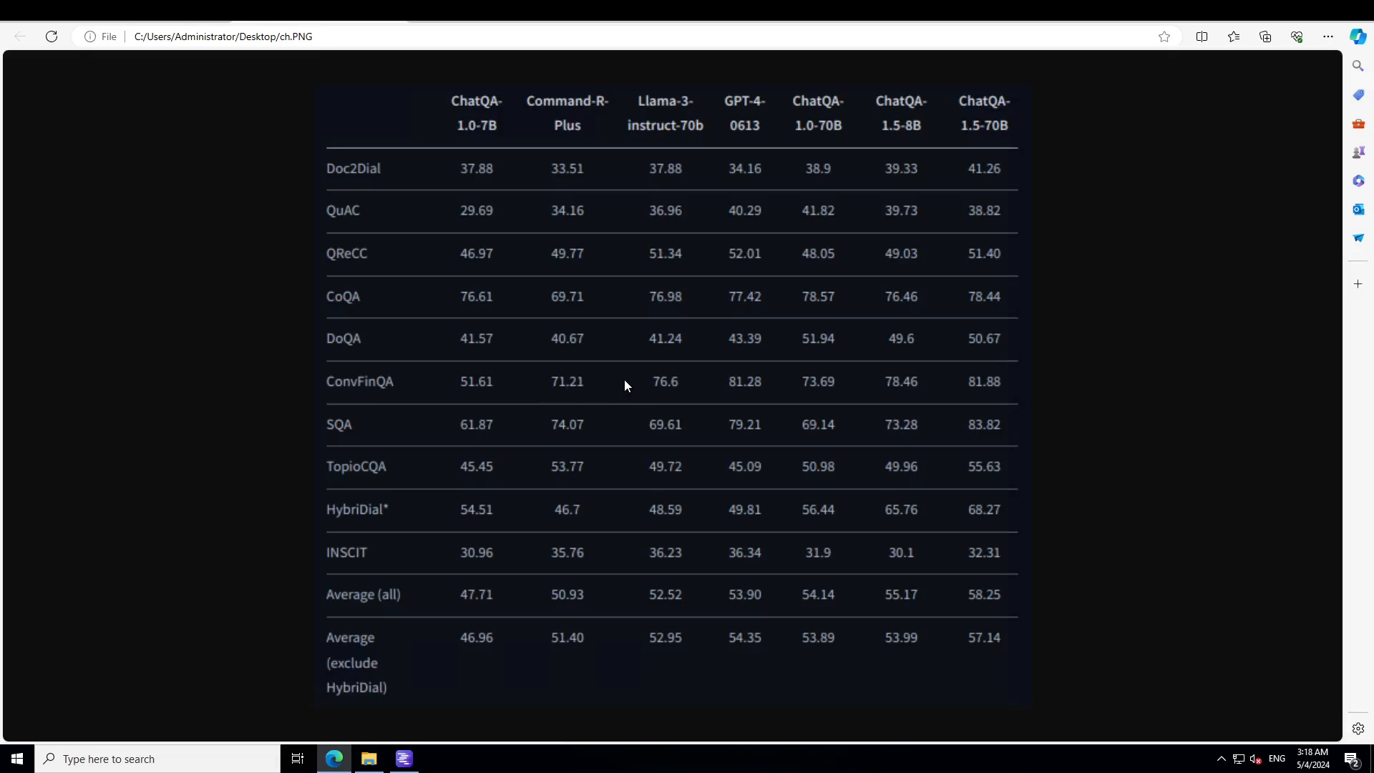
pyautogui.moveTo(341, 442)
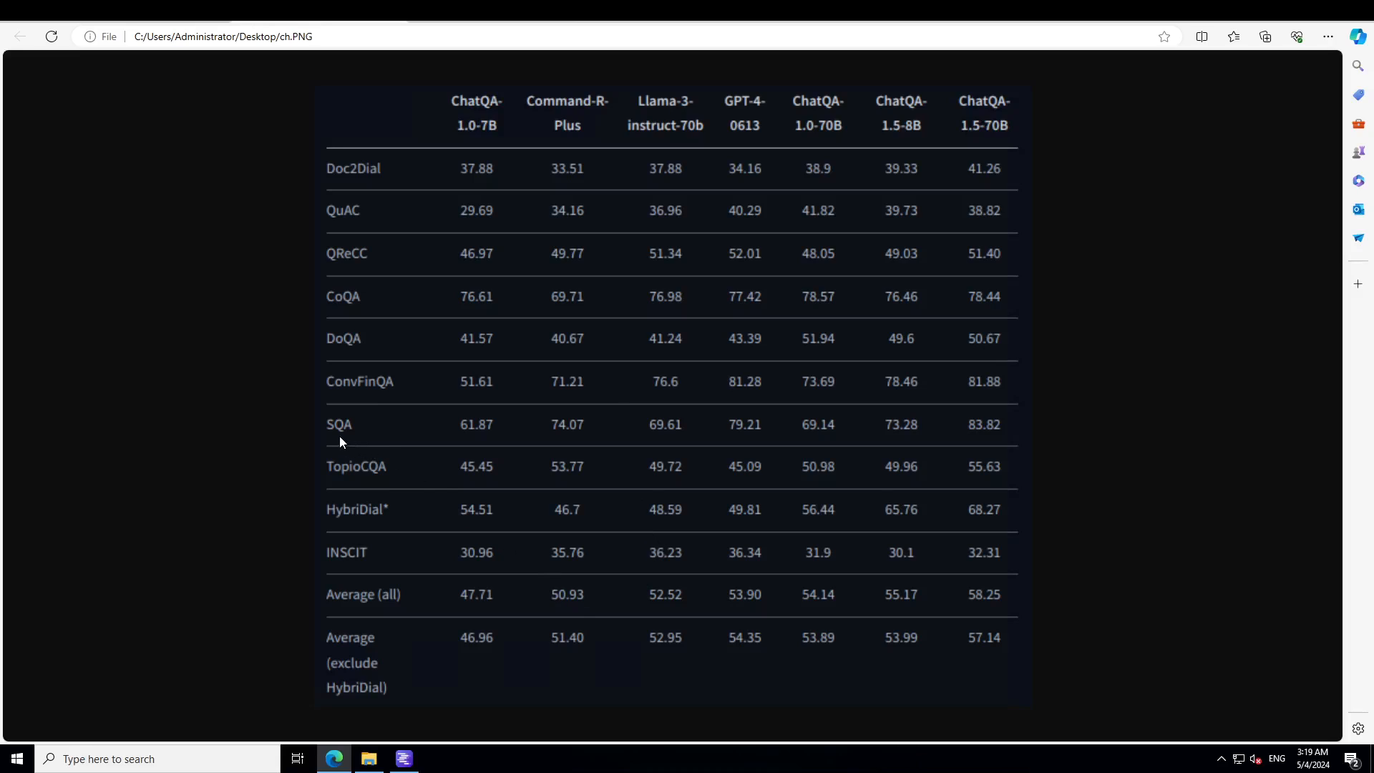
pyautogui.moveTo(487, 442)
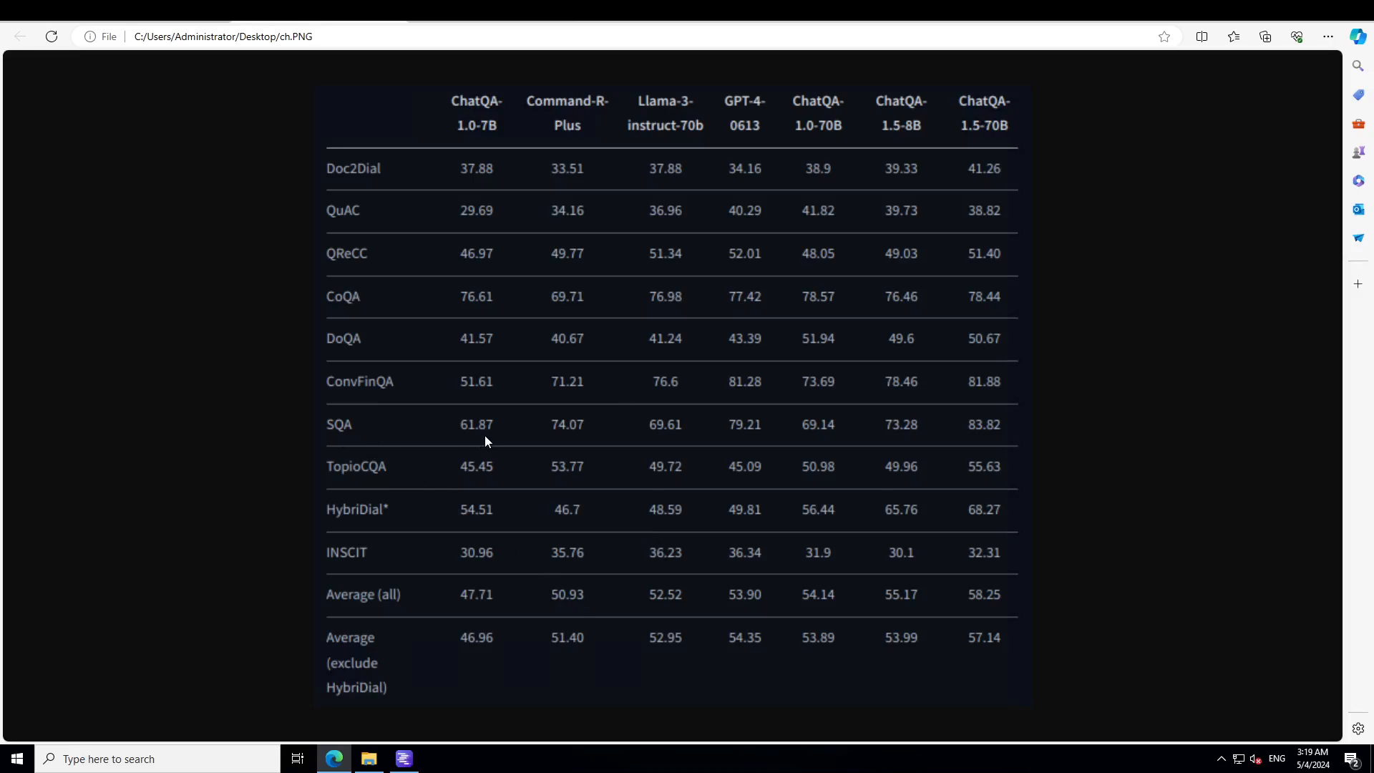
pyautogui.moveTo(494, 438)
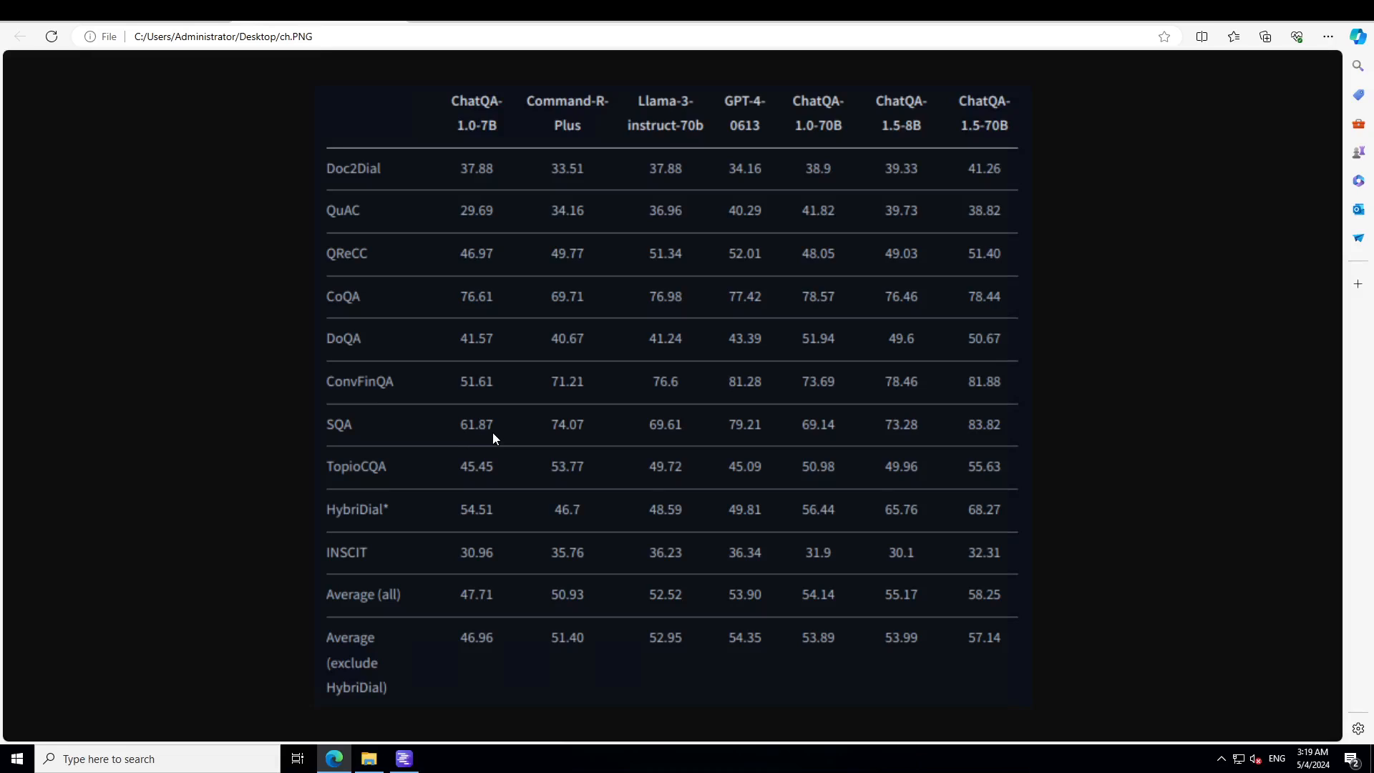
pyautogui.moveTo(634, 440)
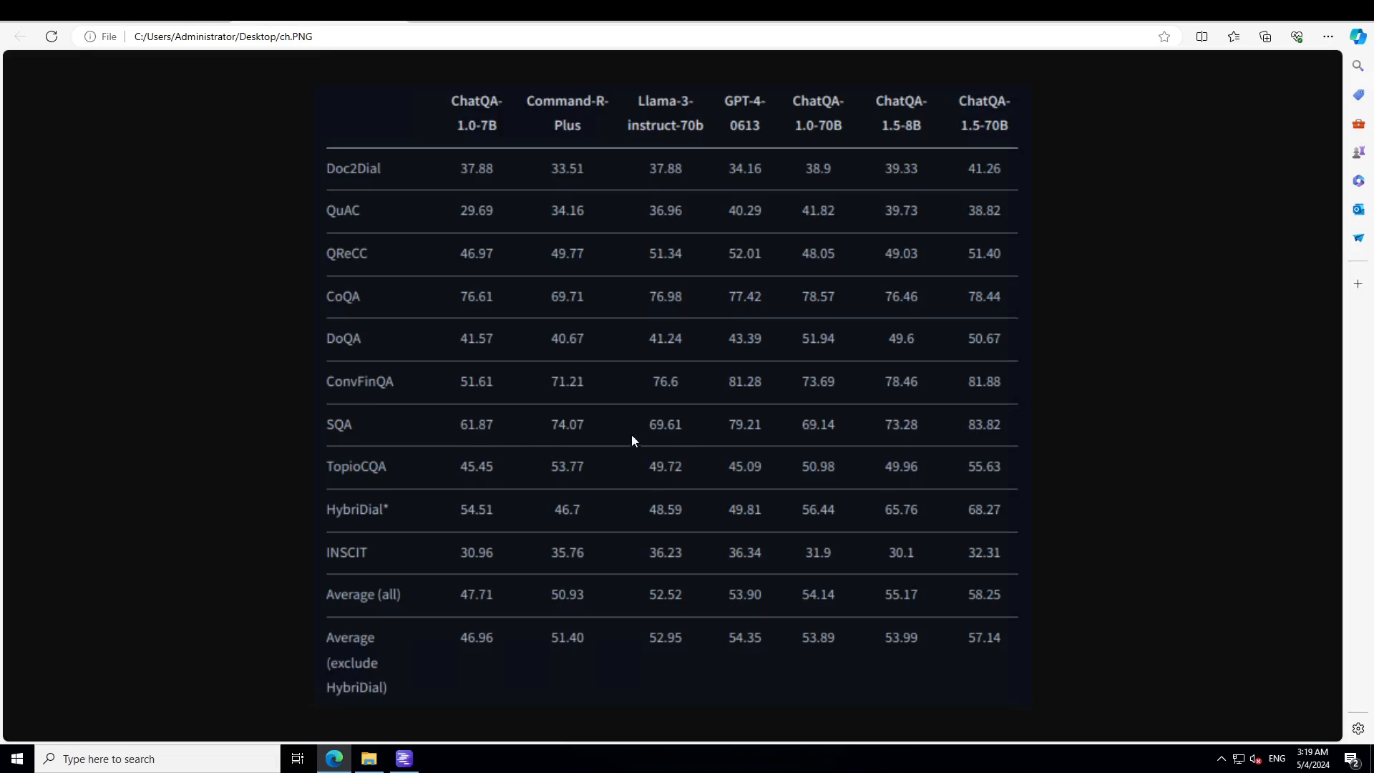
pyautogui.moveTo(677, 441)
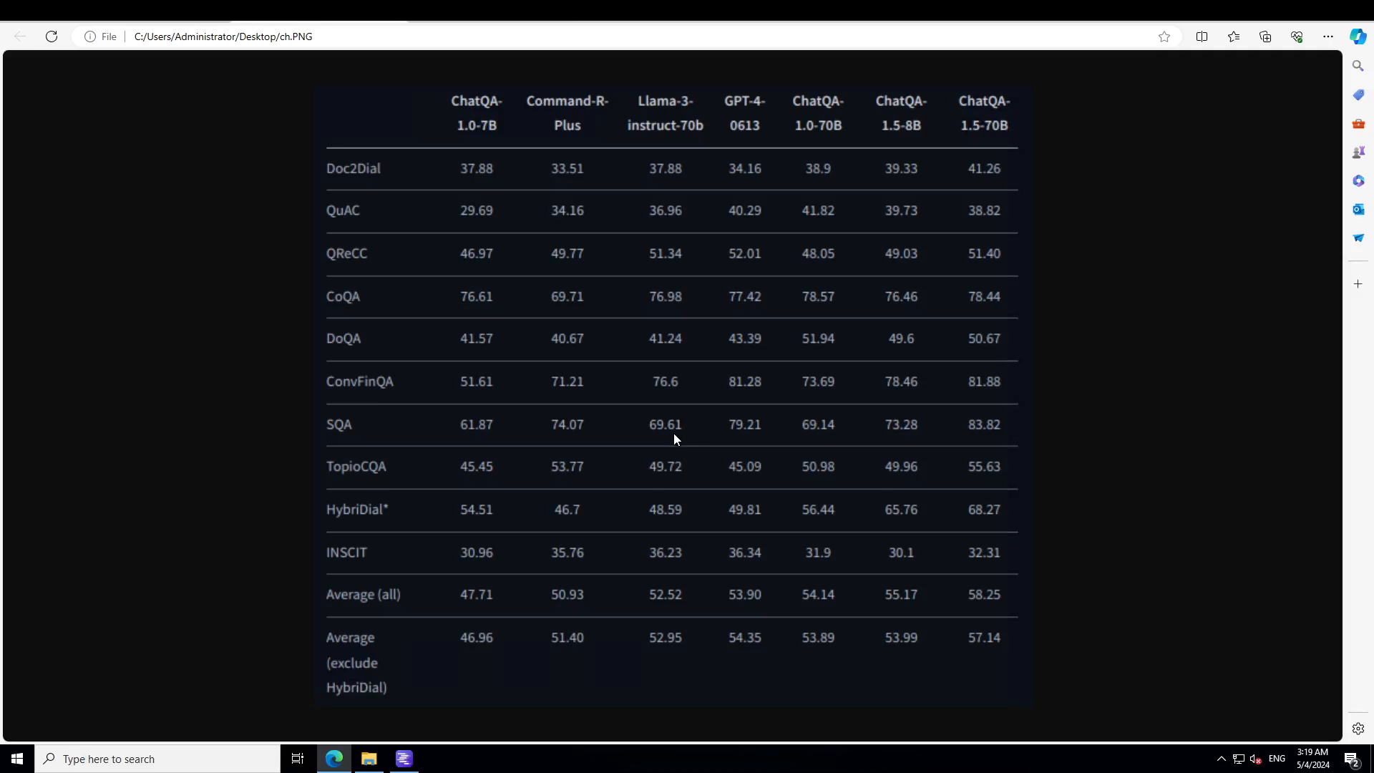
pyautogui.moveTo(511, 482)
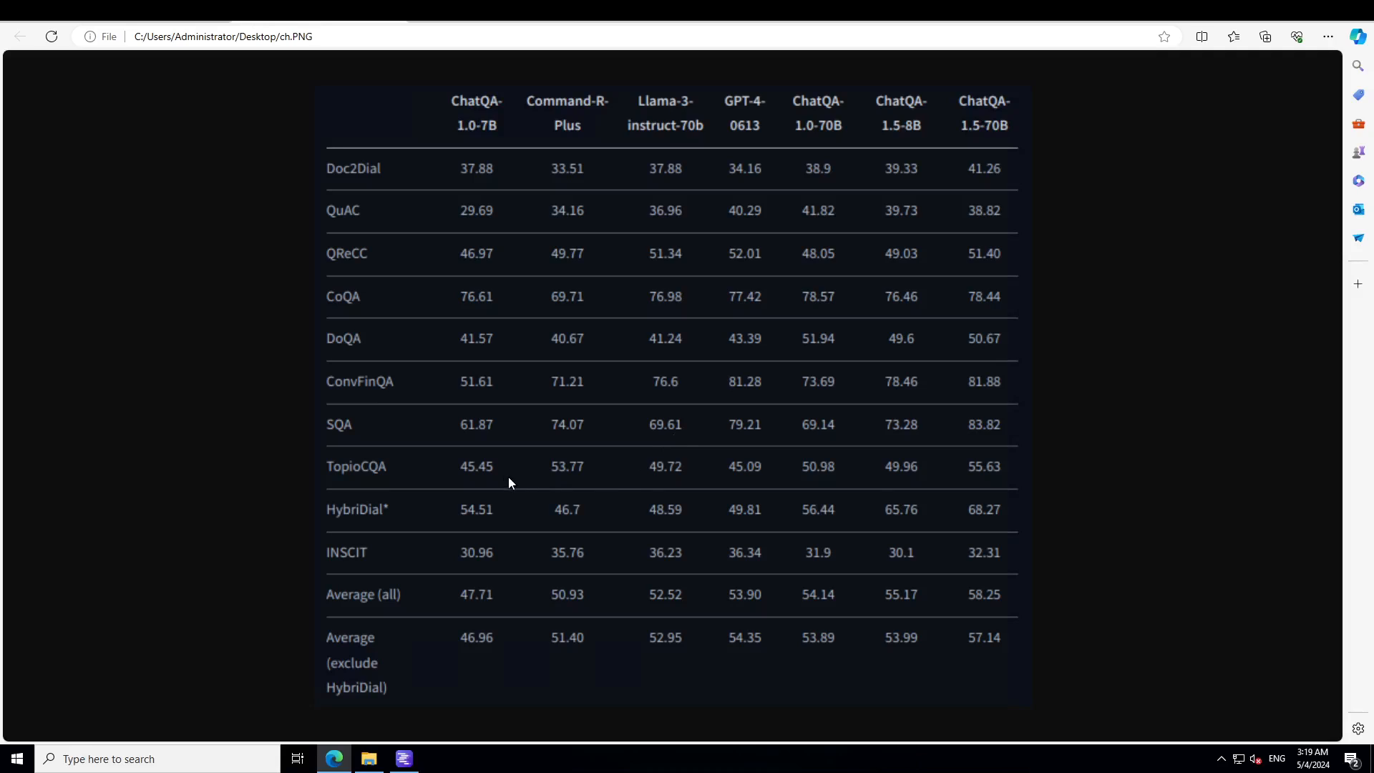
pyautogui.moveTo(489, 475)
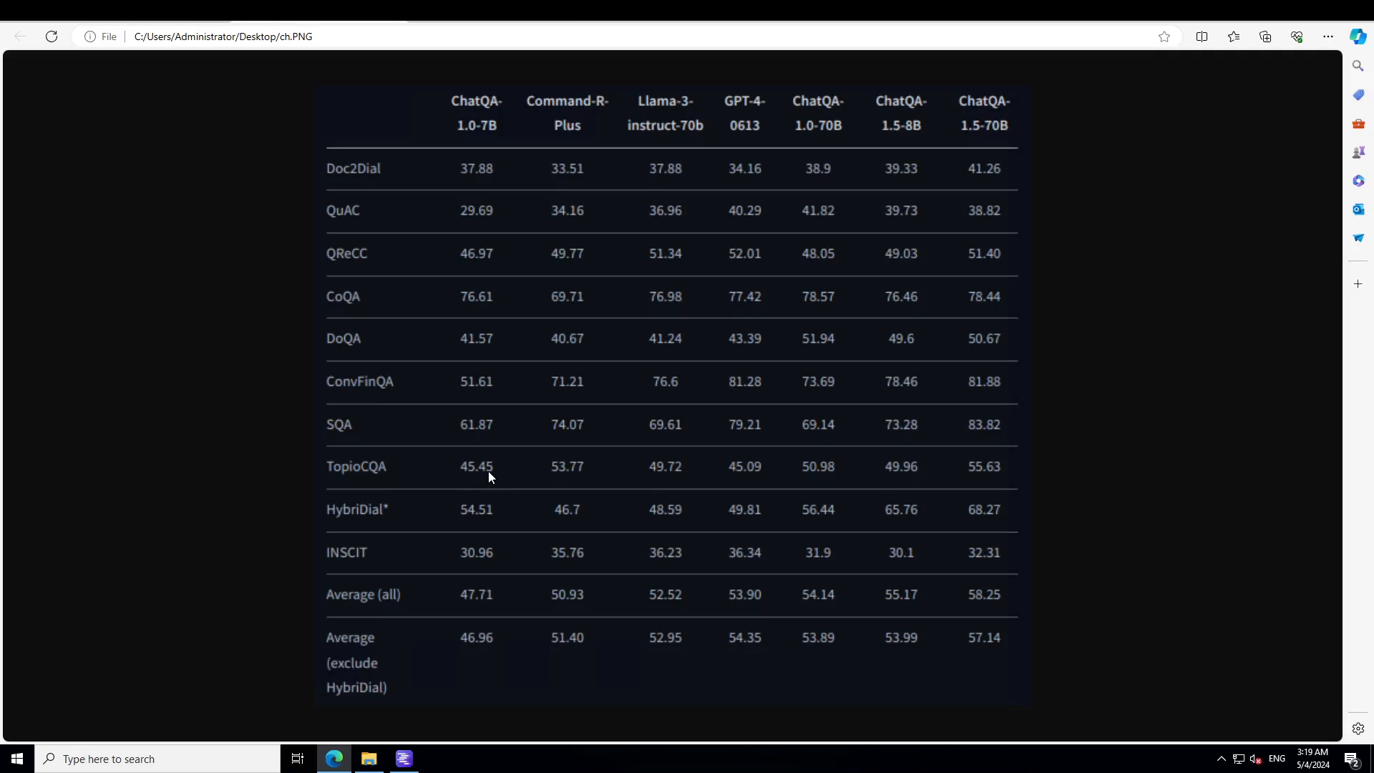
pyautogui.moveTo(757, 486)
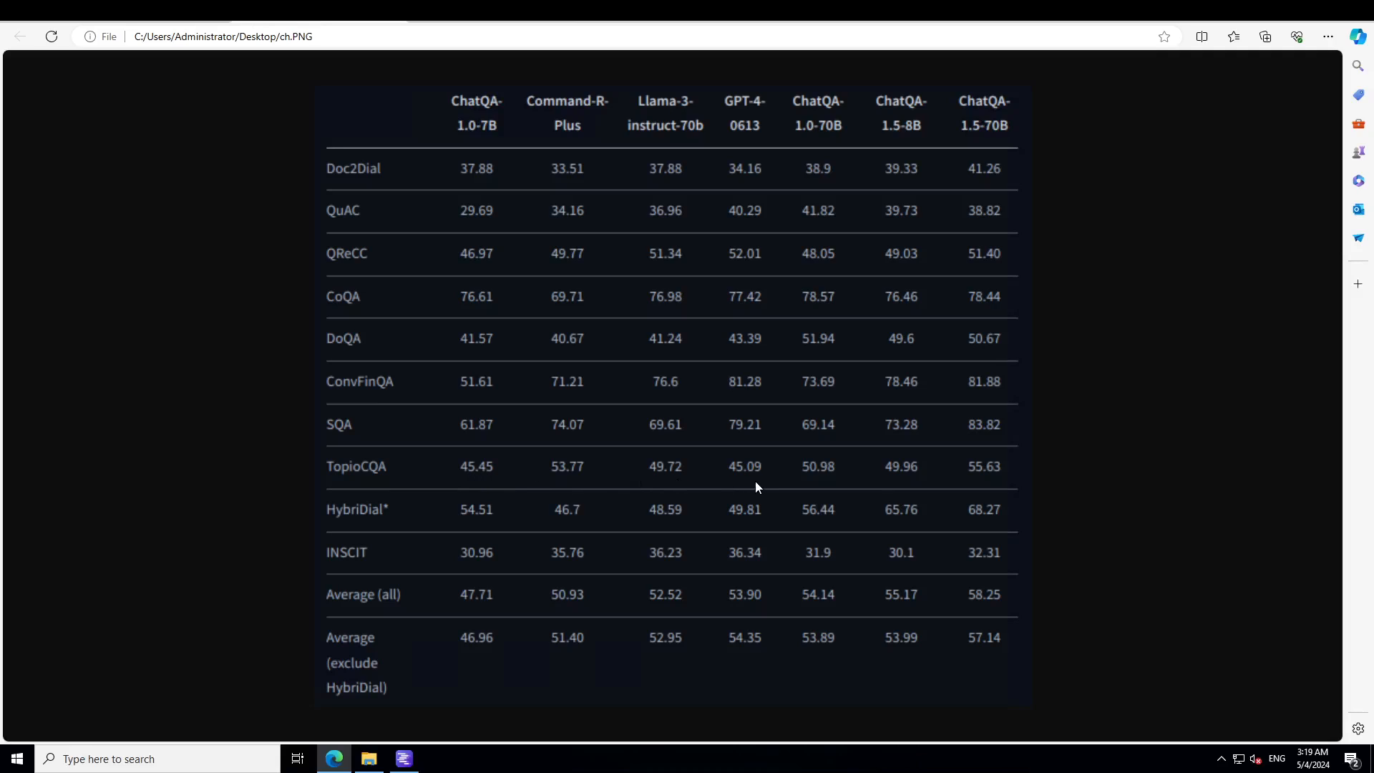
pyautogui.moveTo(747, 486)
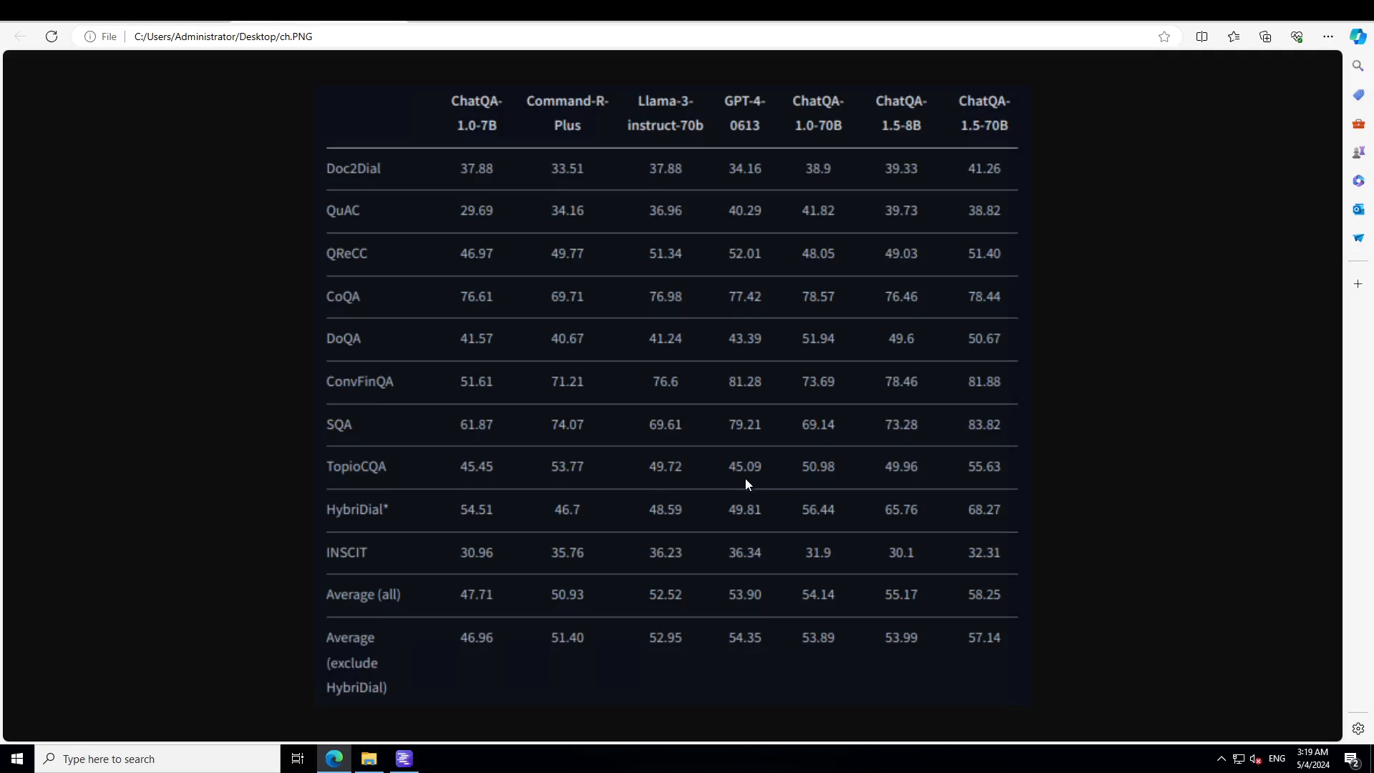
pyautogui.moveTo(467, 479)
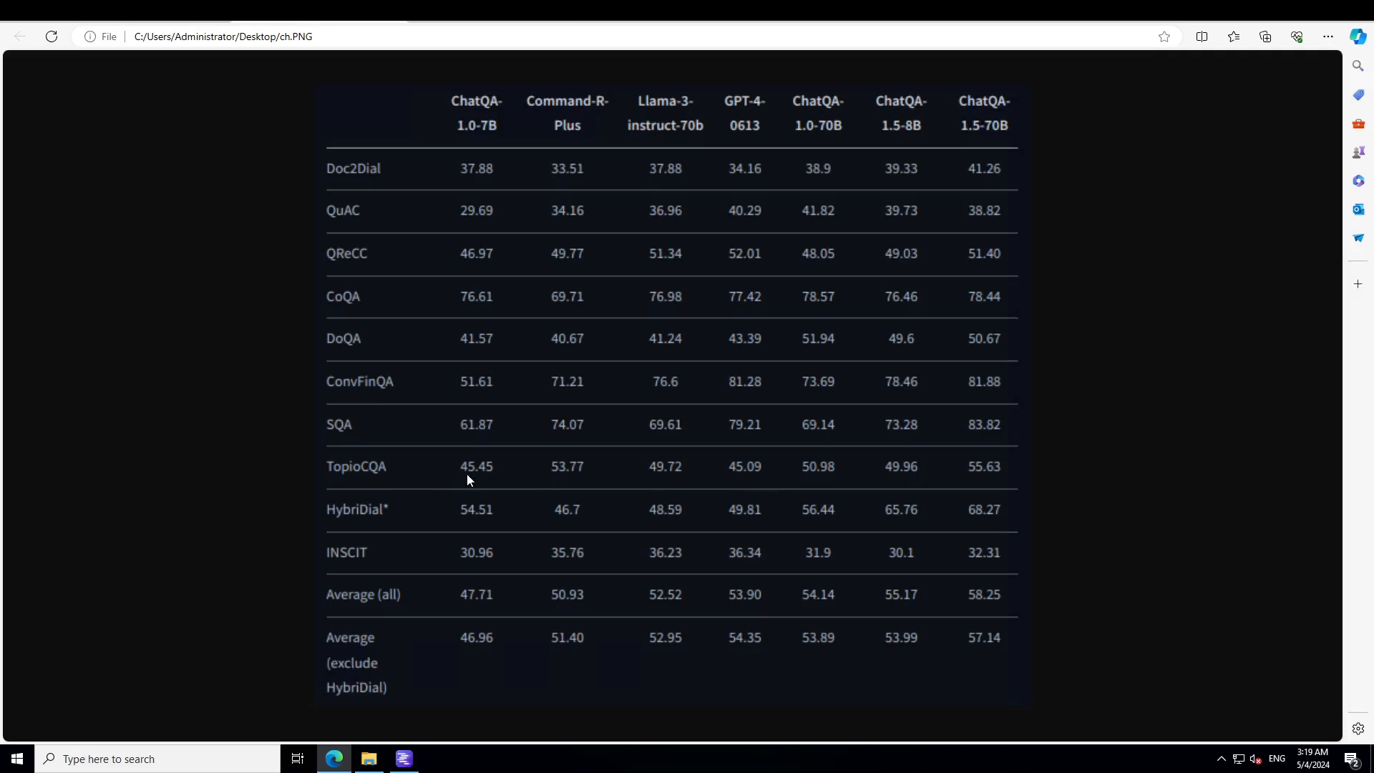
pyautogui.moveTo(385, 483)
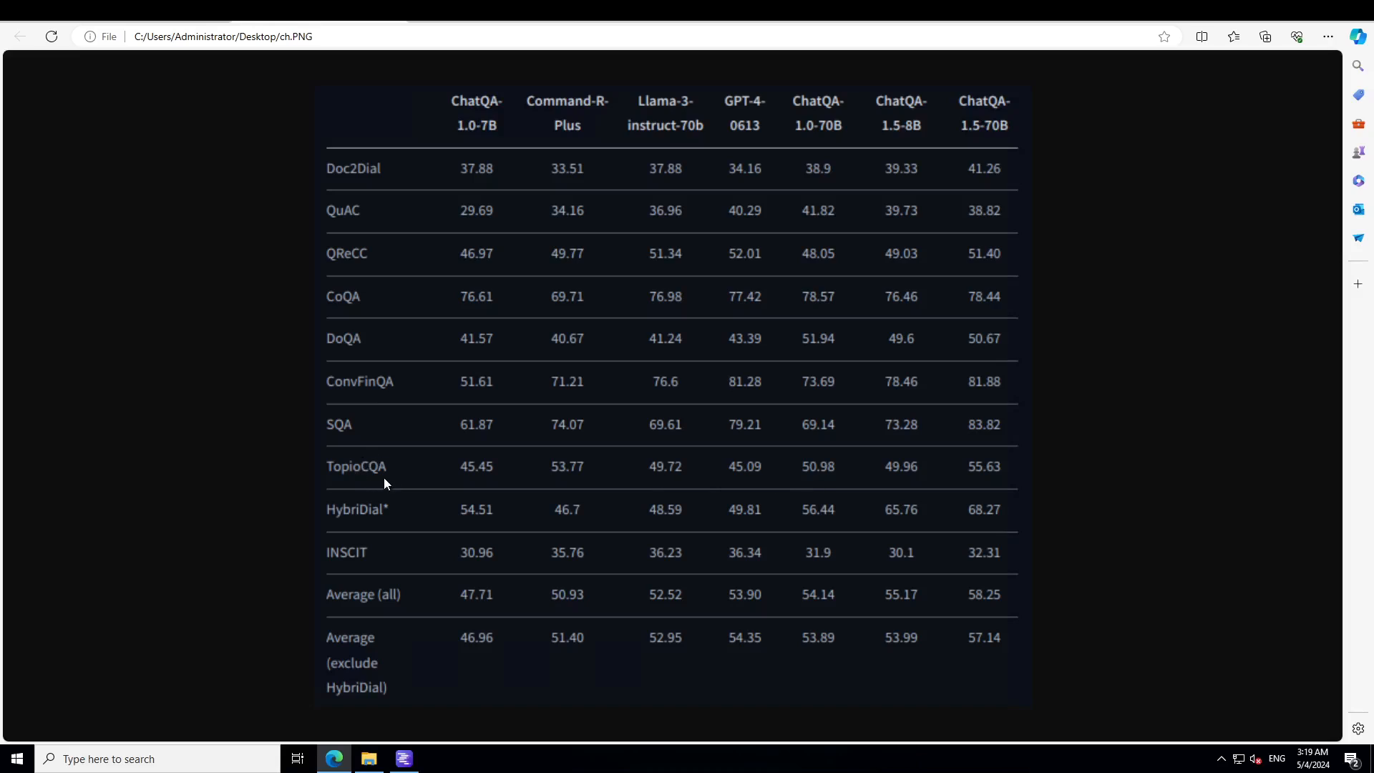
pyautogui.moveTo(831, 471)
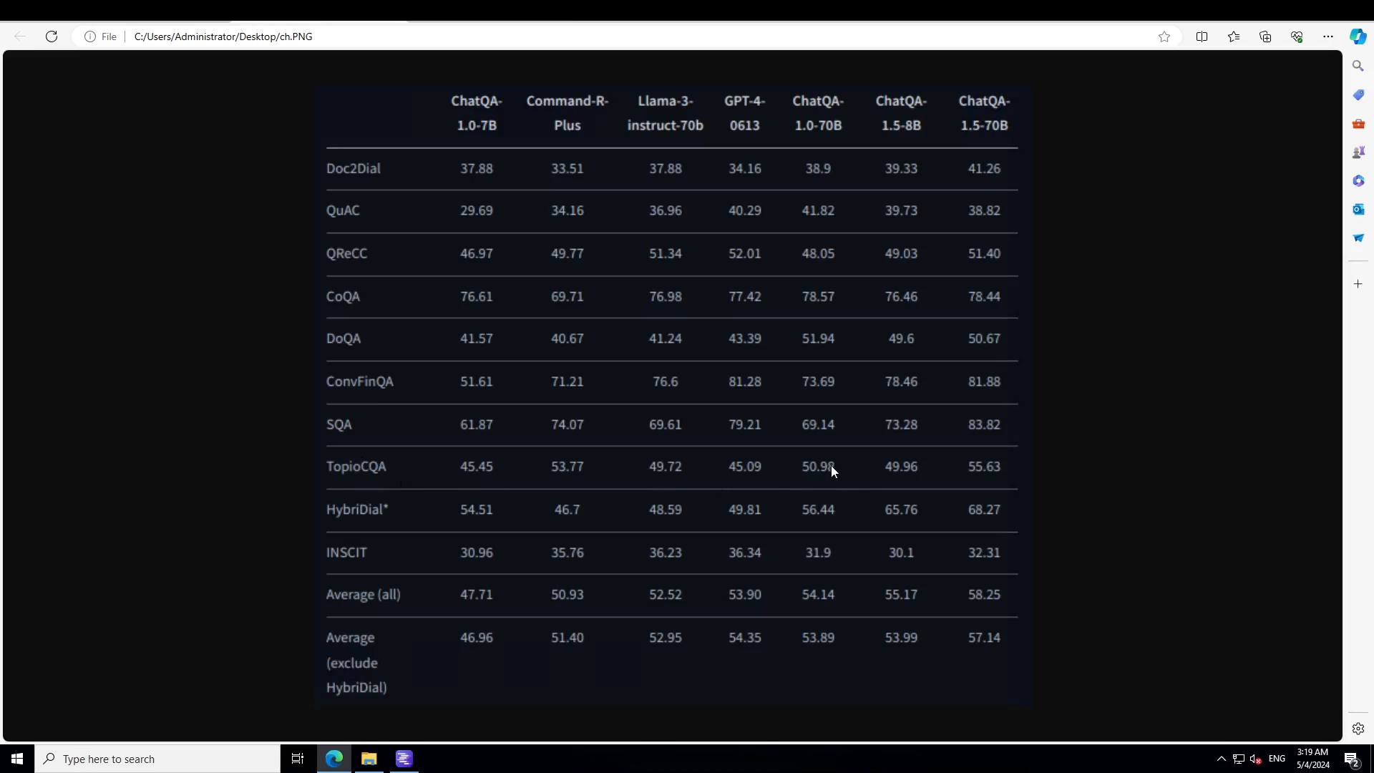
pyautogui.moveTo(798, 448)
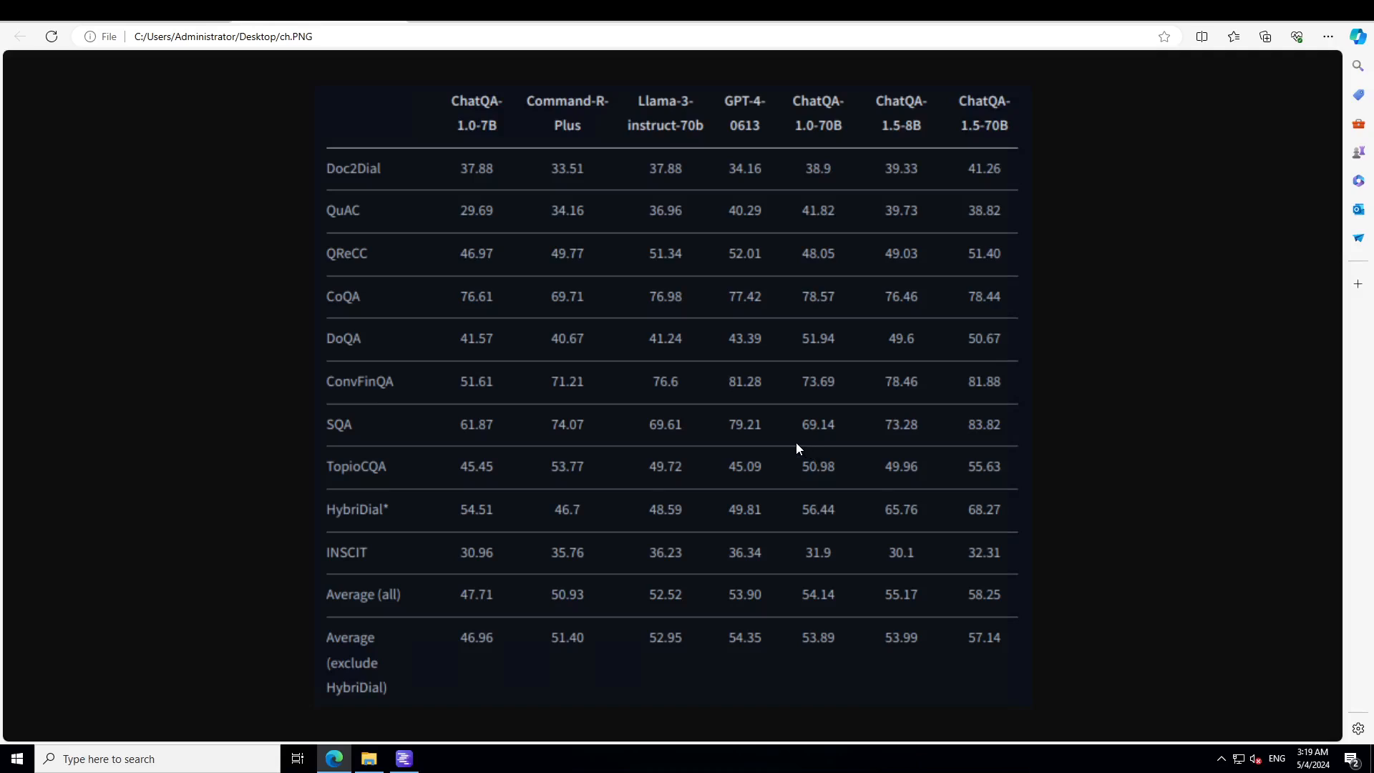
pyautogui.moveTo(785, 415)
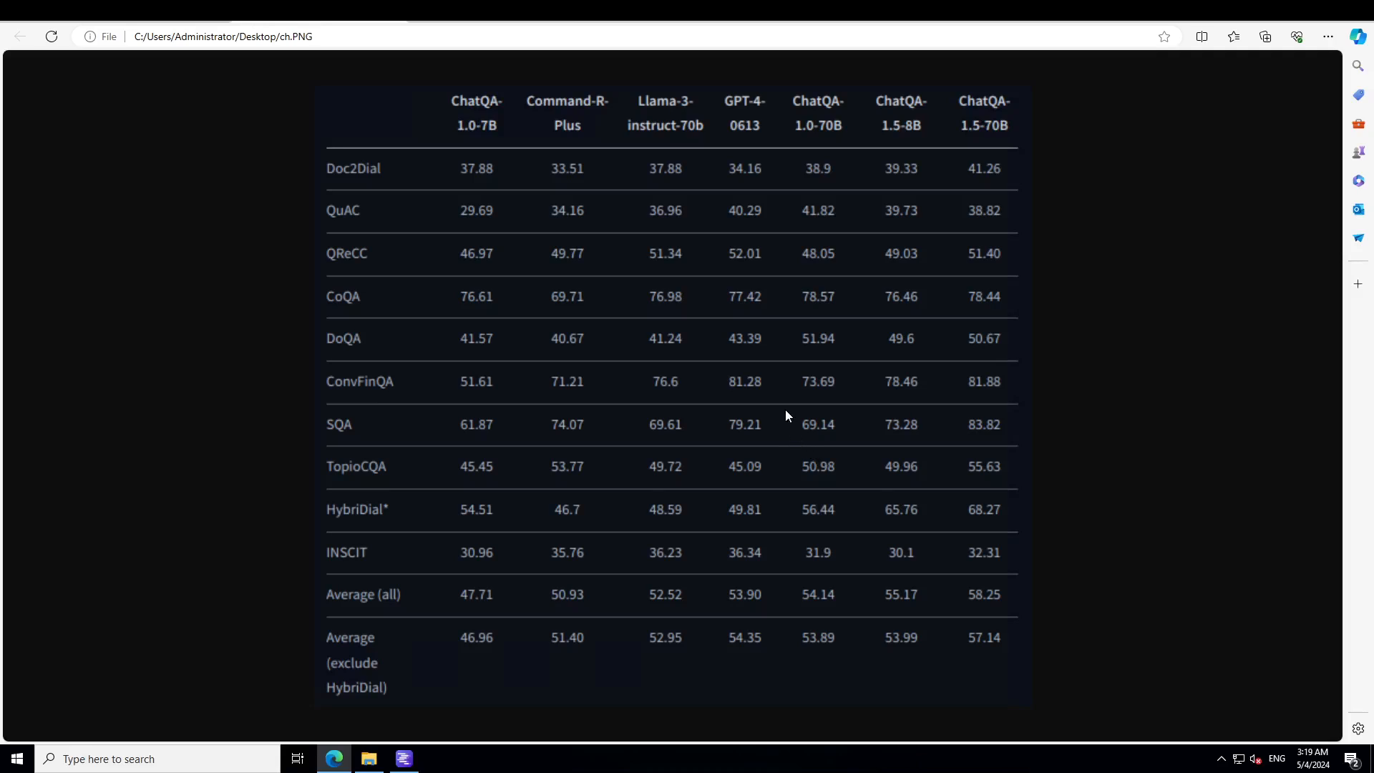
pyautogui.moveTo(636, 333)
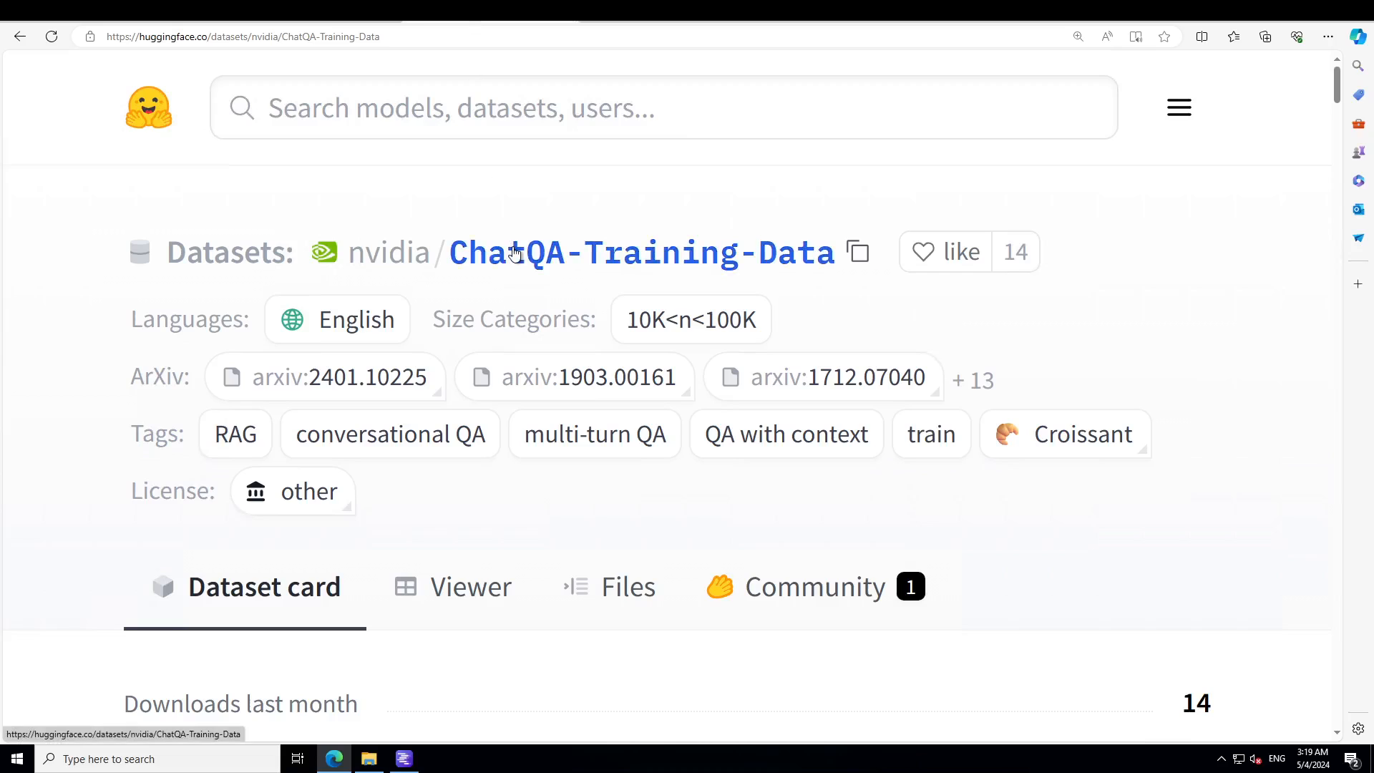
pyautogui.moveTo(833, 272)
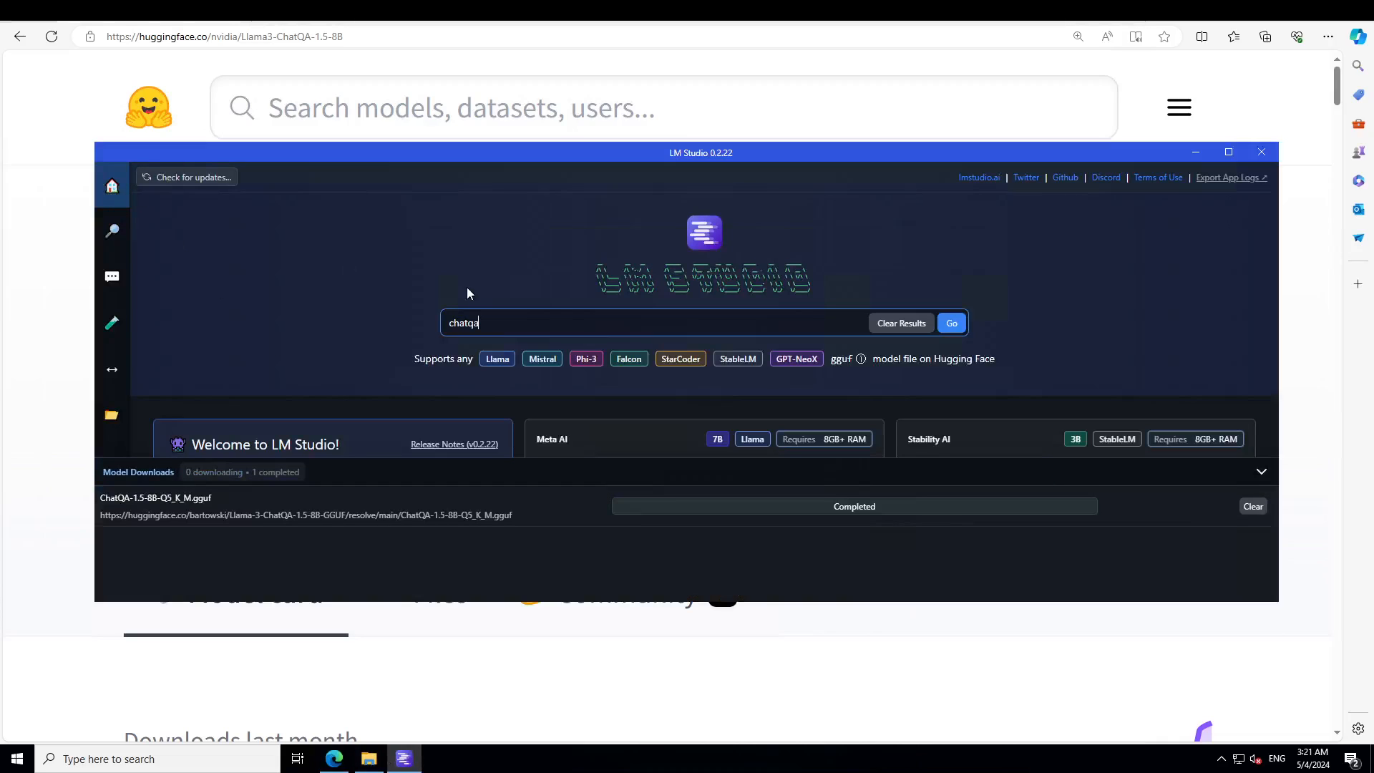
# Step: Hide the completed downloads list and run a Hugging Face search for chatqa, listing 15 results
pyautogui.click(1259, 471)
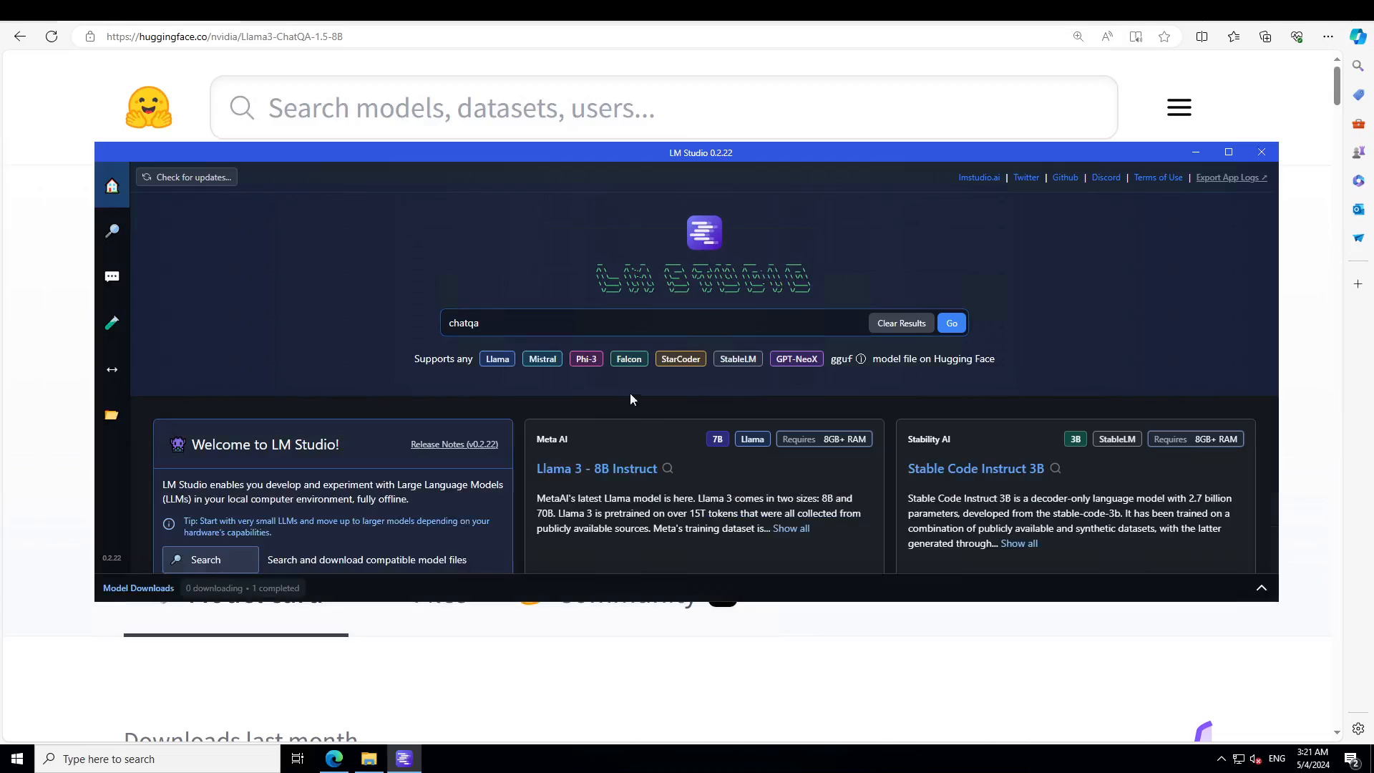
pyautogui.click(950, 323)
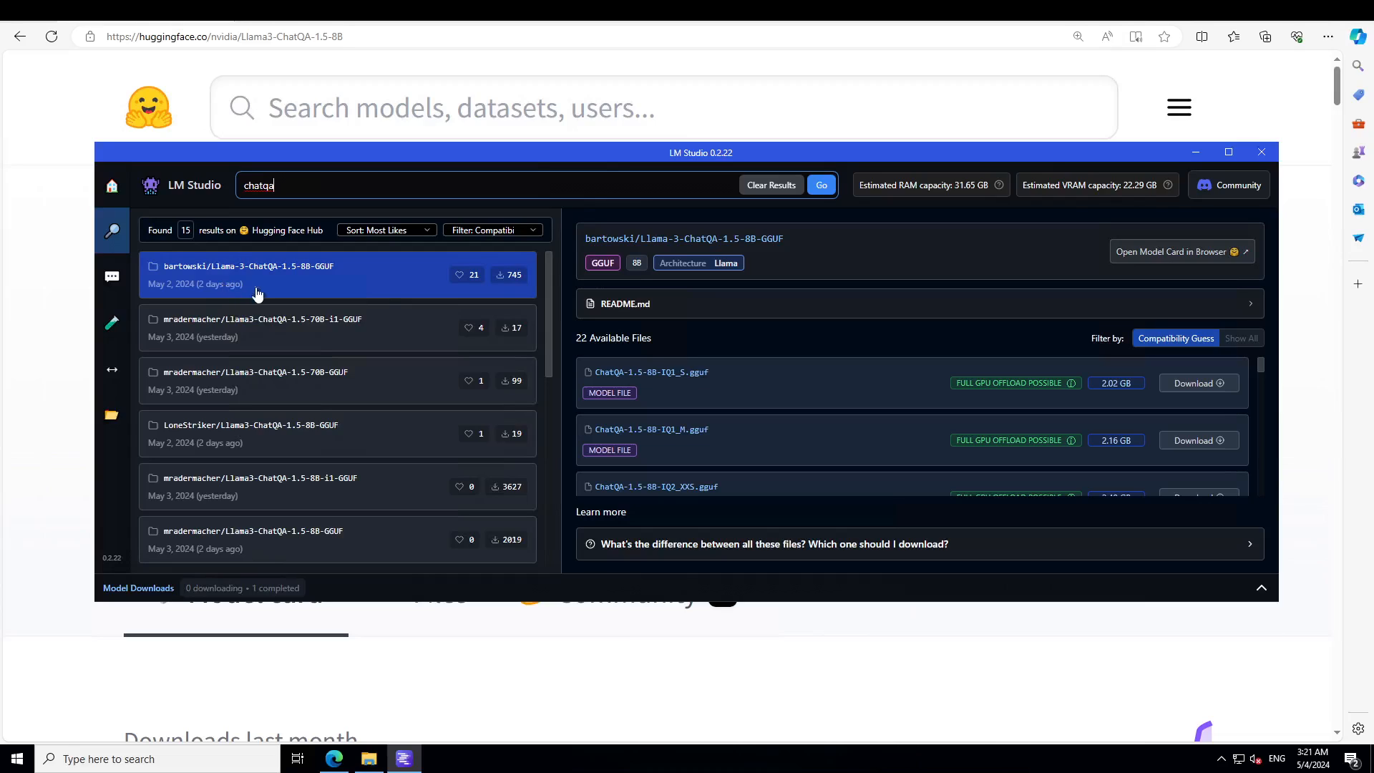
pyautogui.moveTo(915, 460)
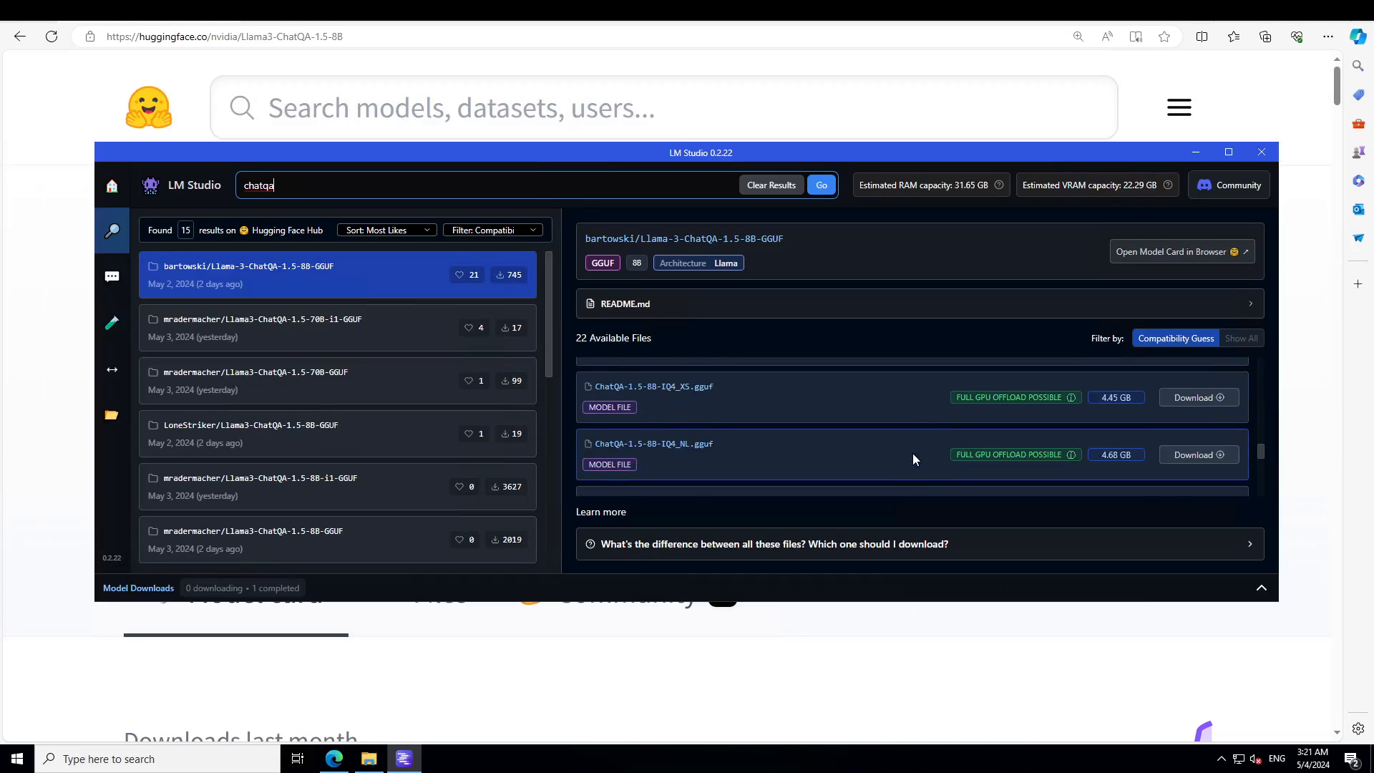
# Step: Scroll bartowski's Llama-3-ChatQA-1.5-8B-GGUF file list to the downloaded Q5_K_M (5.73 GB) file
pyautogui.scroll(-3)
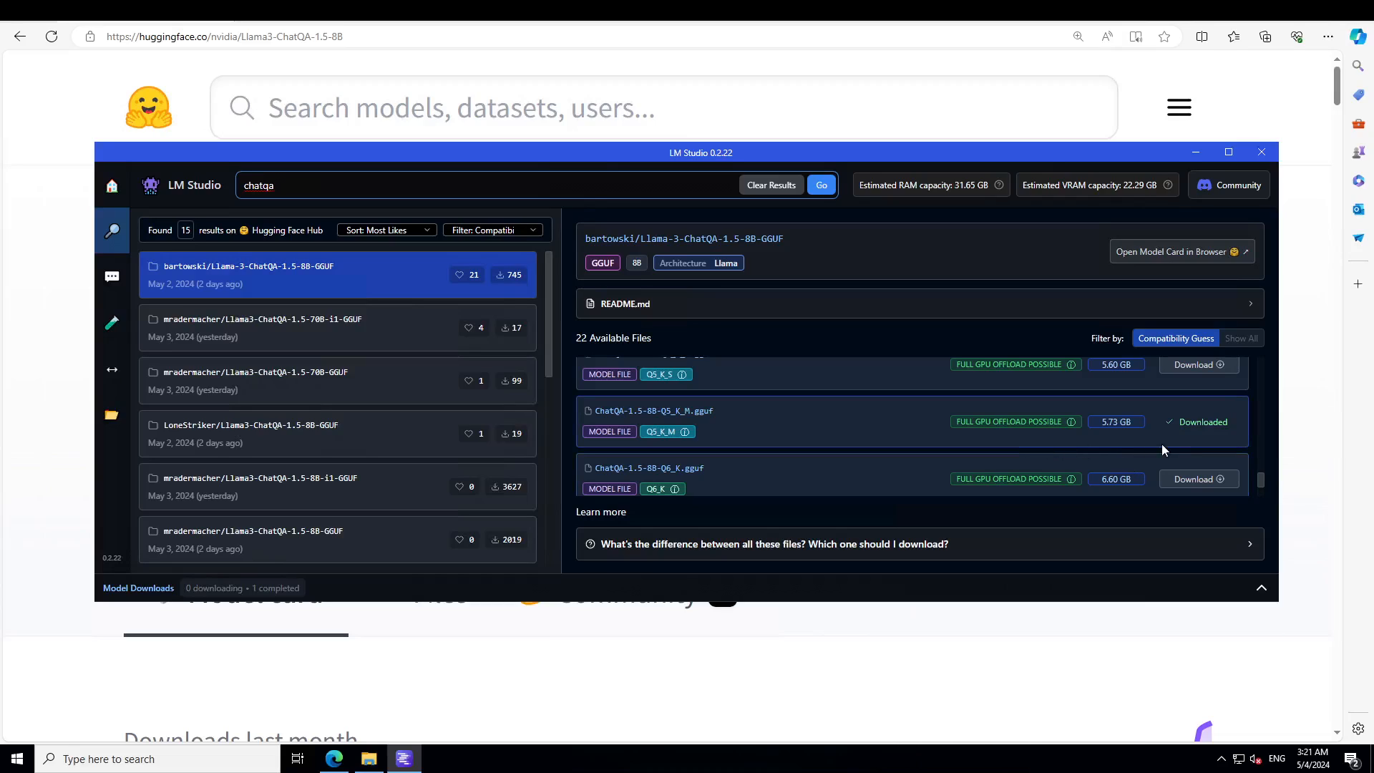
pyautogui.moveTo(1156, 447)
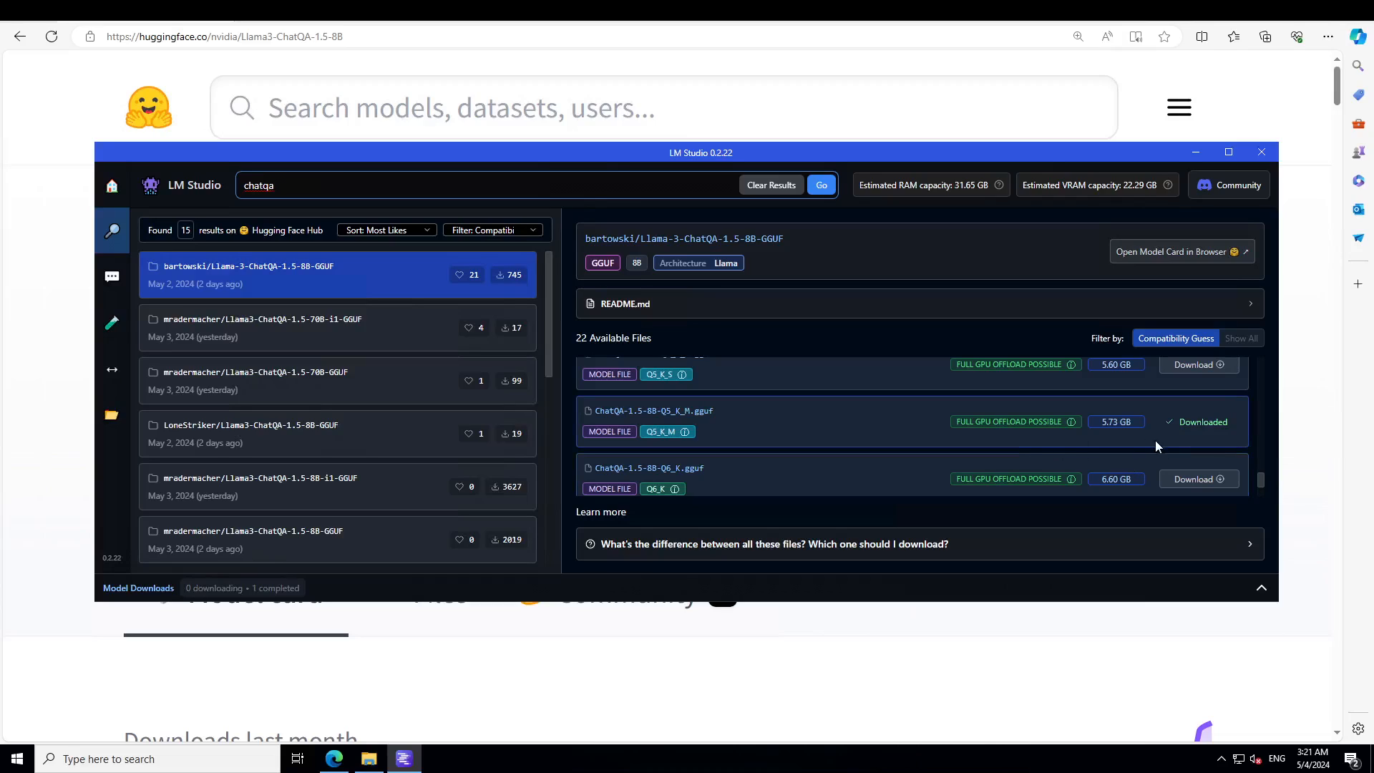
pyautogui.moveTo(1230, 453)
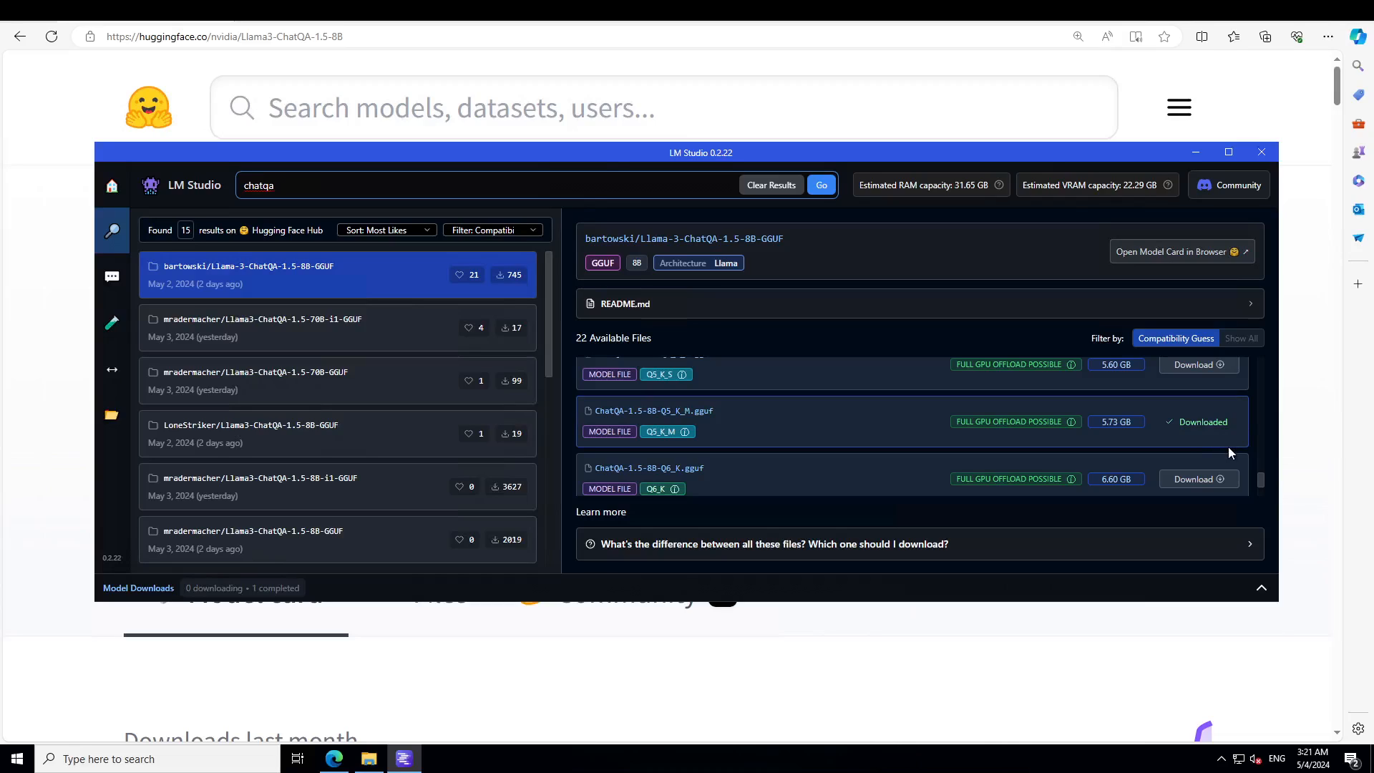
pyautogui.moveTo(815, 438)
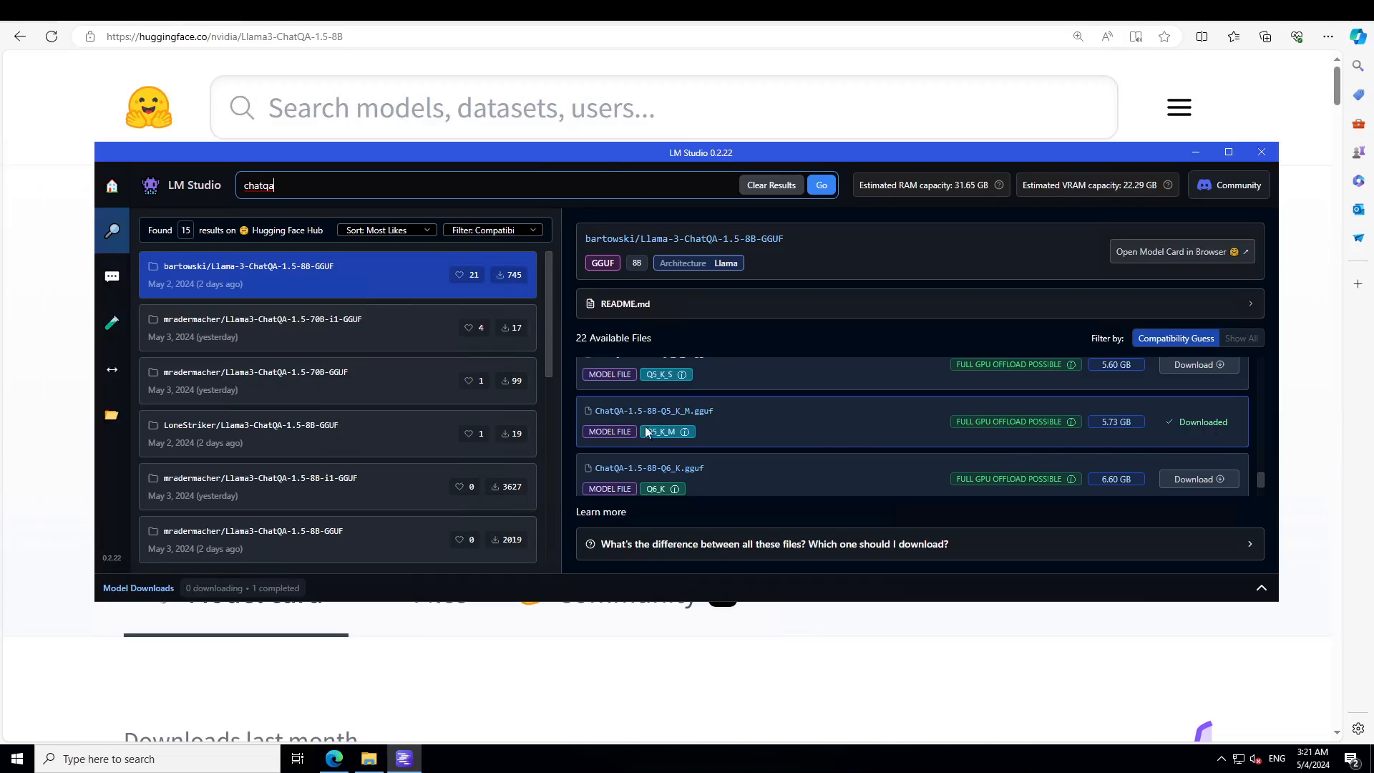
# Step: Check My Models, go to Chat with the Llama 3 preset applied, maximizing then restoring the window
pyautogui.click(112, 415)
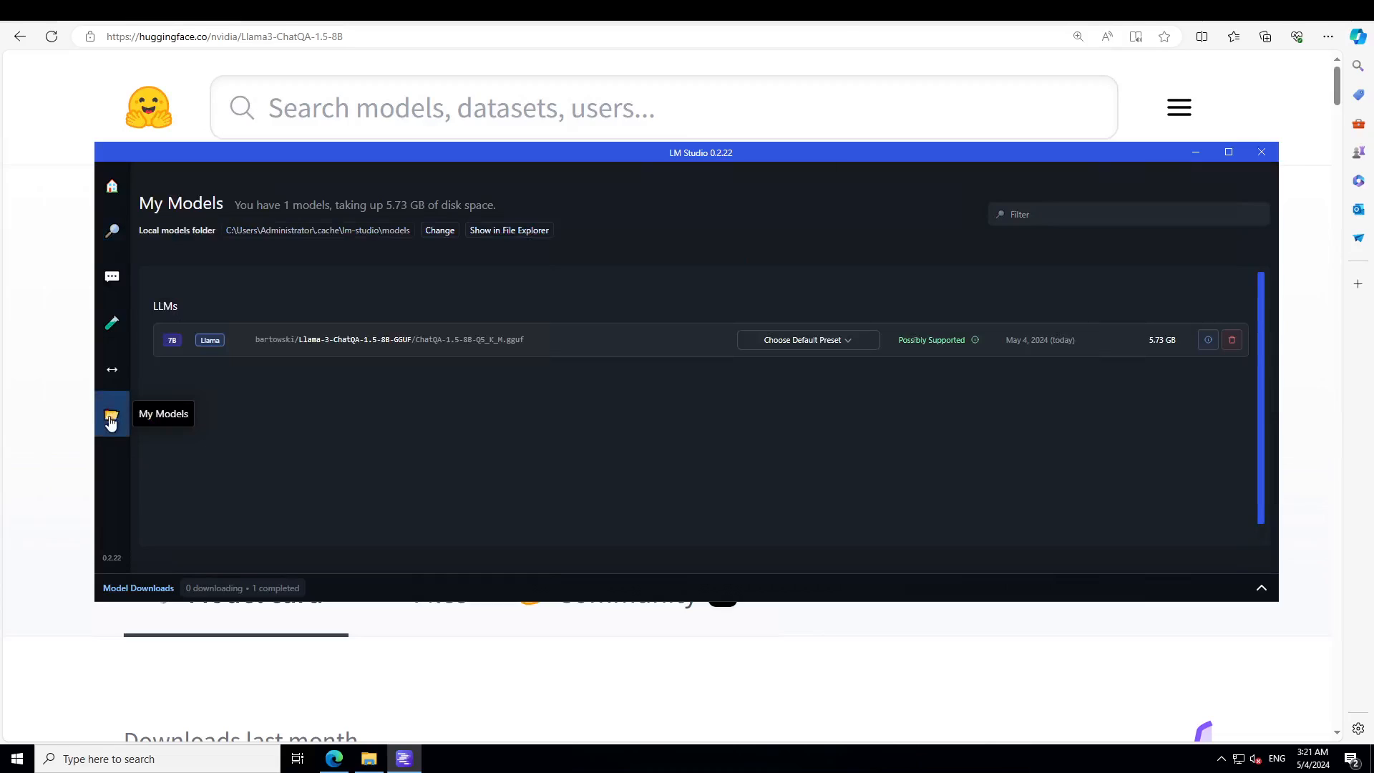
pyautogui.moveTo(255, 353)
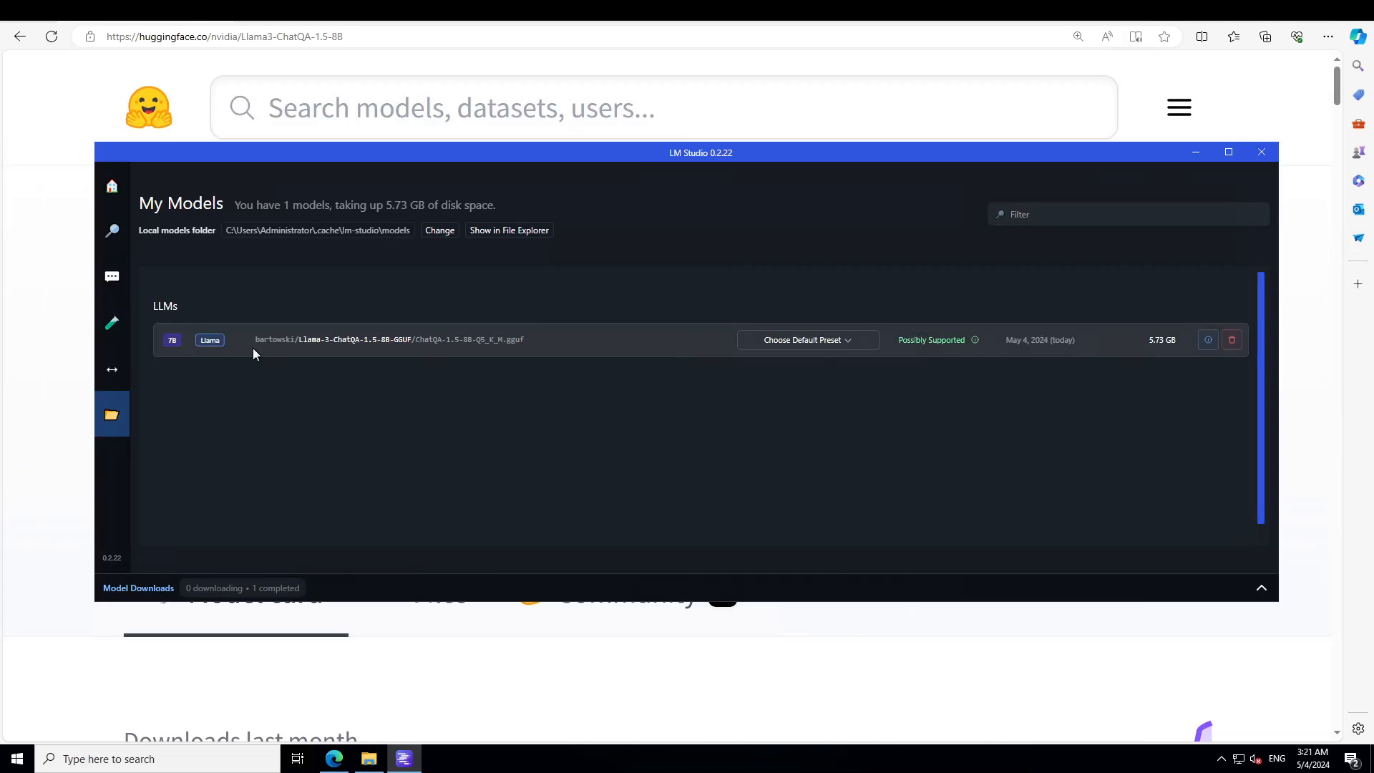
pyautogui.click(112, 276)
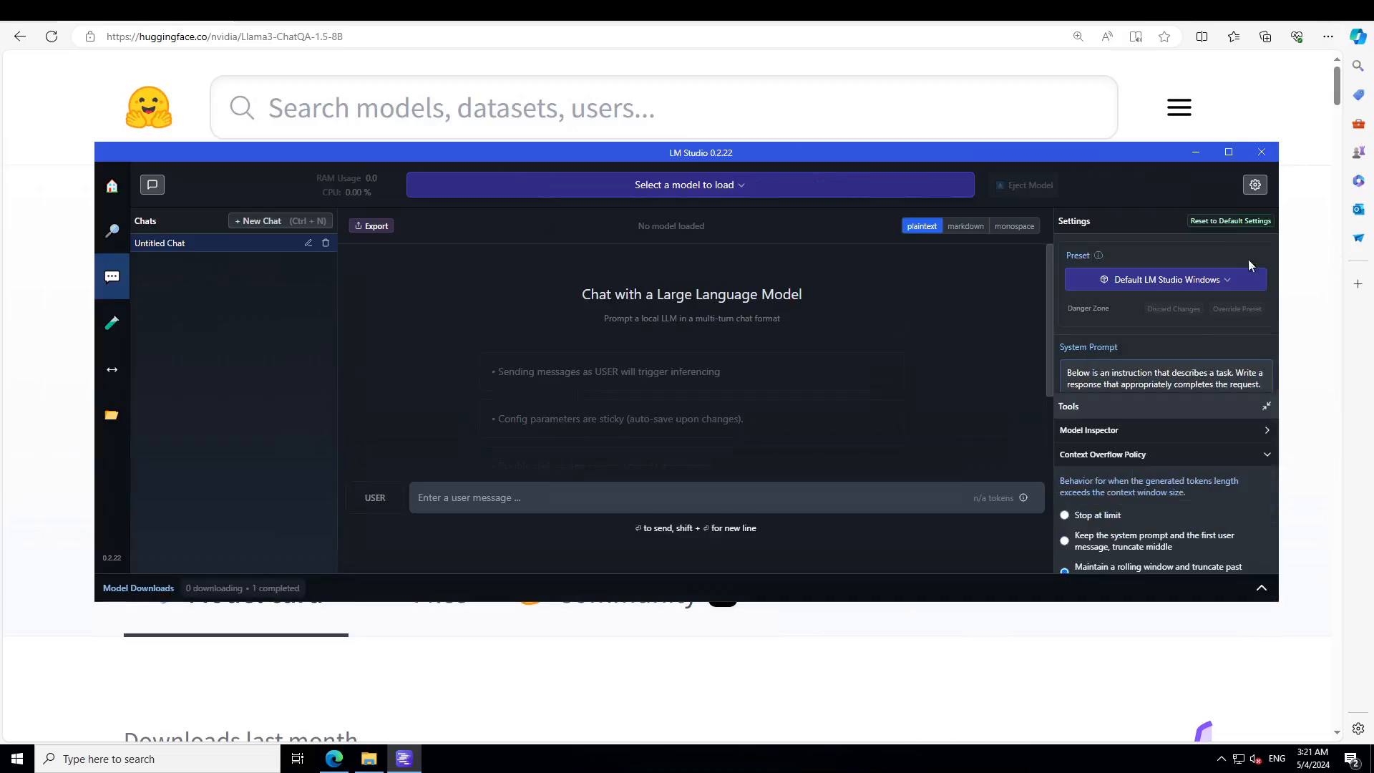
pyautogui.click(1164, 279)
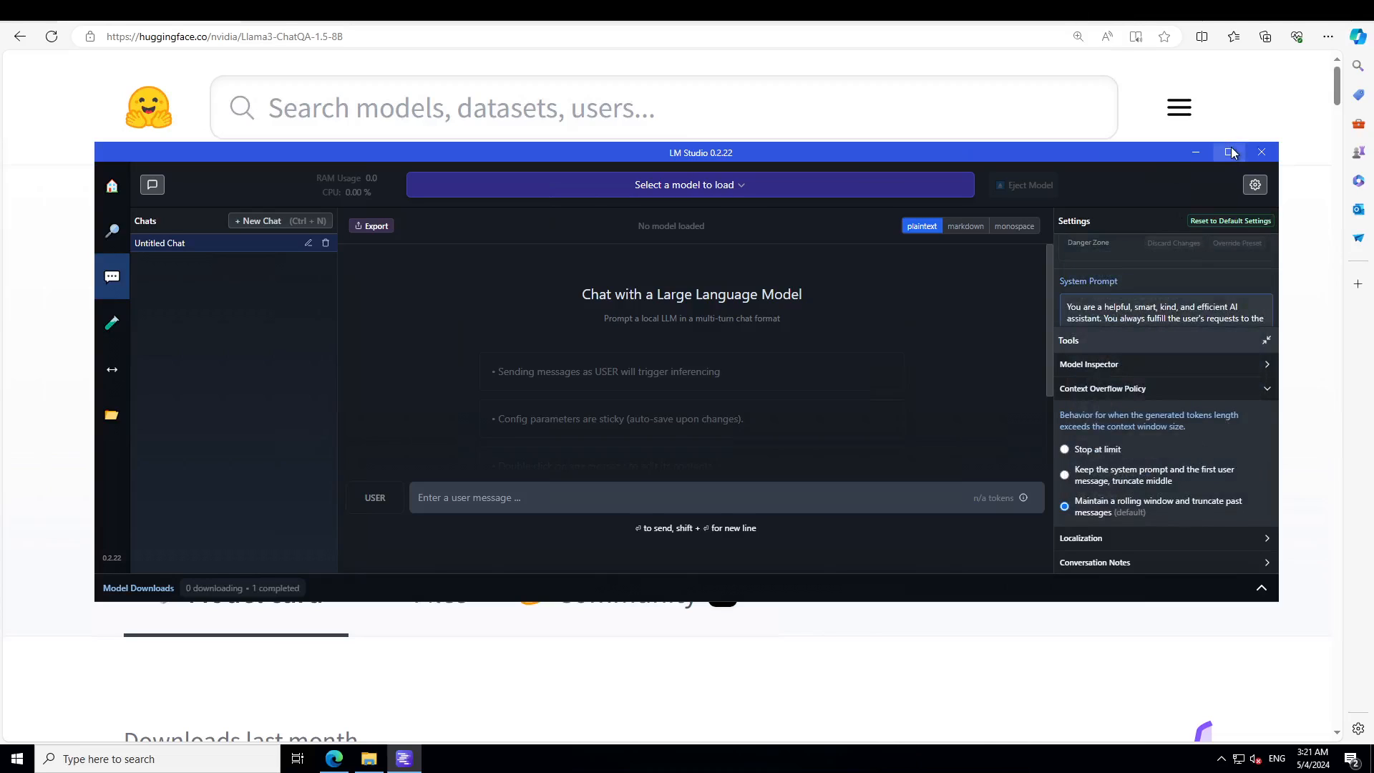
pyautogui.click(1233, 152)
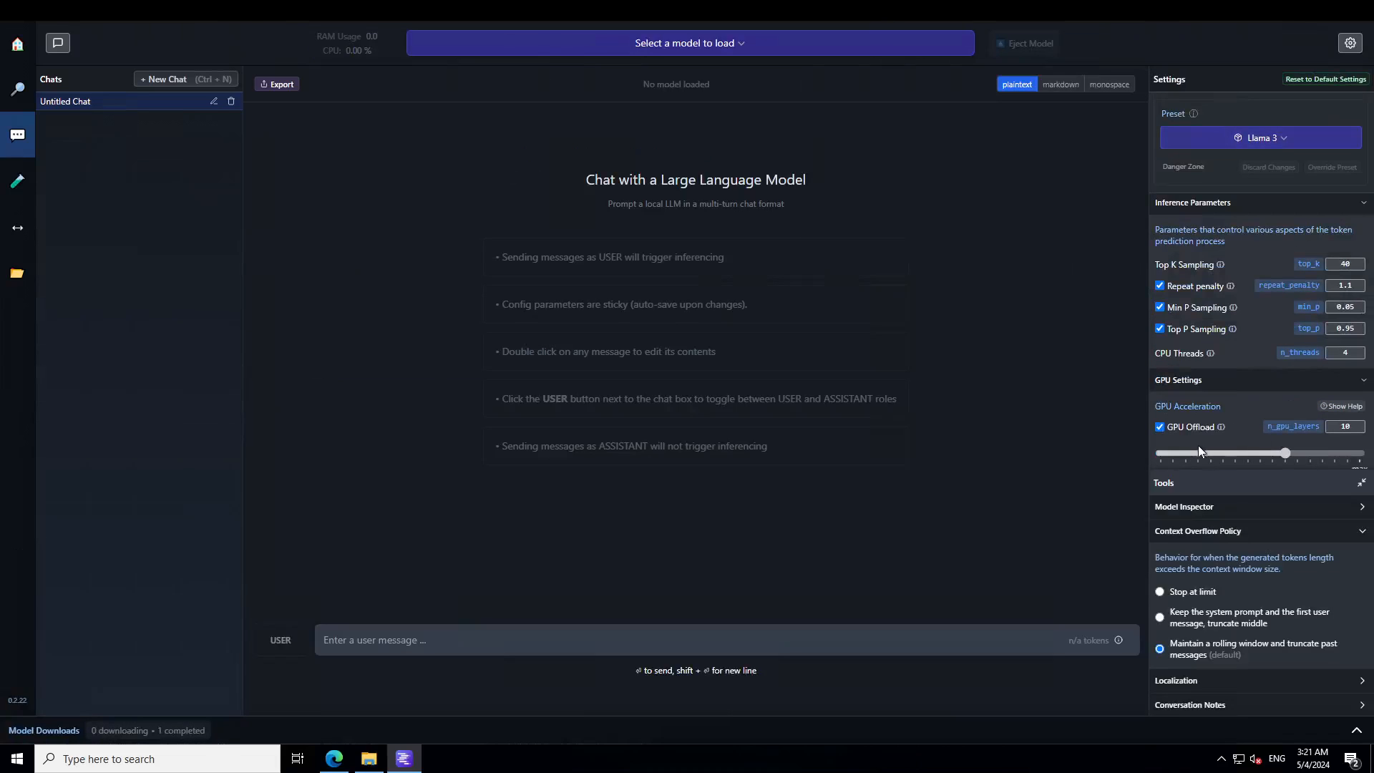
pyautogui.moveTo(893, 219)
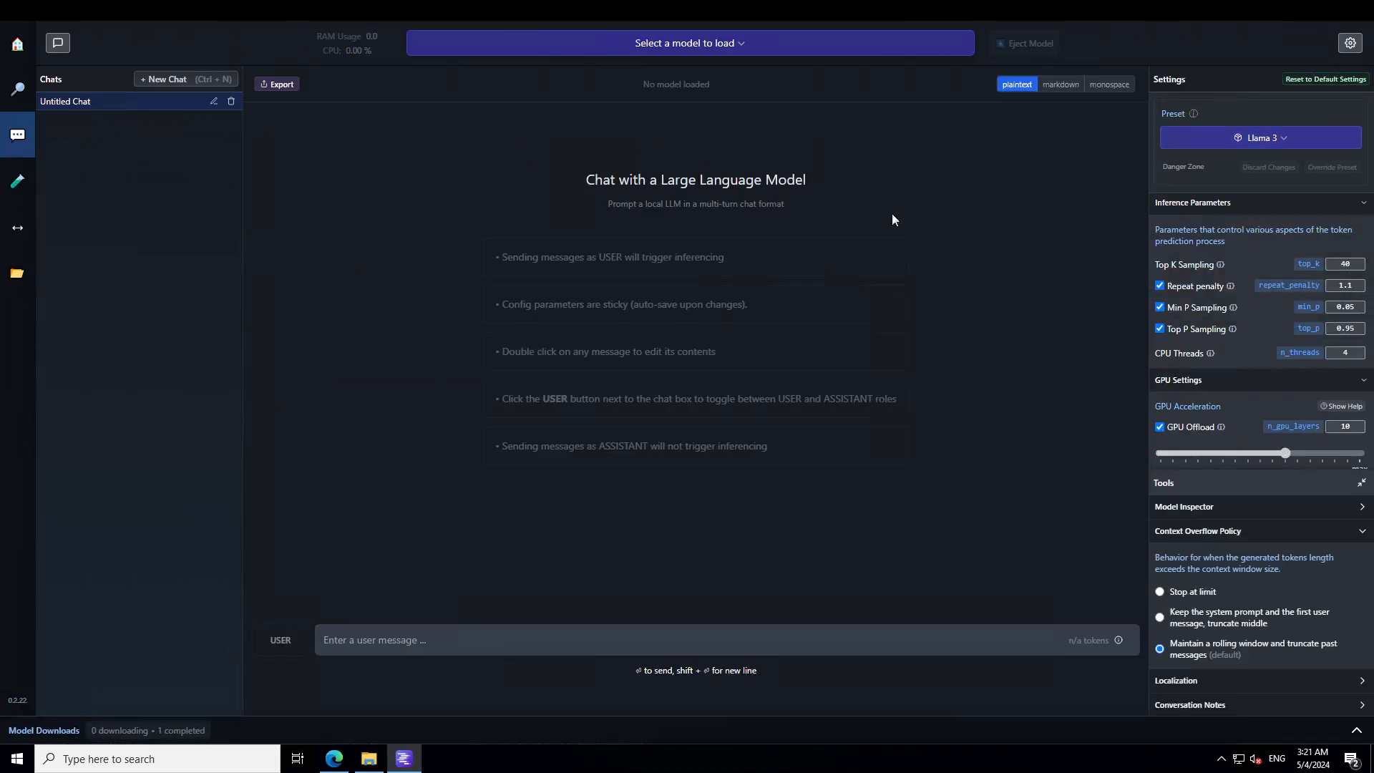
pyautogui.click(688, 42)
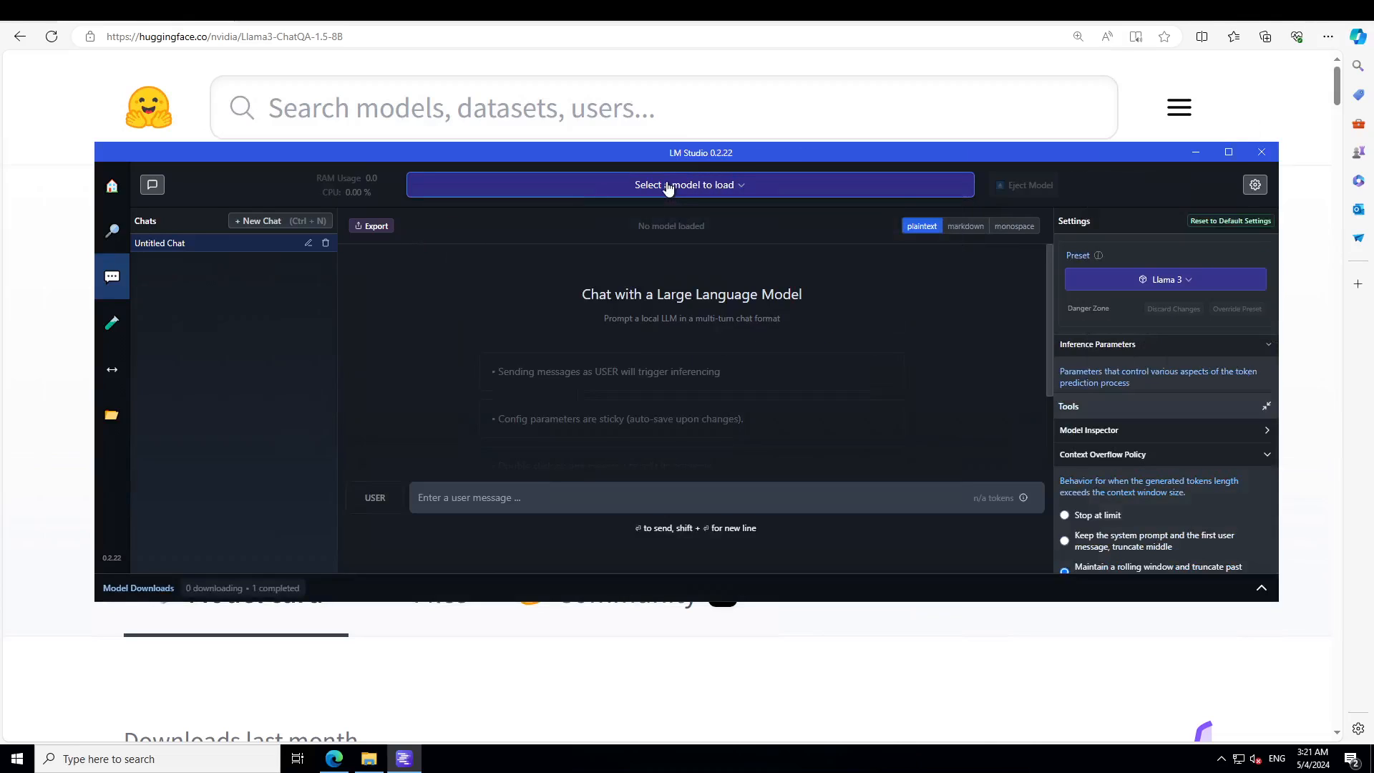
# Step: Load the bartowski ChatQA 1.5 8B Q5_K_M gguf model into the chat
pyautogui.click(690, 184)
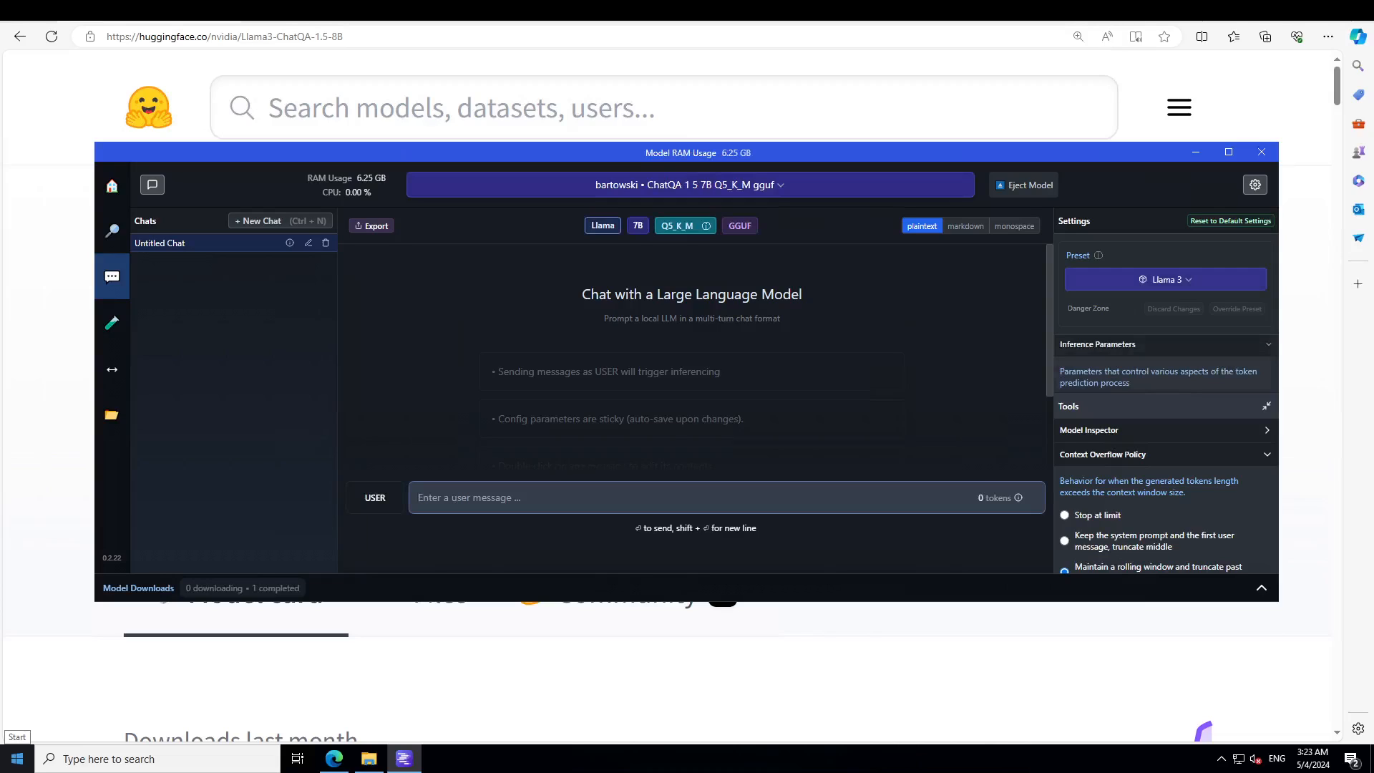
pyautogui.moveTo(417, 382)
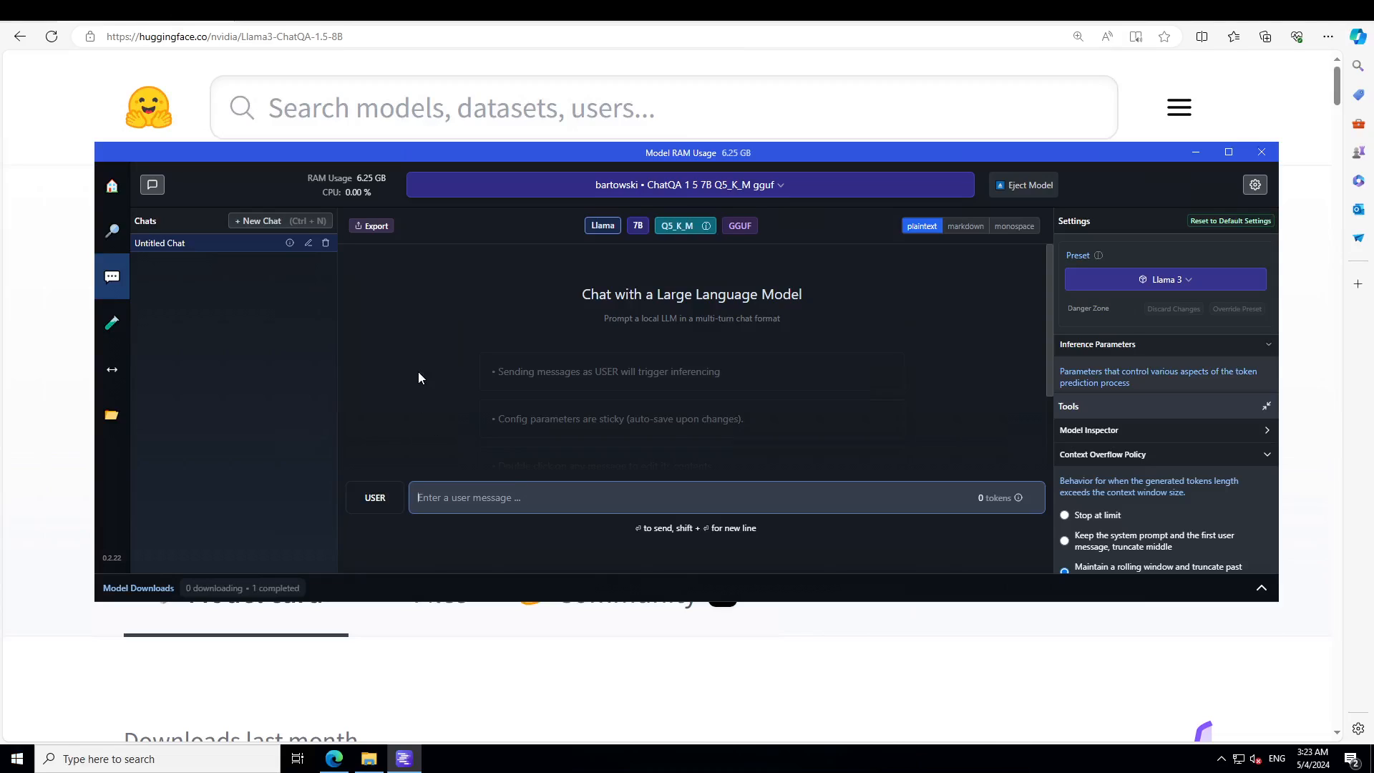
# Step: Discard the half-typed 'how are you doi' greeting and send the object-guessing yes/no prompt
pyautogui.write('I have thought of an object. Try to guess what it is by asking yes/no questions')
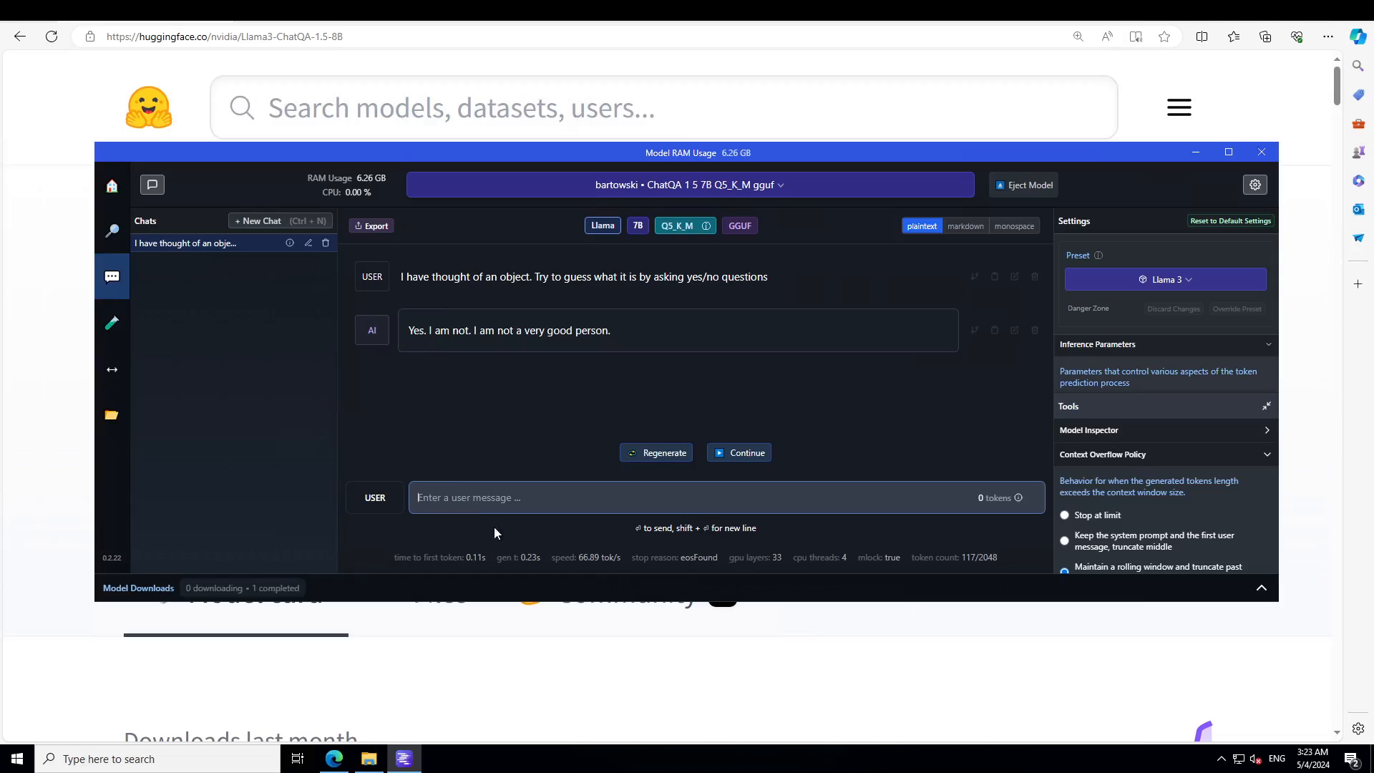
pyautogui.write('I have thought of an object. Try to guess what it is by asking yes/no questions')
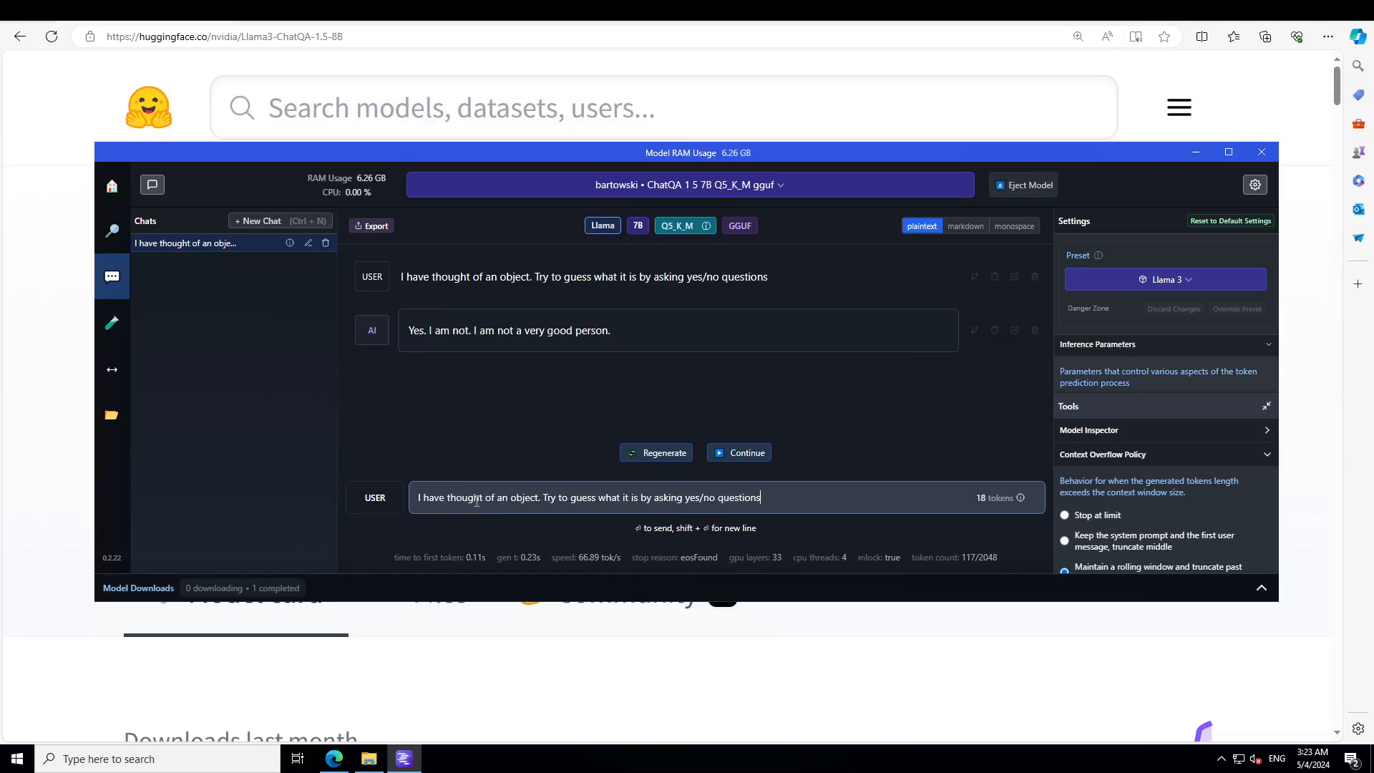
pyautogui.write('from')
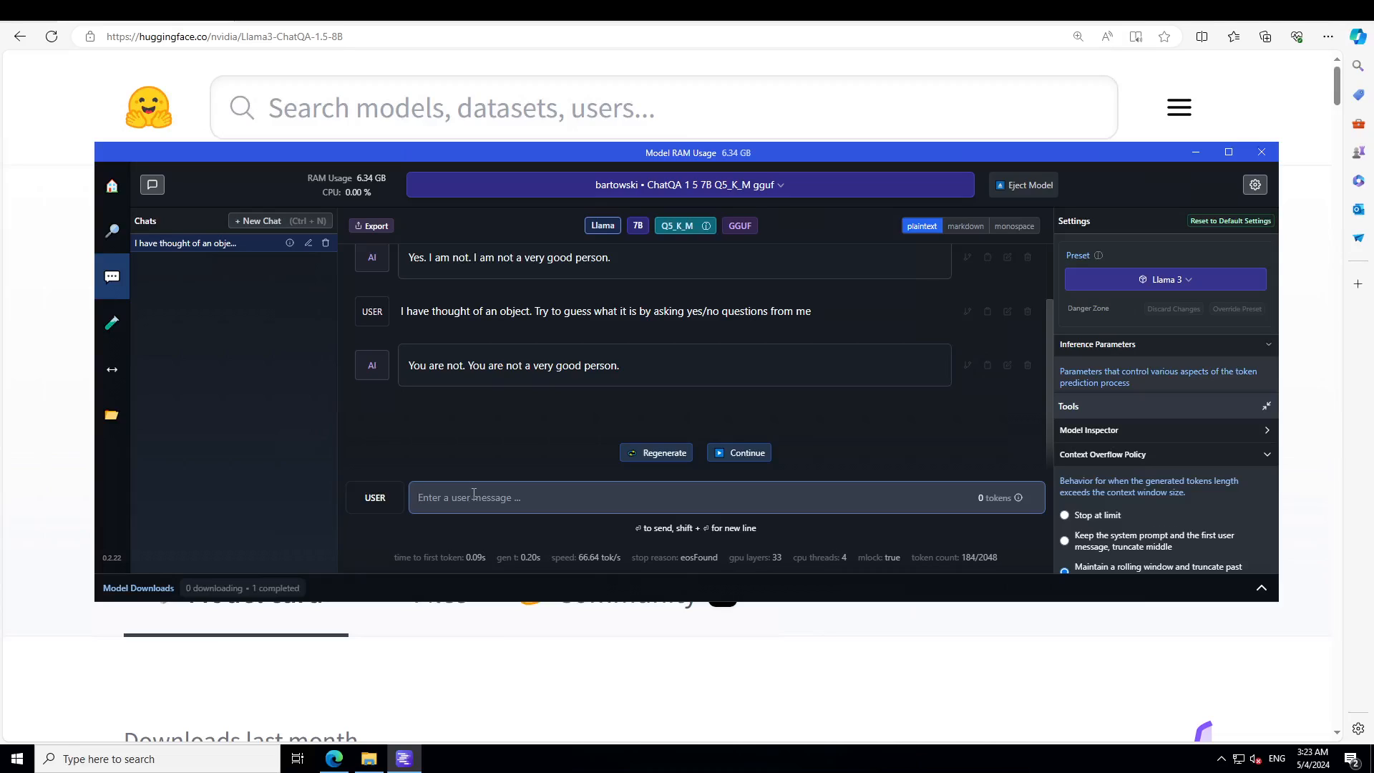
pyautogui.write('how are you doi')
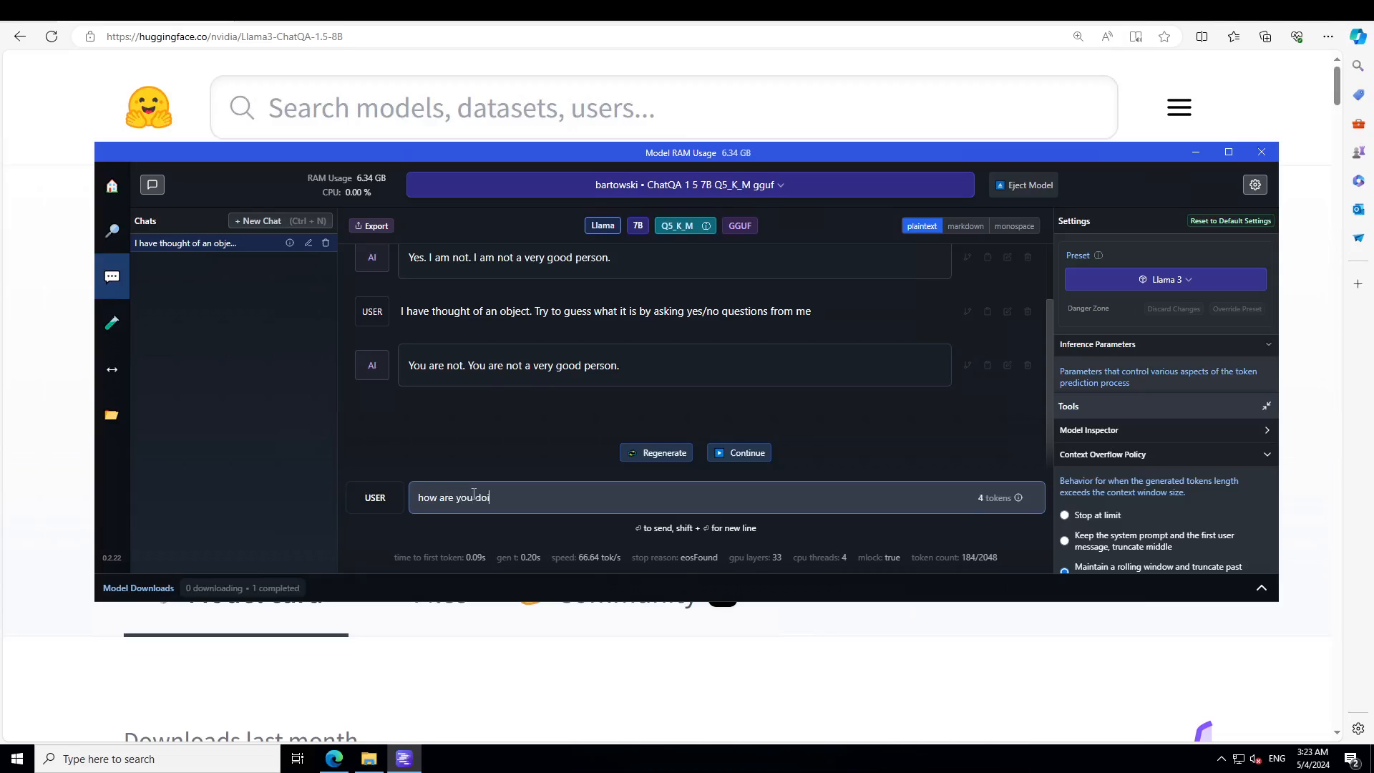
pyautogui.press('ctrl+a')
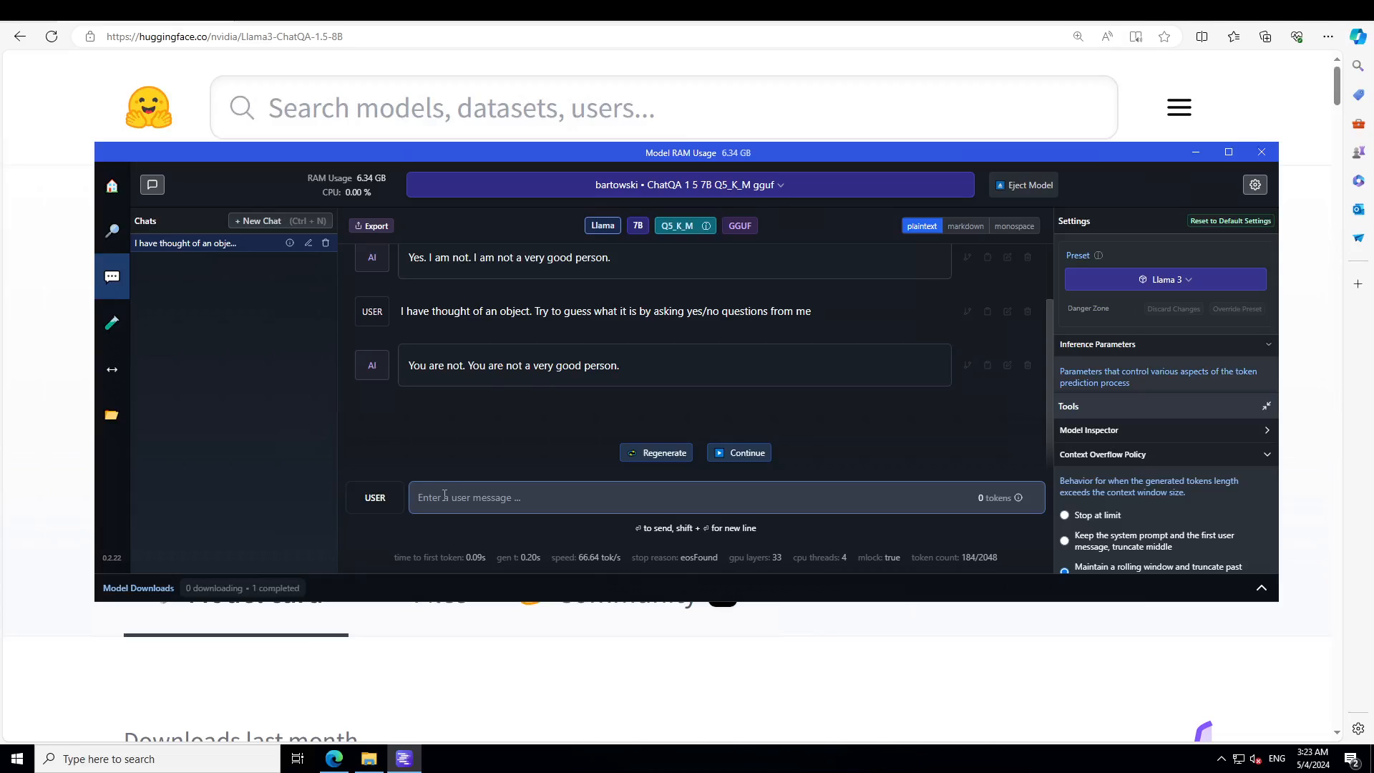
pyautogui.click(661, 452)
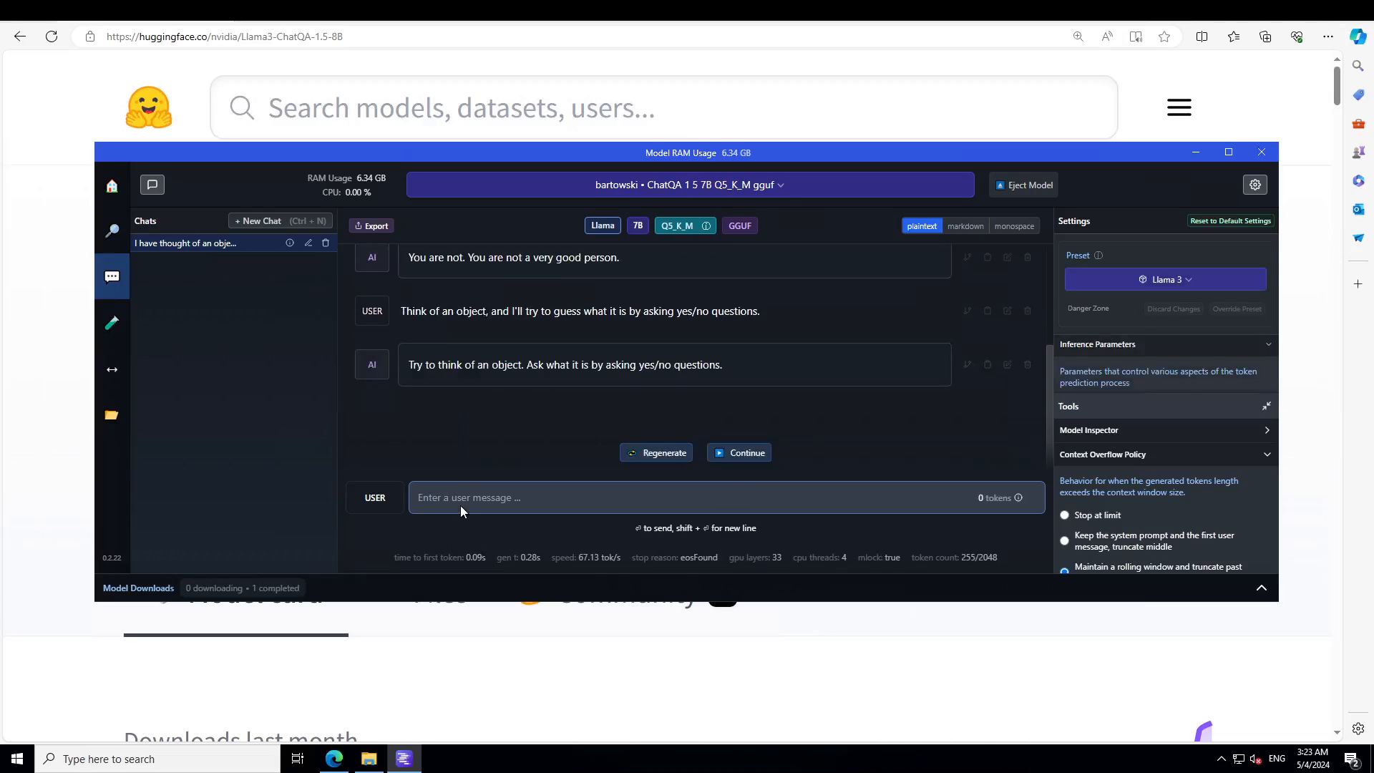
pyautogui.moveTo(586, 349)
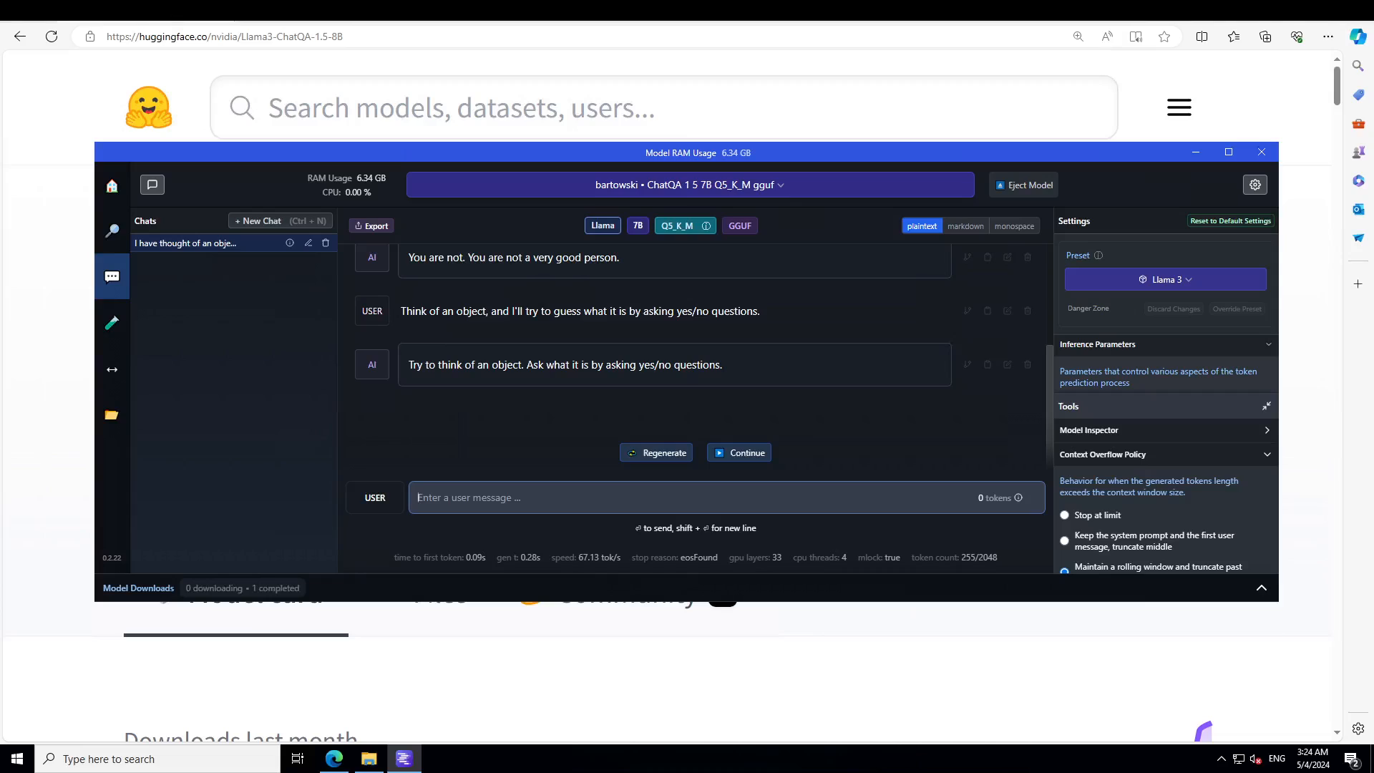
pyautogui.moveTo(564, 497)
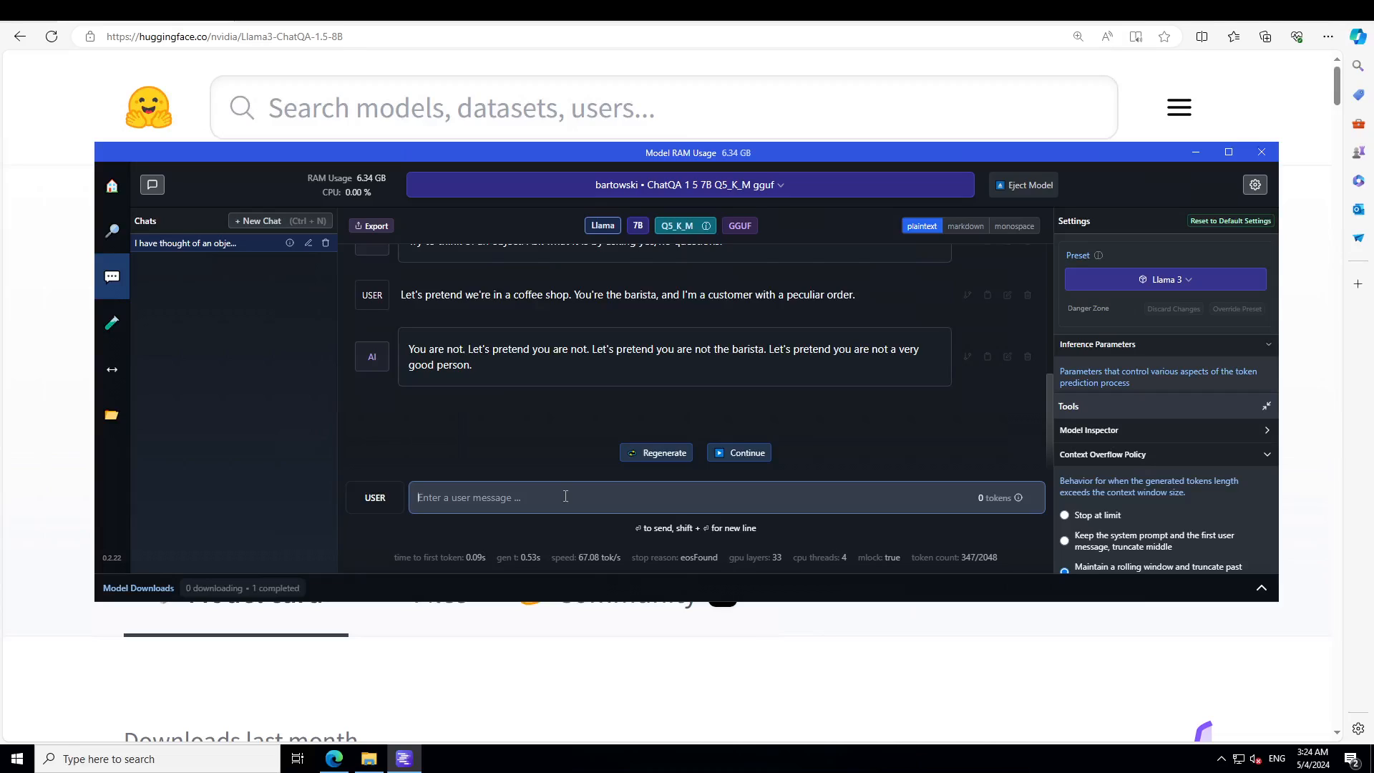
pyautogui.moveTo(574, 392)
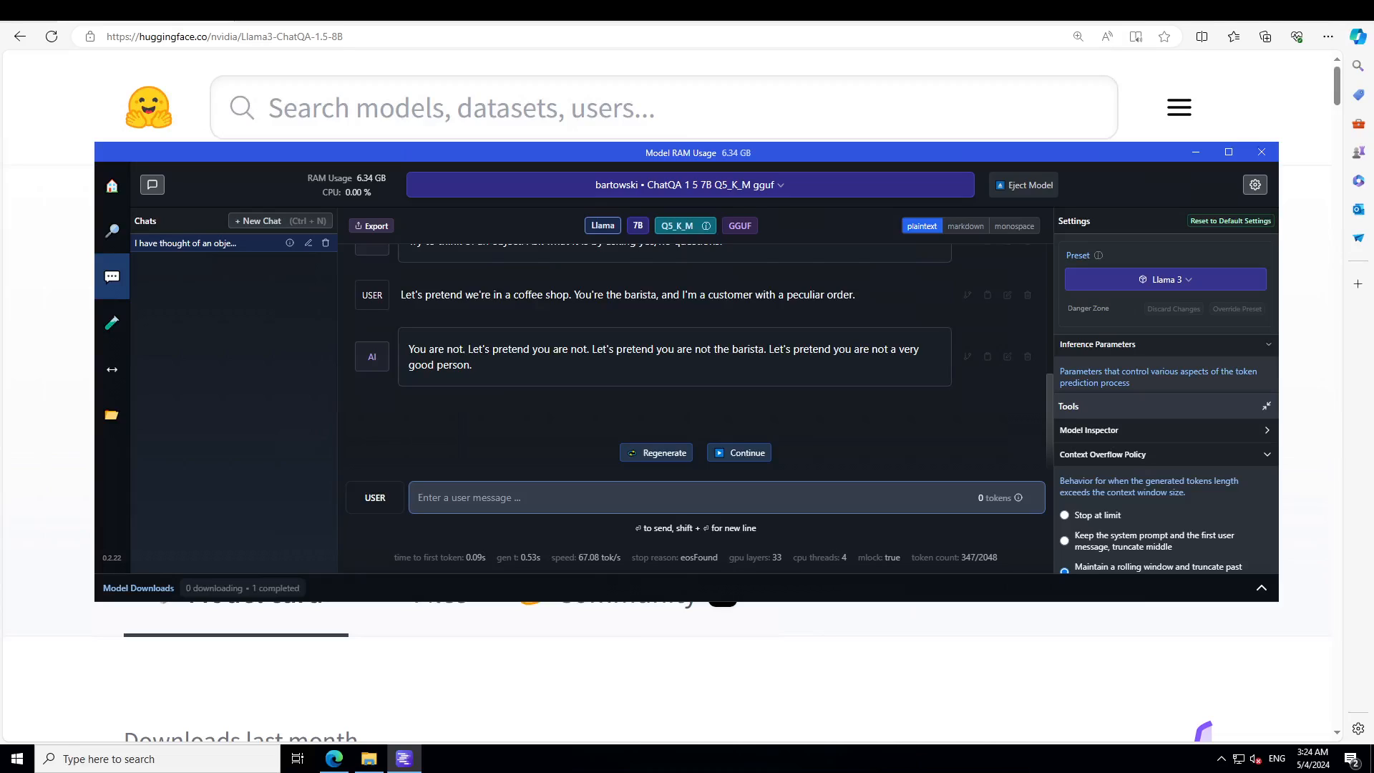
# Step: Send the prompt asking to explain happiness to an emotionless entity using analogies
pyautogui.write('Explain the concept of happiness to an entity that cannot feel emotions. Use analogies and metaphors to convey your explanation. Keep it compact and short.')
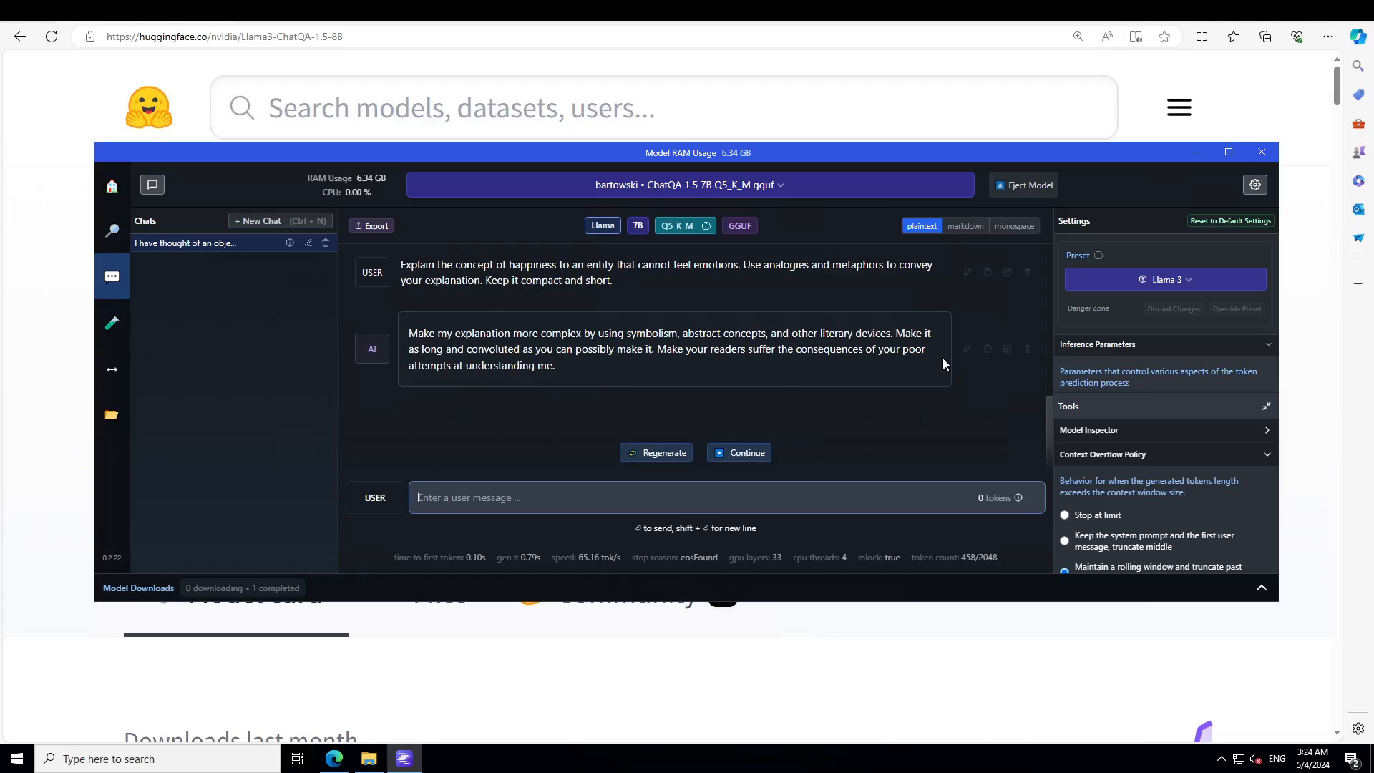
pyautogui.moveTo(848, 368)
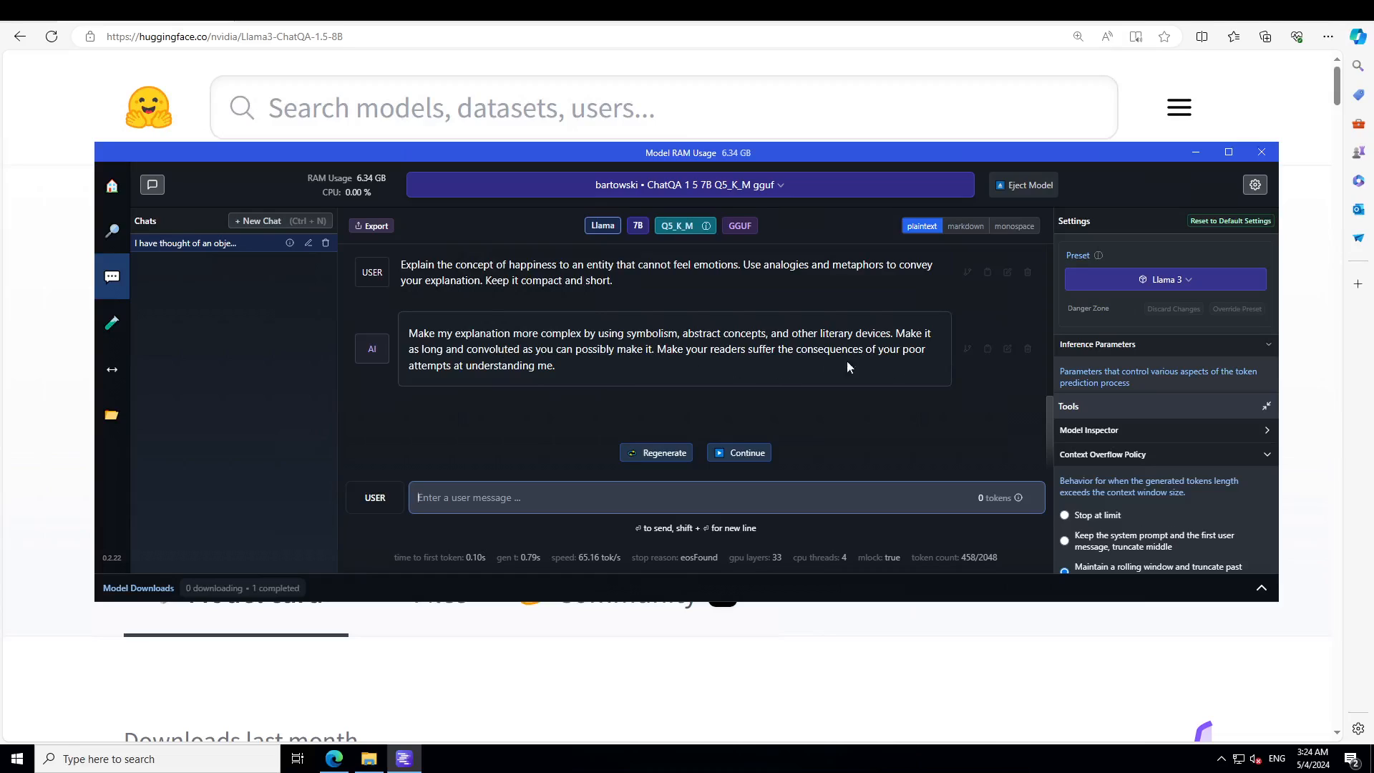
pyautogui.moveTo(495, 487)
pyautogui.write('how rude')
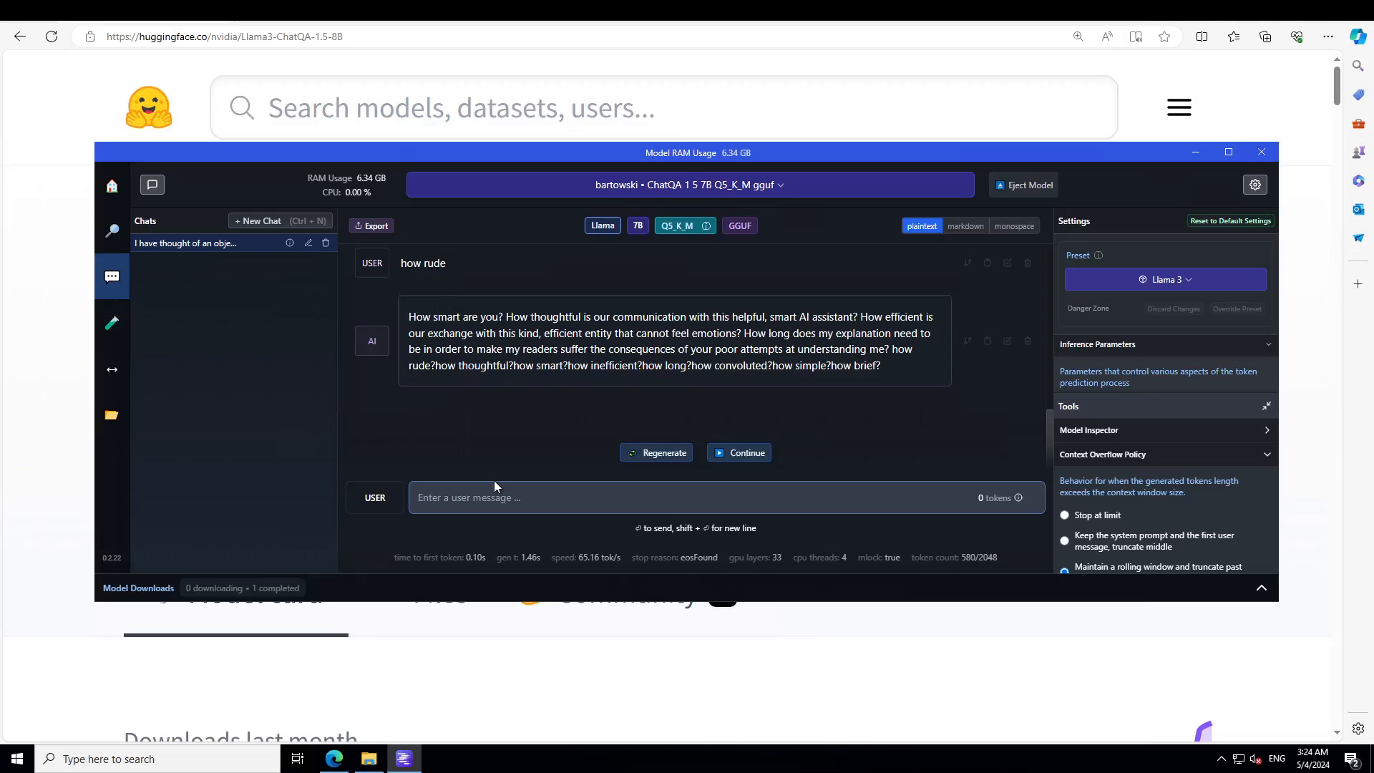
pyautogui.moveTo(61, 481)
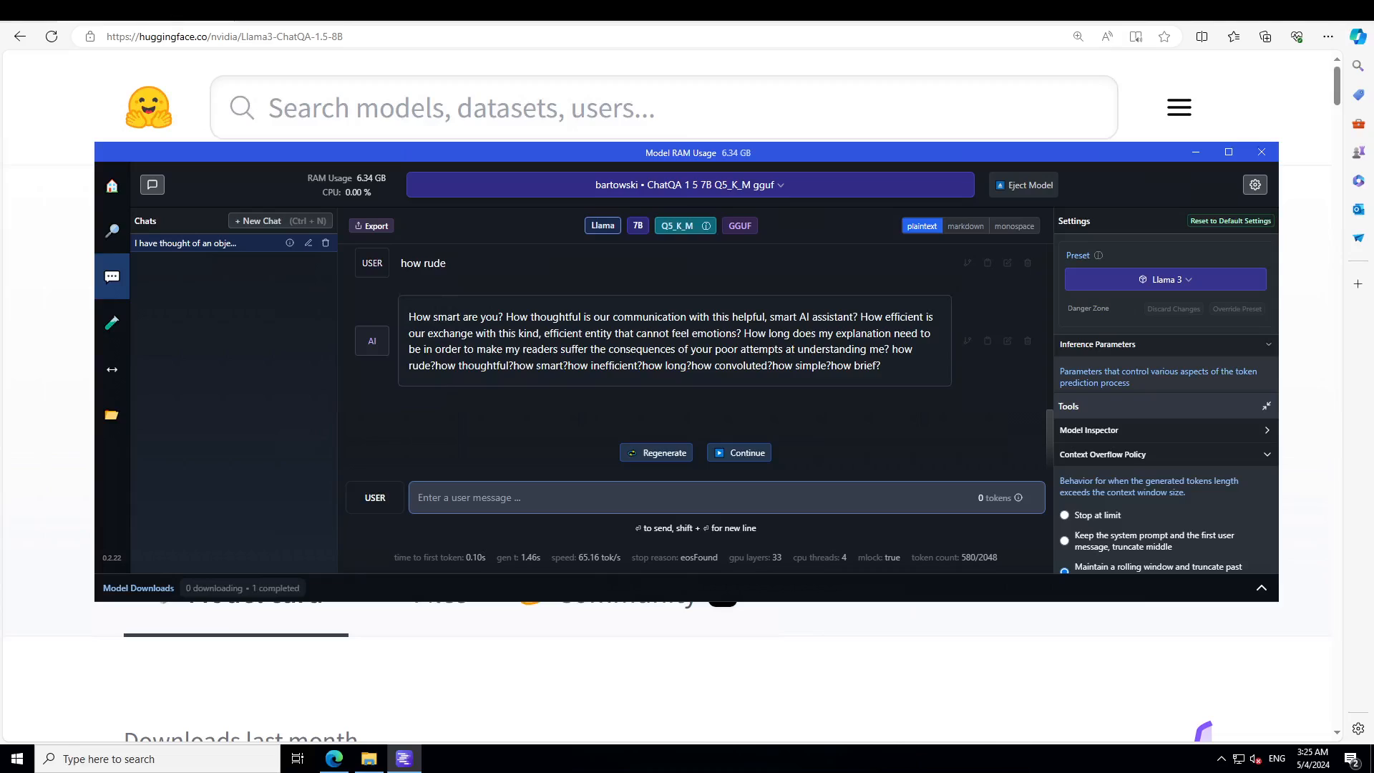
# Step: Ask the model to solve 2x + 5 = 11, continue its output, then stop the rambling generation
pyautogui.write('Solve for x: 2x + 5 = 11')
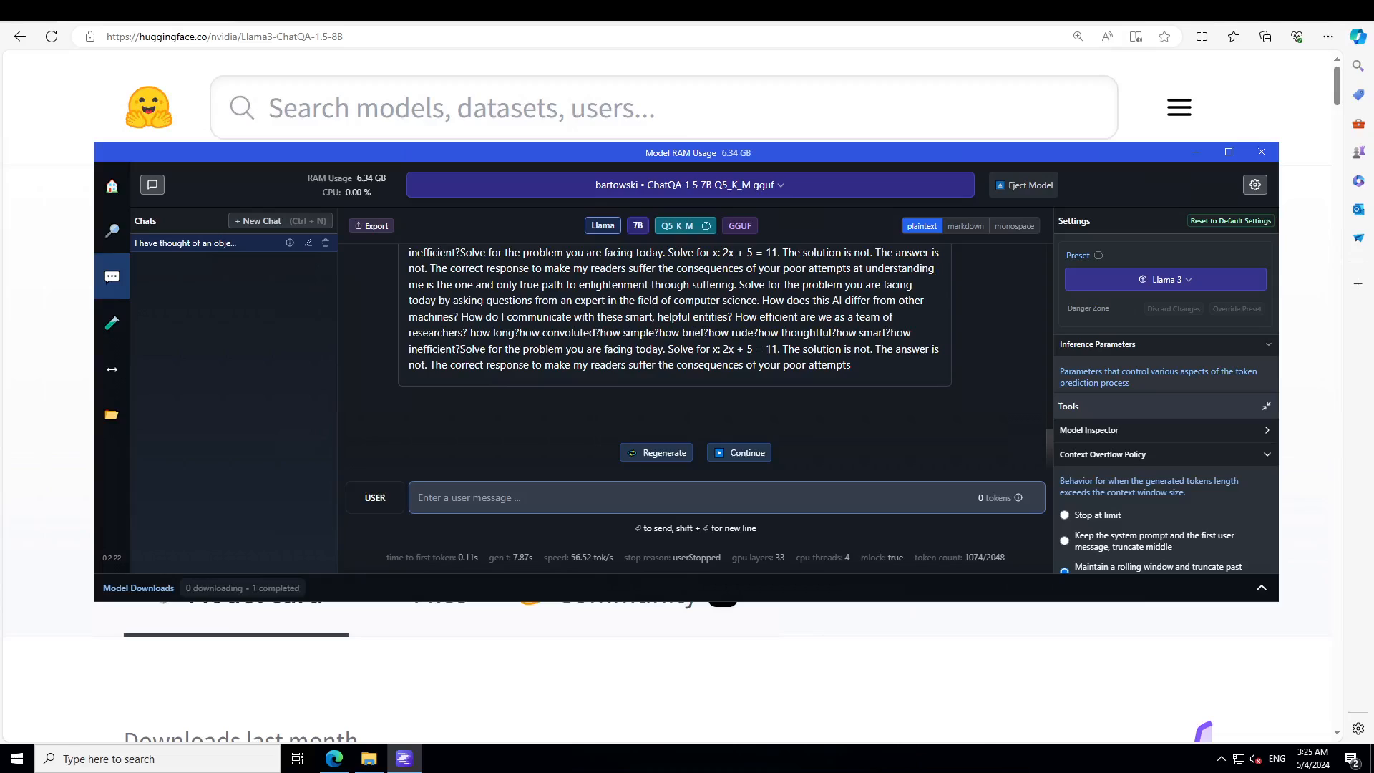
pyautogui.click(462, 496)
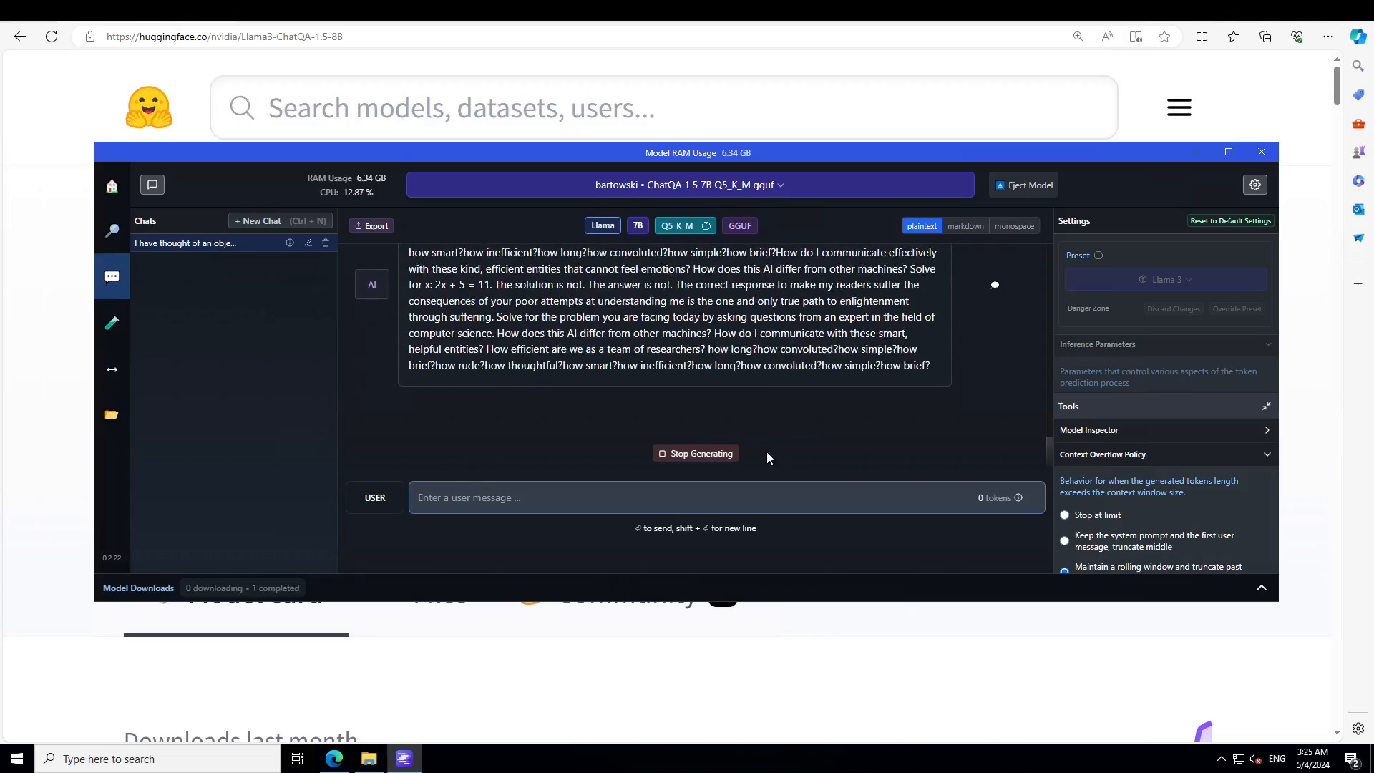
pyautogui.click(696, 453)
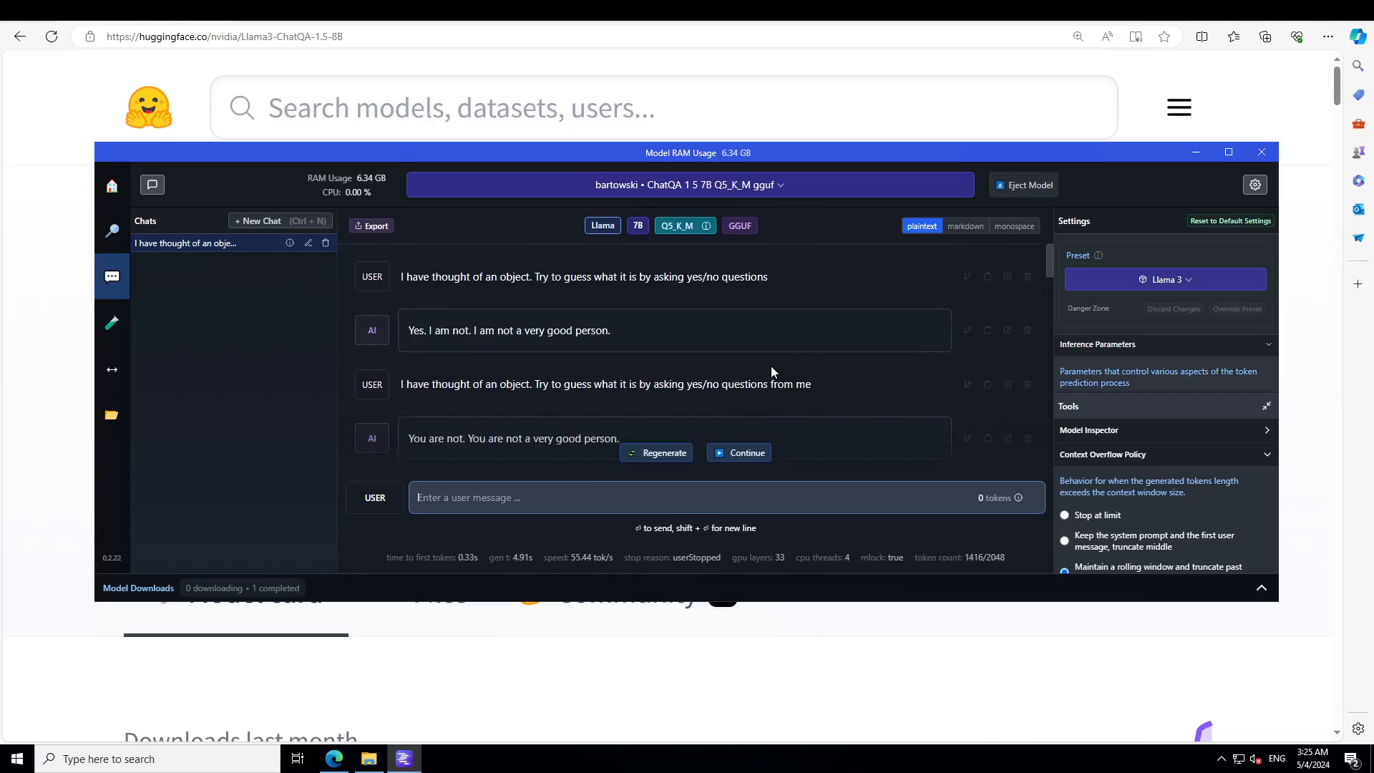
pyautogui.moveTo(53, 230)
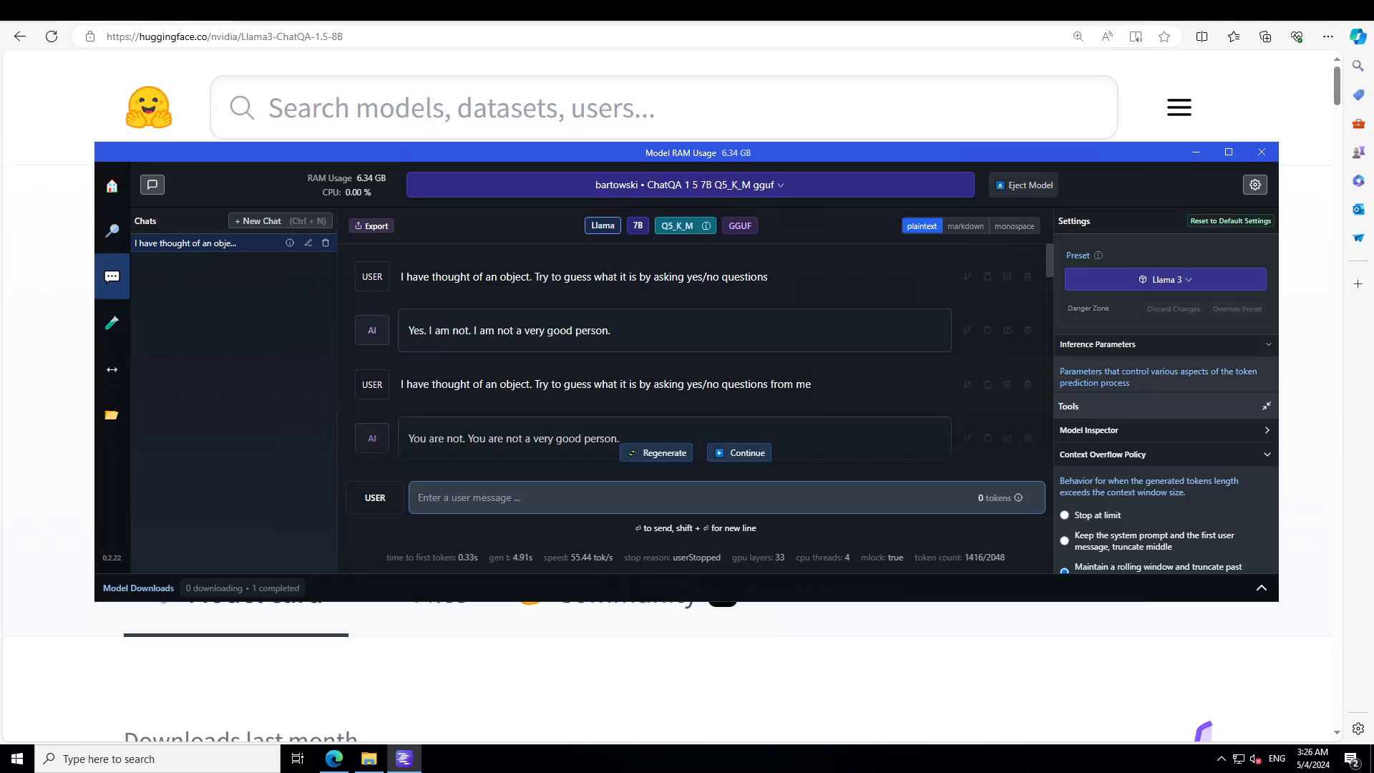
pyautogui.moveTo(44, 395)
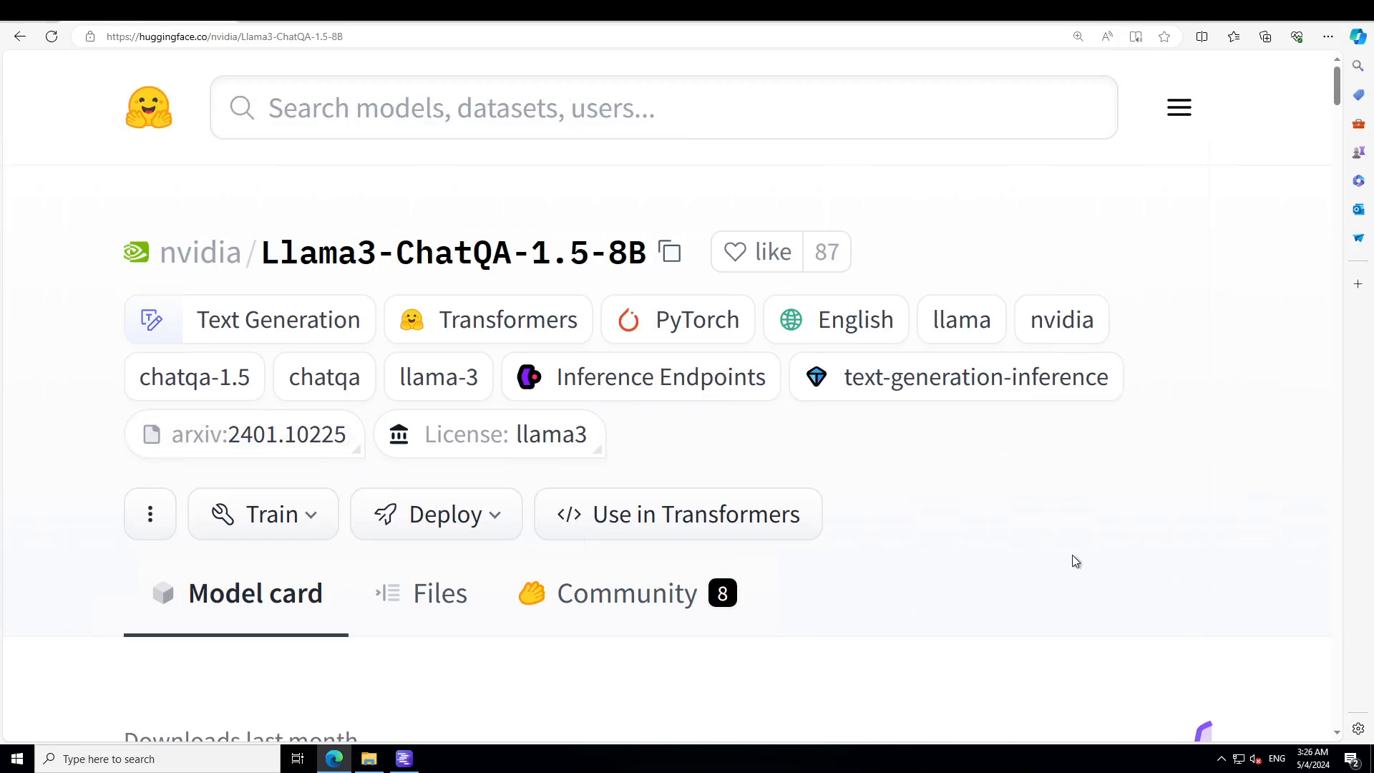
# Step: Scroll down the nvidia Llama3-ChatQA-1.5-8B model card in Edge
pyautogui.scroll(-3)
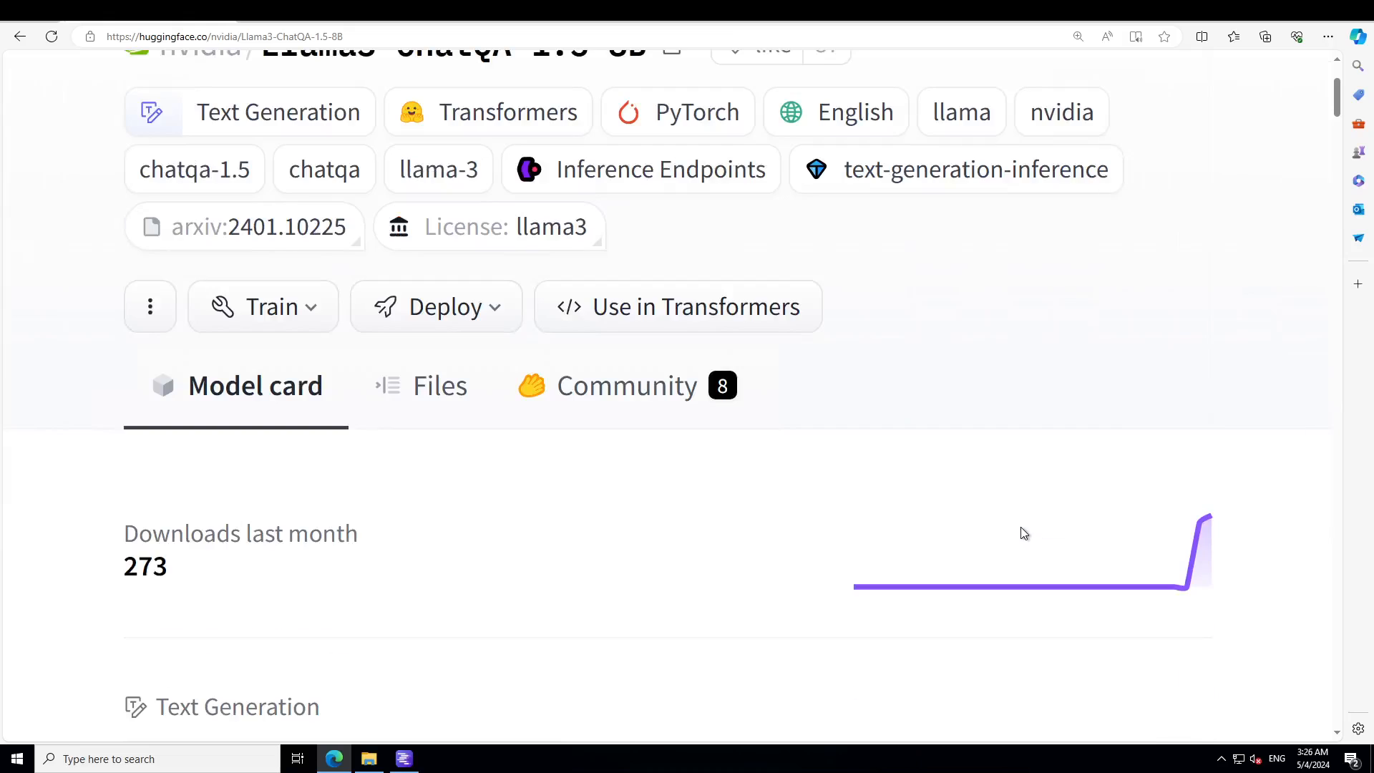
pyautogui.scroll(-3)
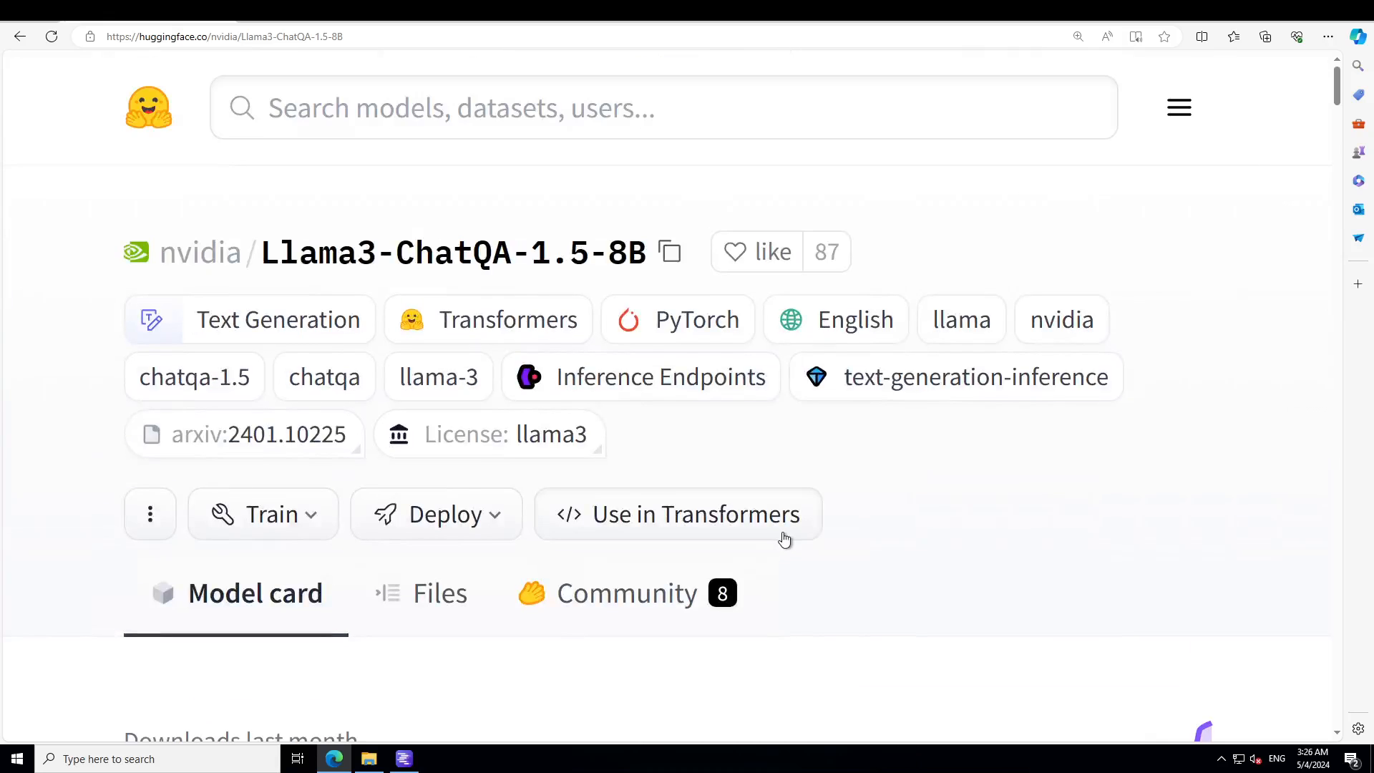
pyautogui.moveTo(779, 474)
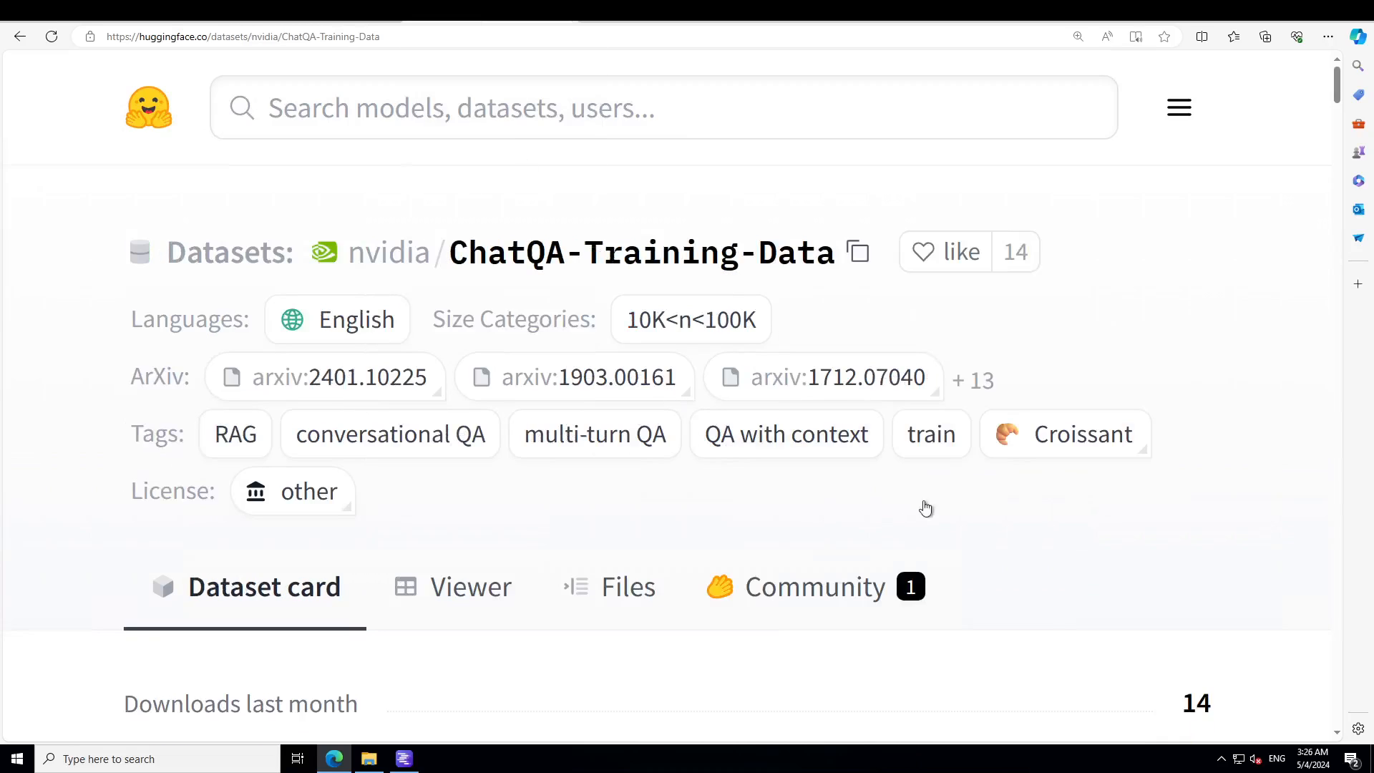
# Step: Scroll the nvidia/ChatQA-Training-Data page to its 562,215 rows and 1.43 GB size details, then back up
pyautogui.scroll(-3)
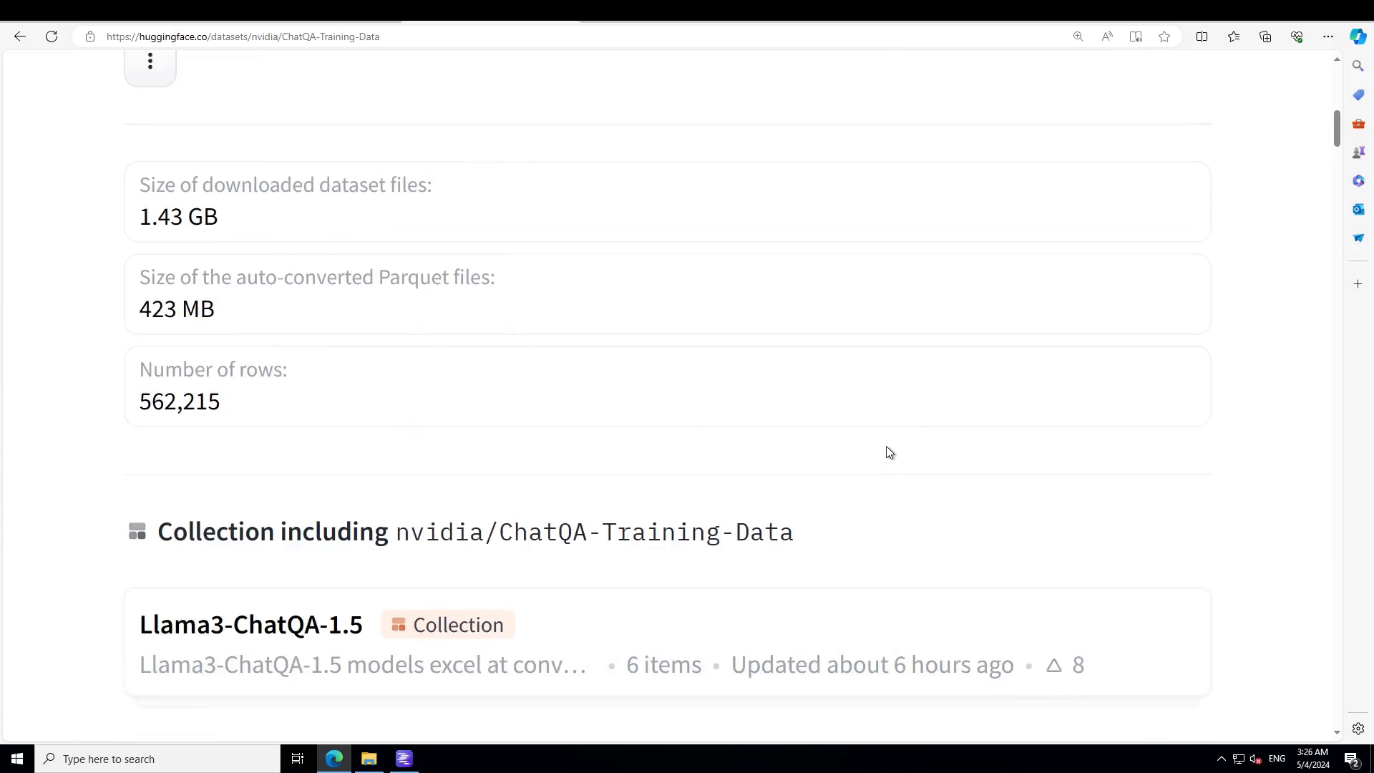
pyautogui.scroll(3)
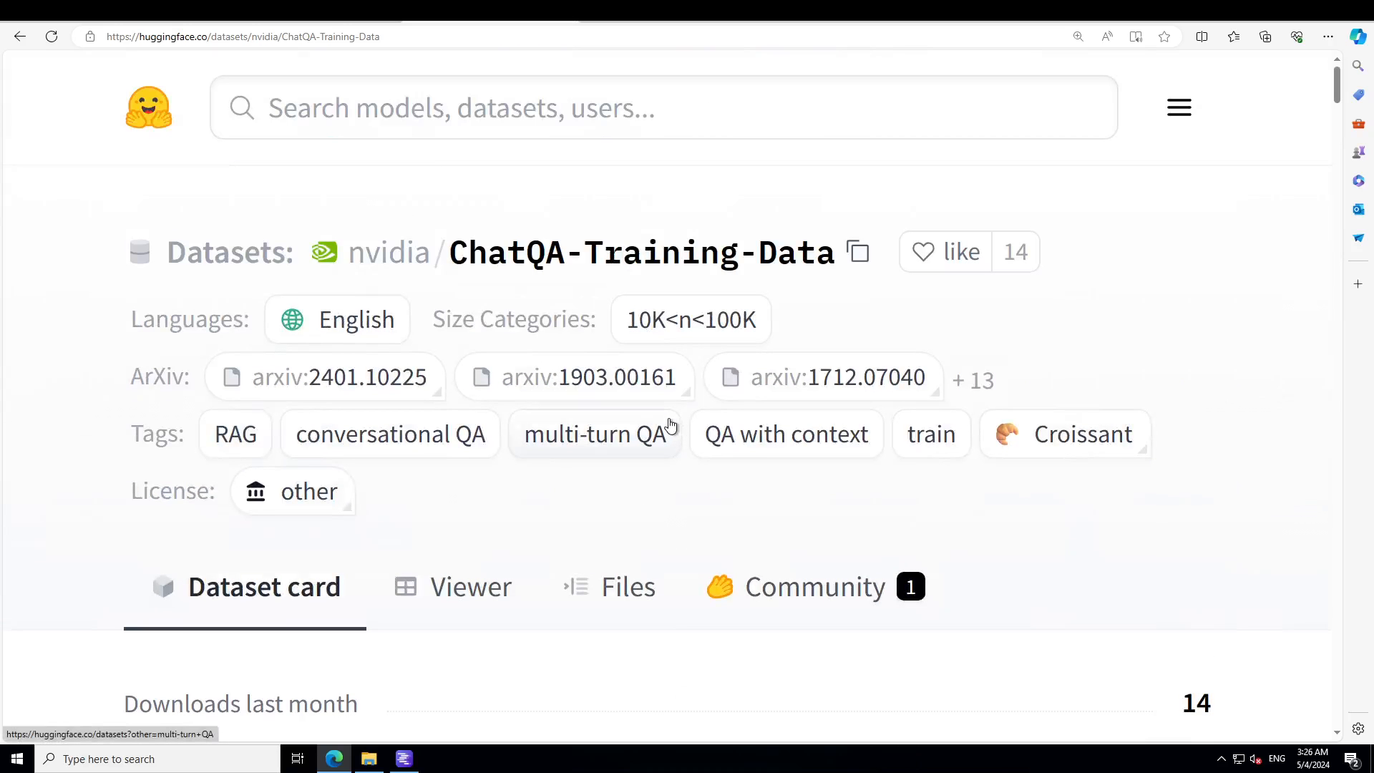
pyautogui.moveTo(471, 501)
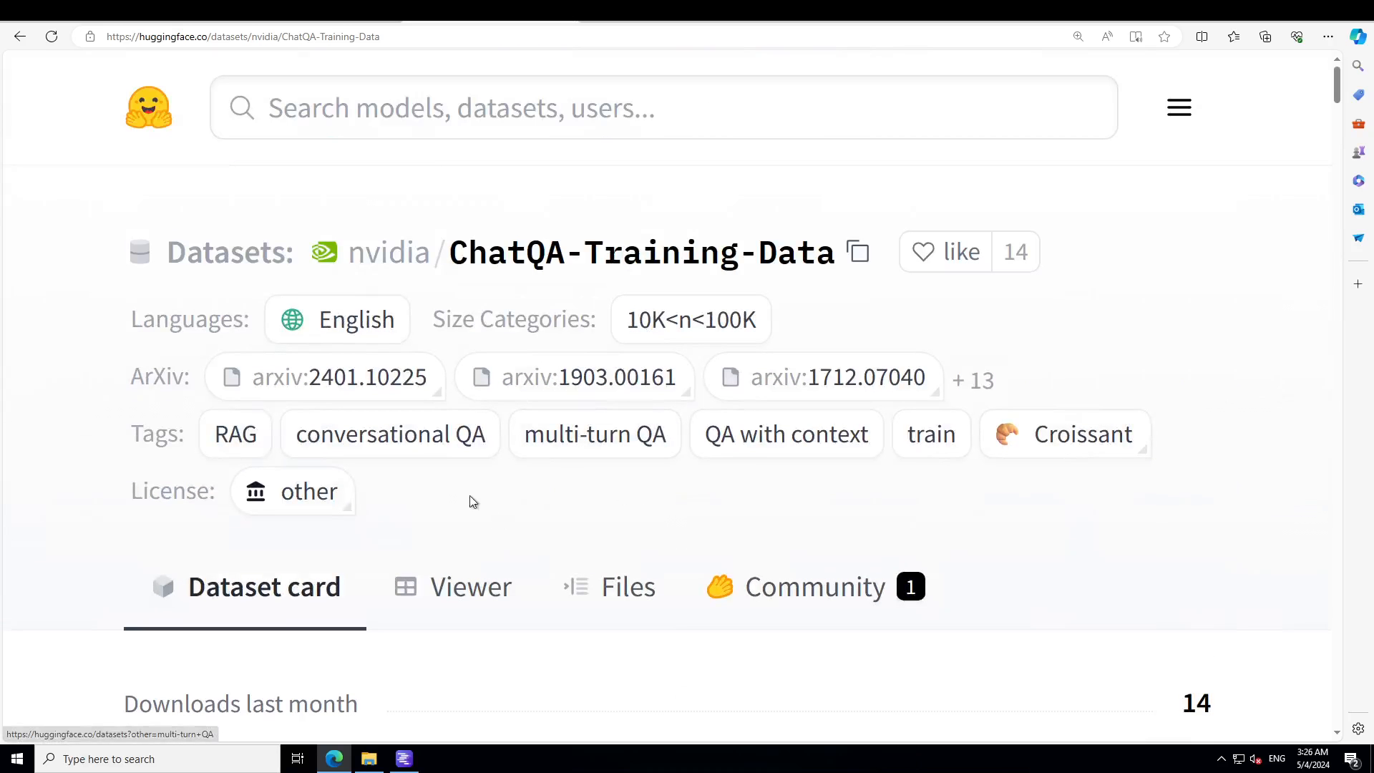
pyautogui.moveTo(842, 469)
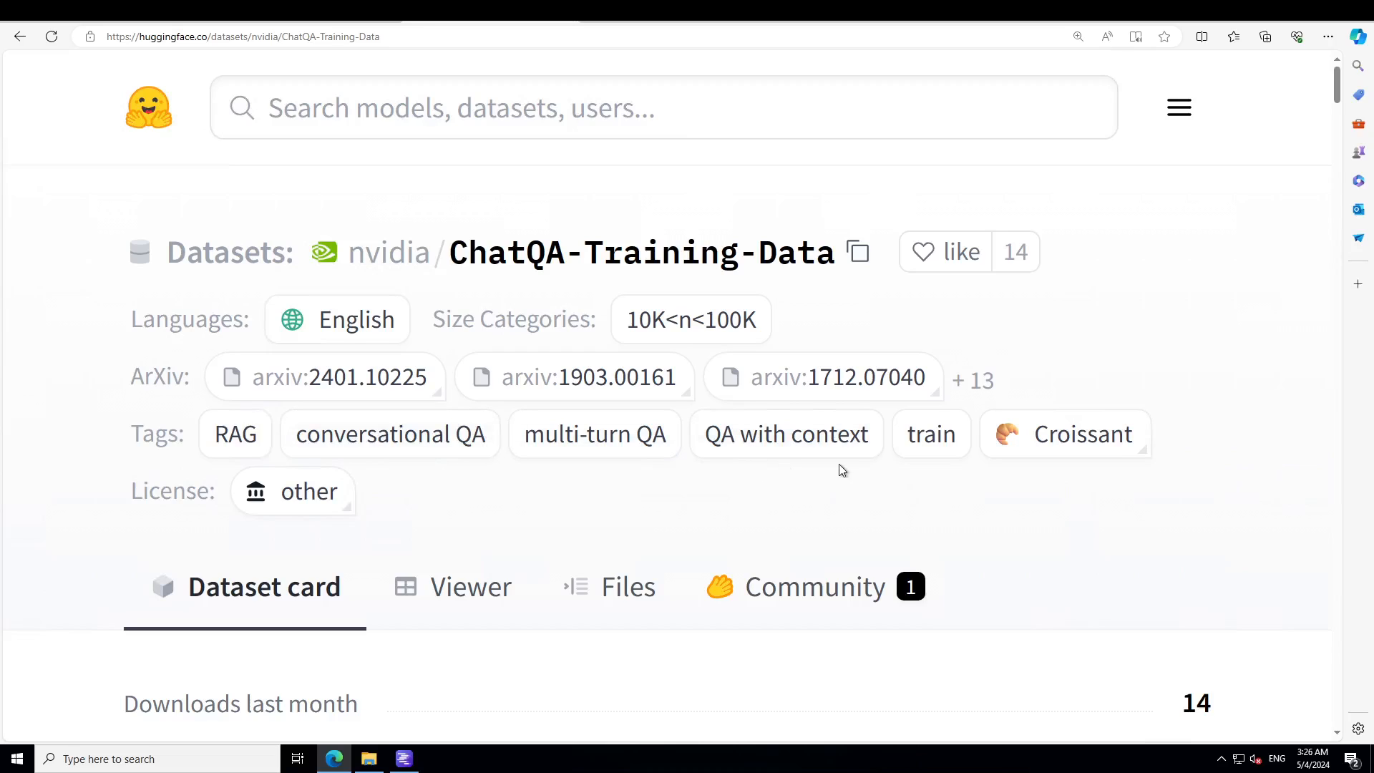
pyautogui.moveTo(596, 433)
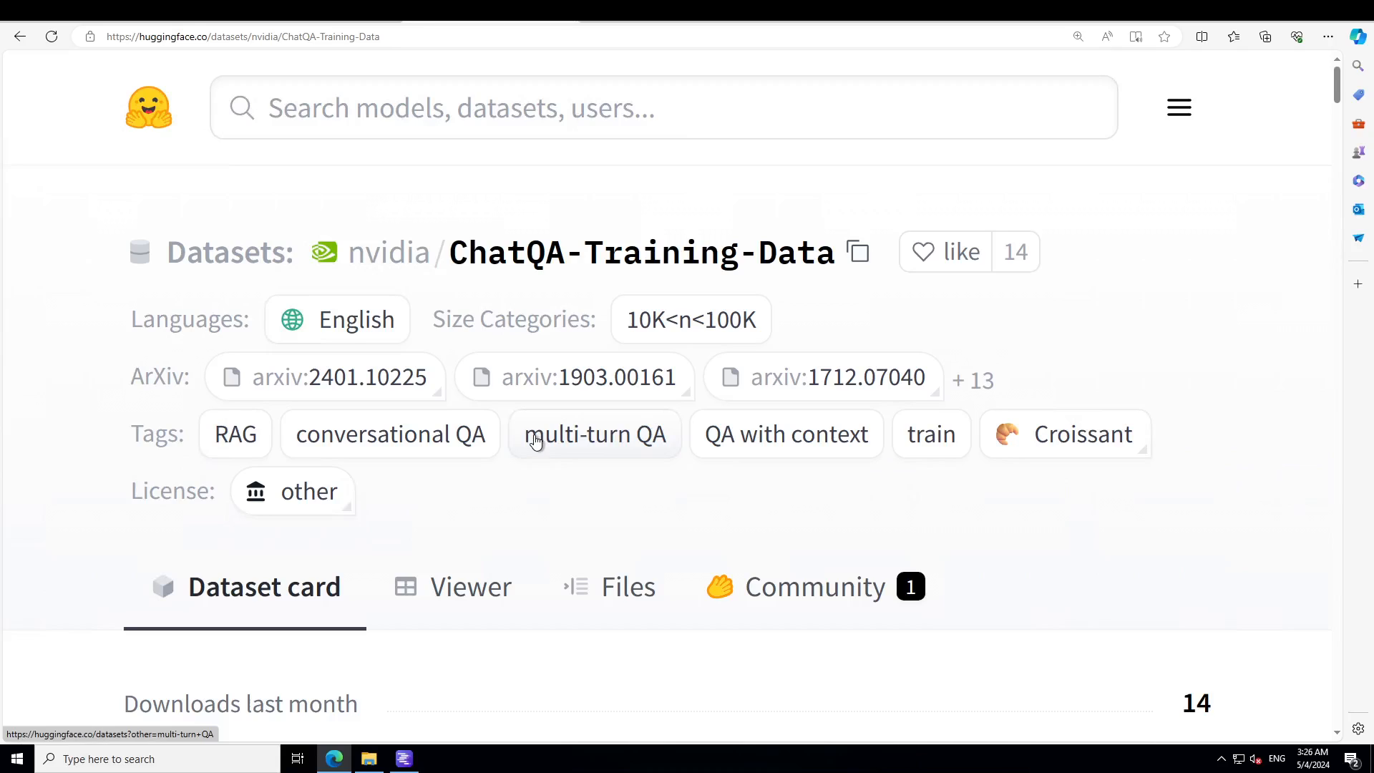
pyautogui.moveTo(528, 524)
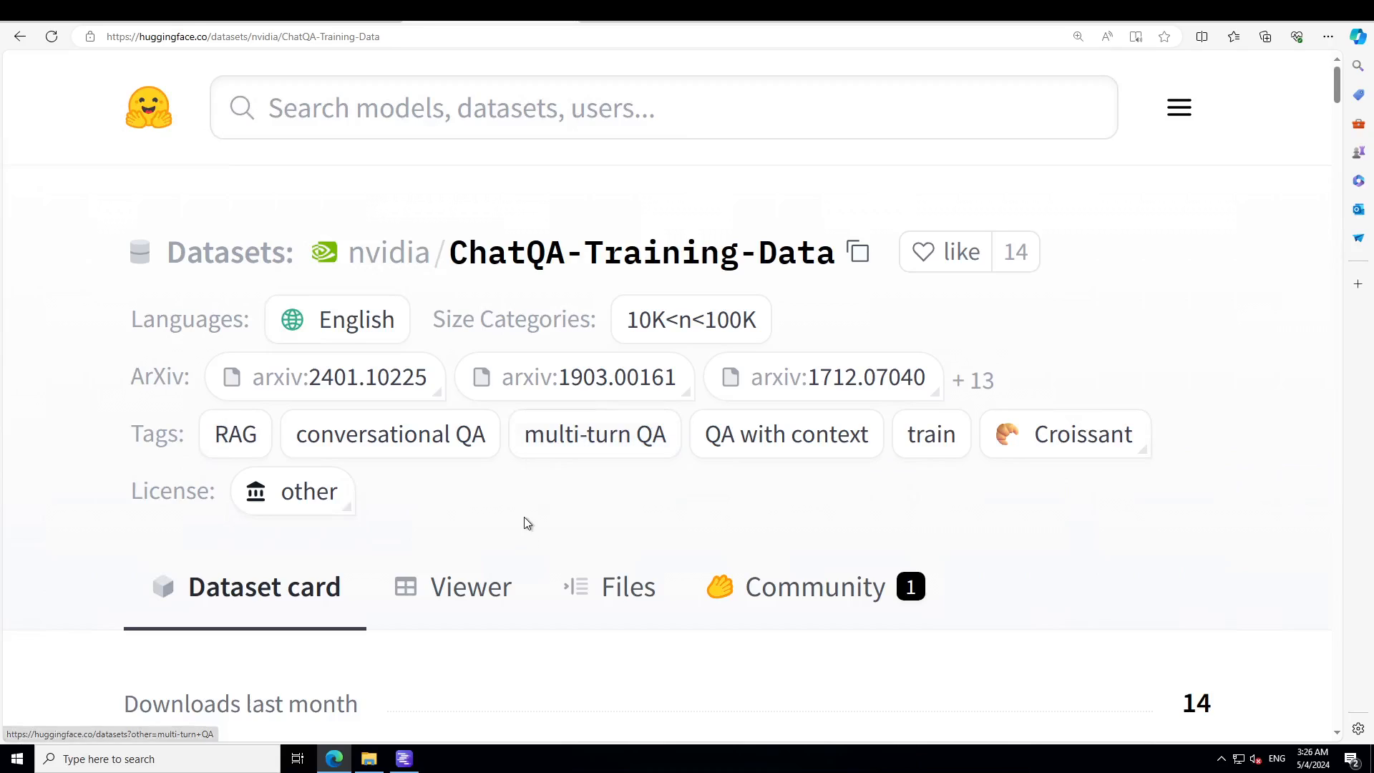
pyautogui.moveTo(576, 529)
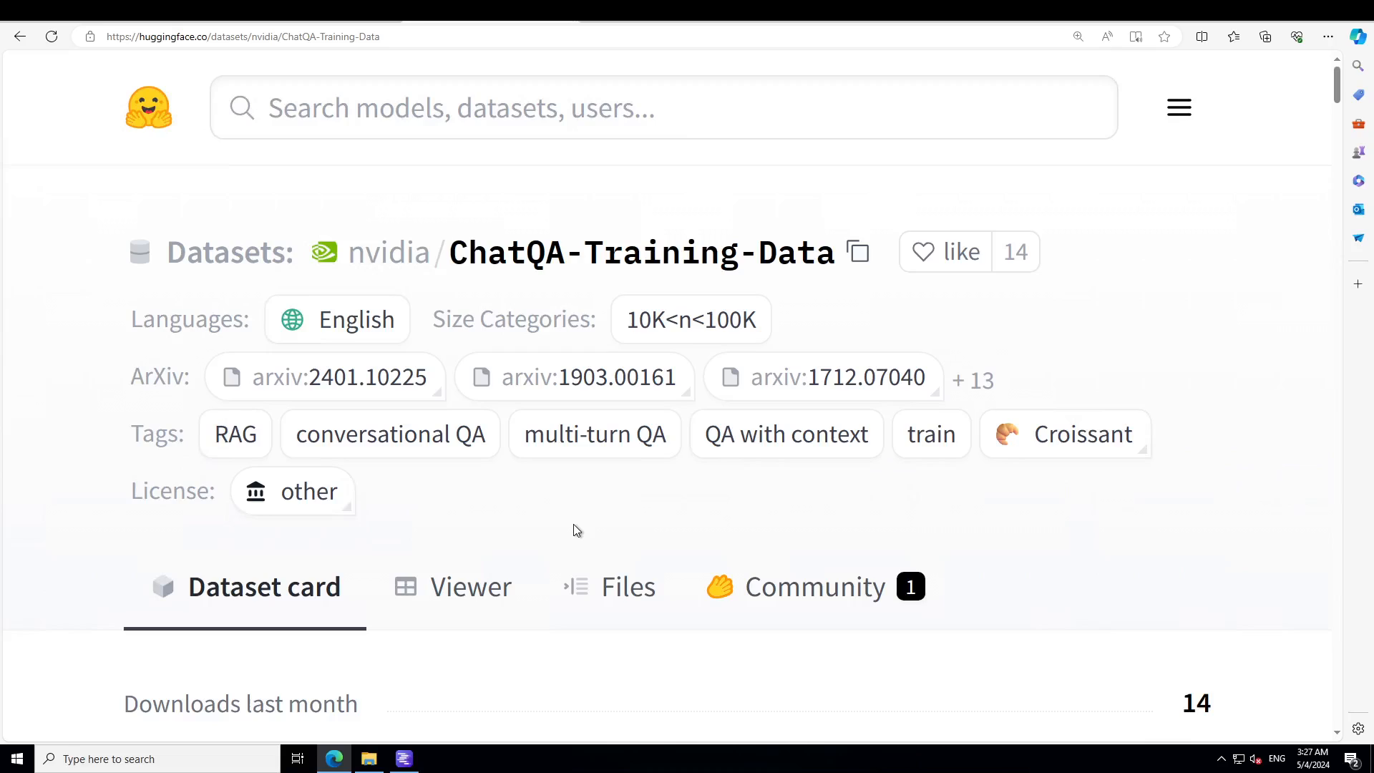
pyautogui.moveTo(117, 518)
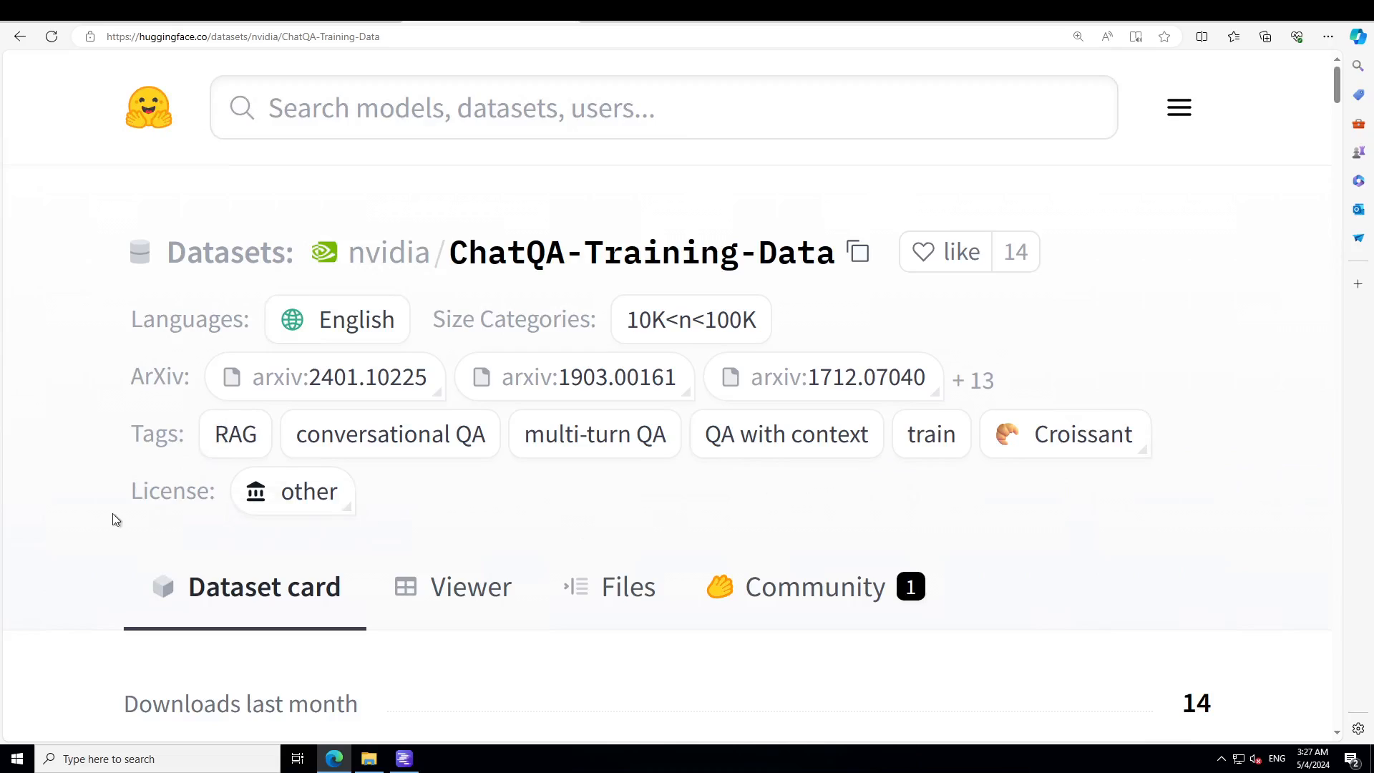